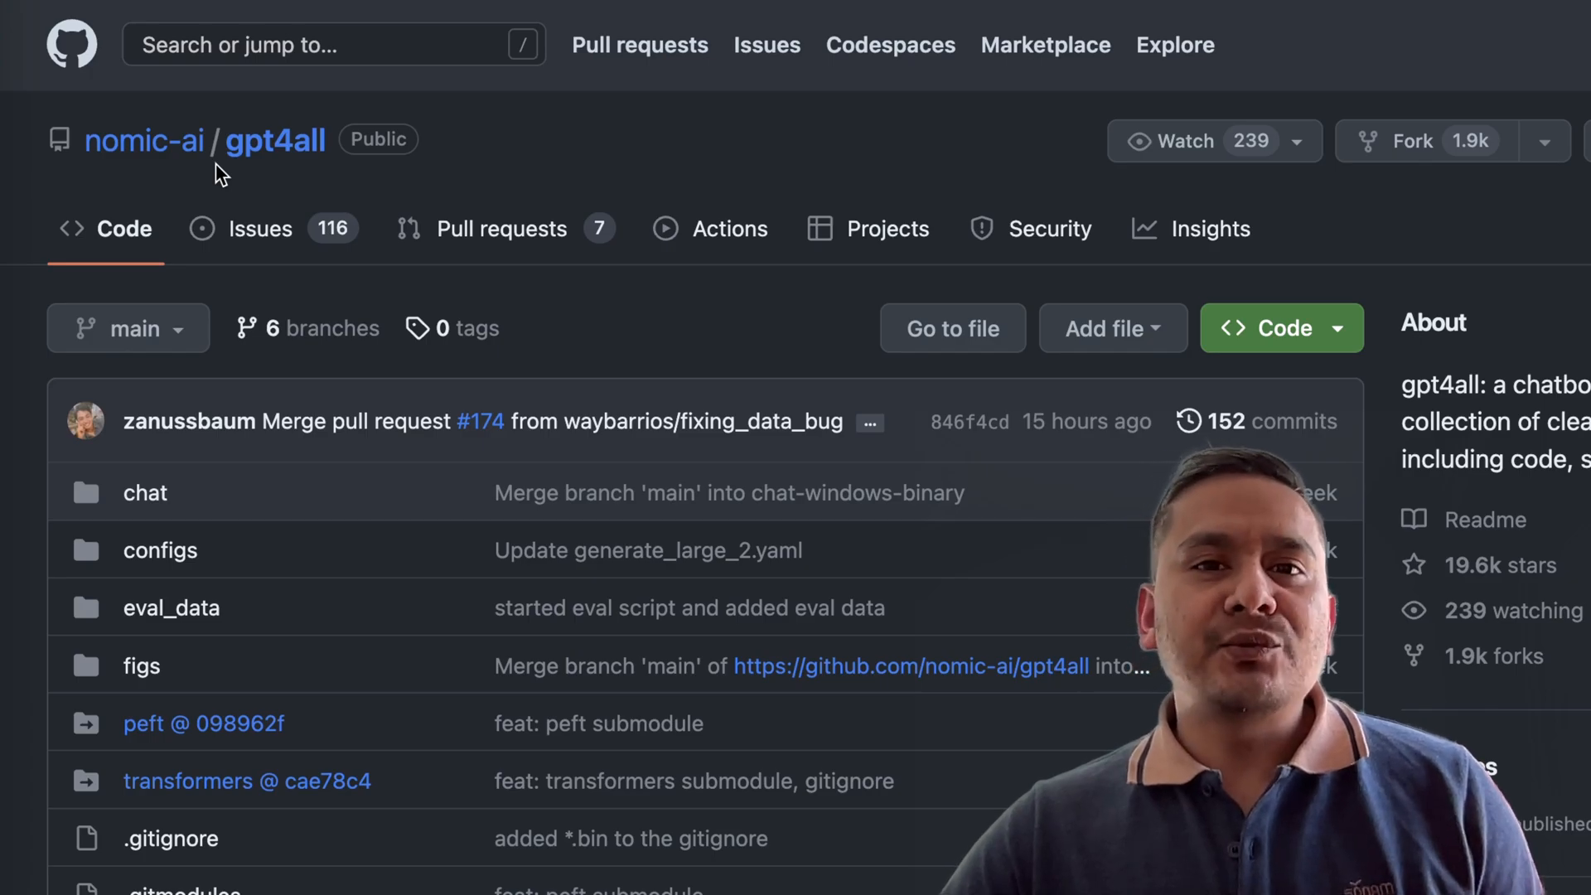
mouse_move(122, 72)
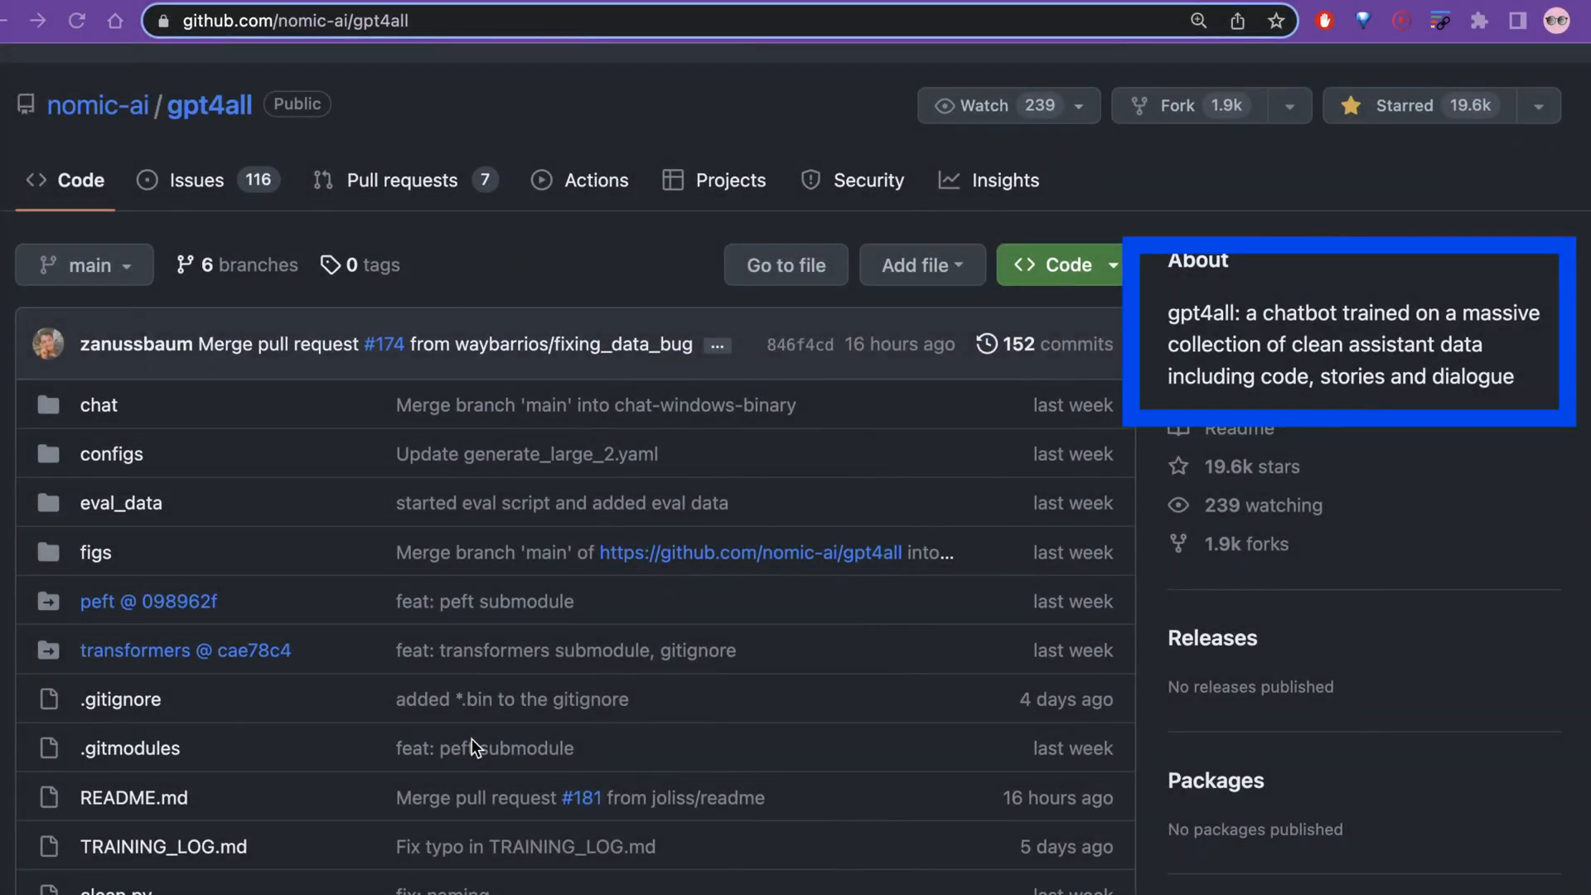
mouse_move(1163, 394)
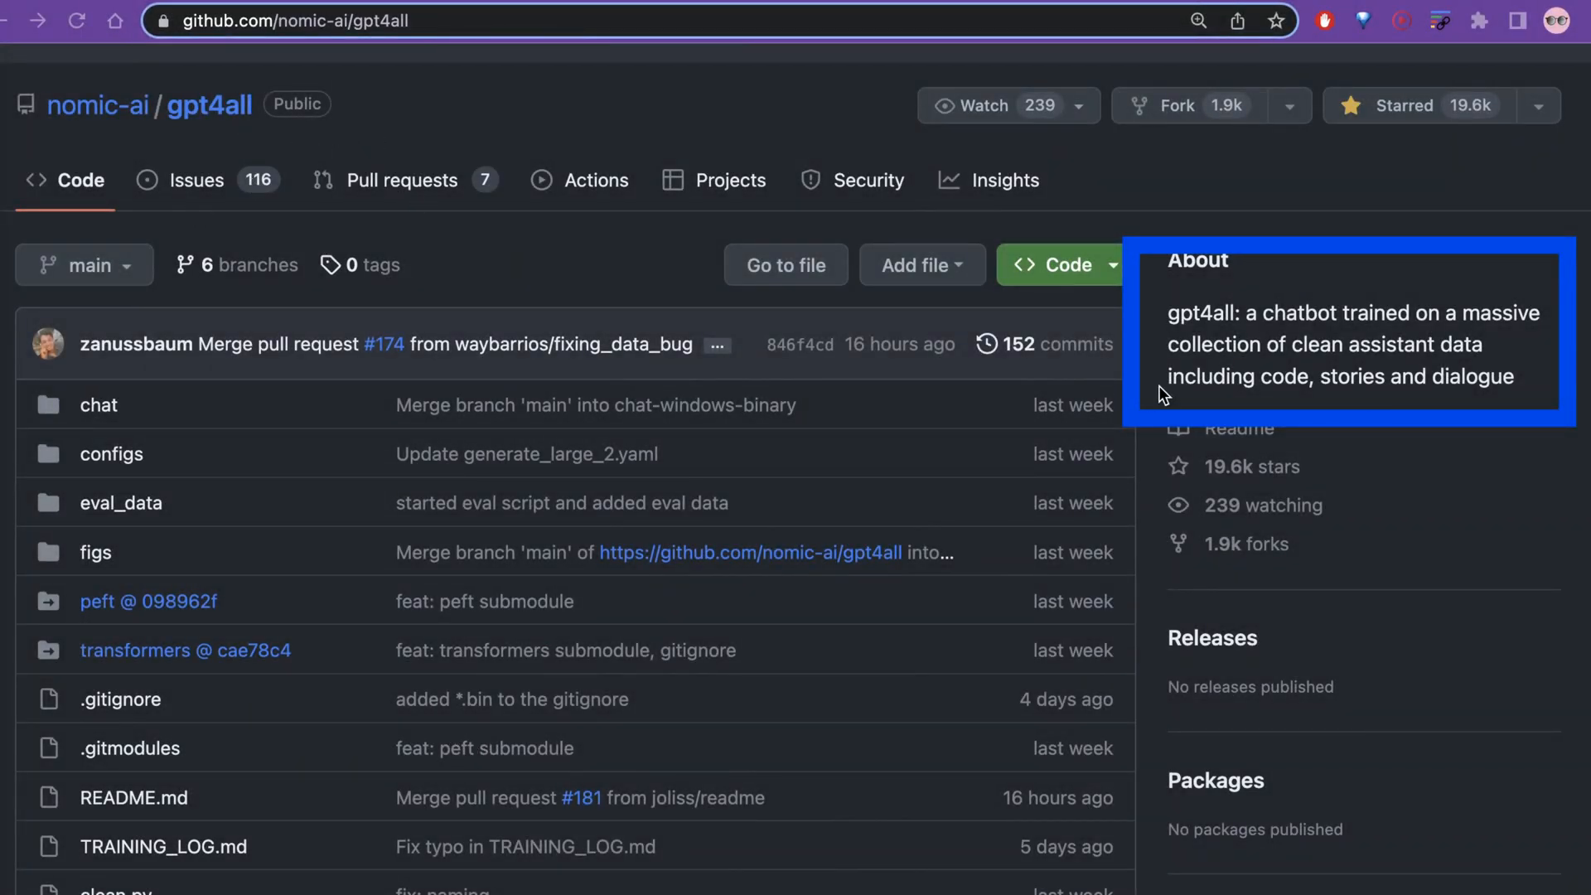
mouse_move(1339, 338)
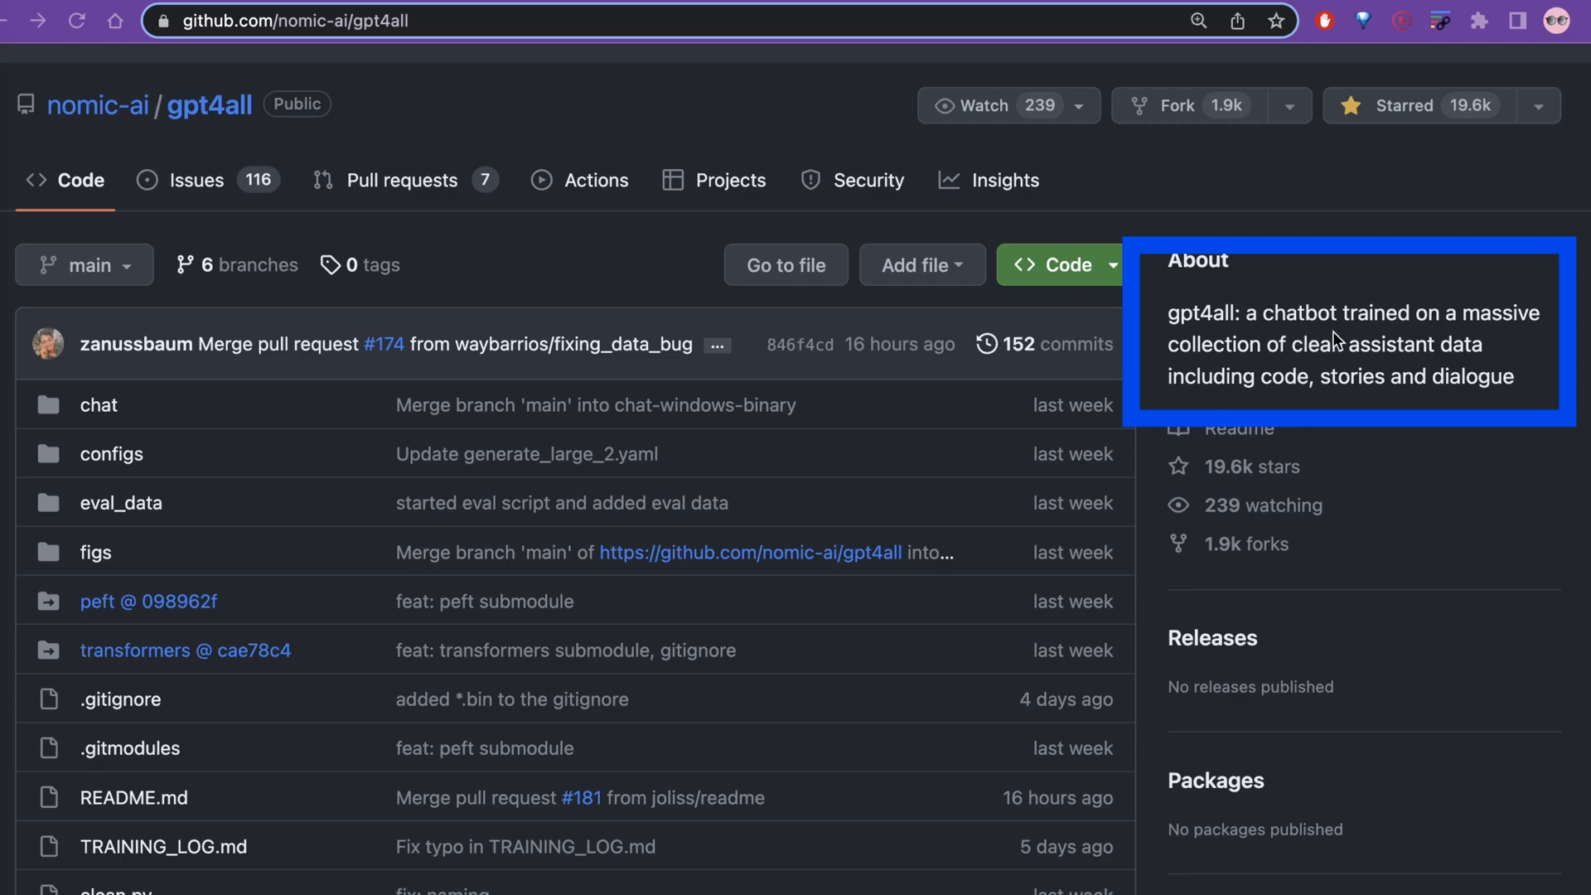
mouse_move(1333, 386)
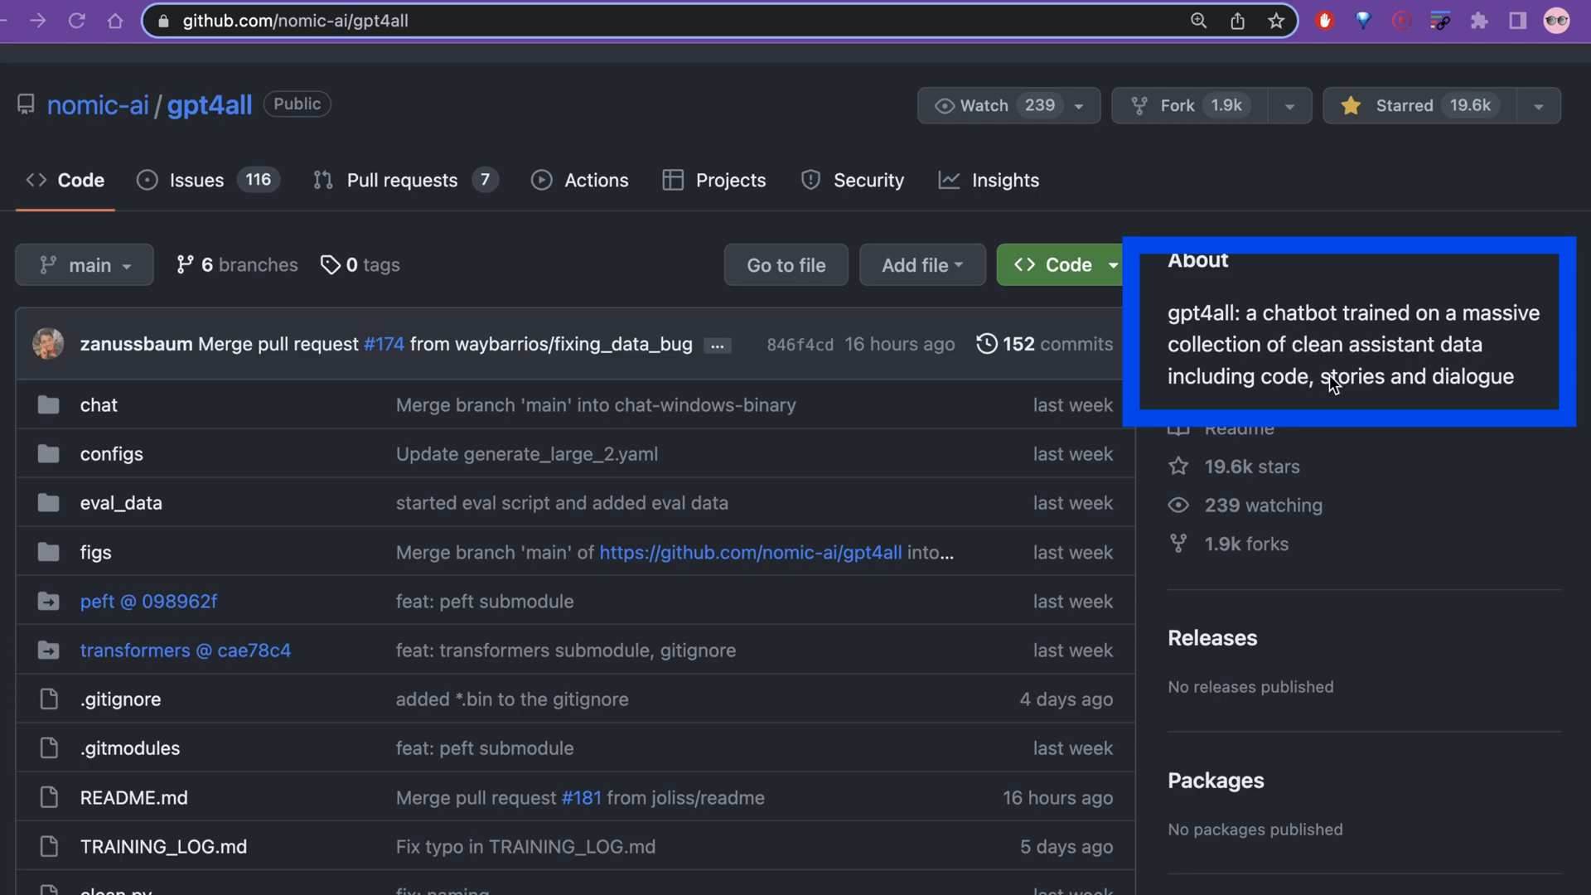
mouse_move(1262, 399)
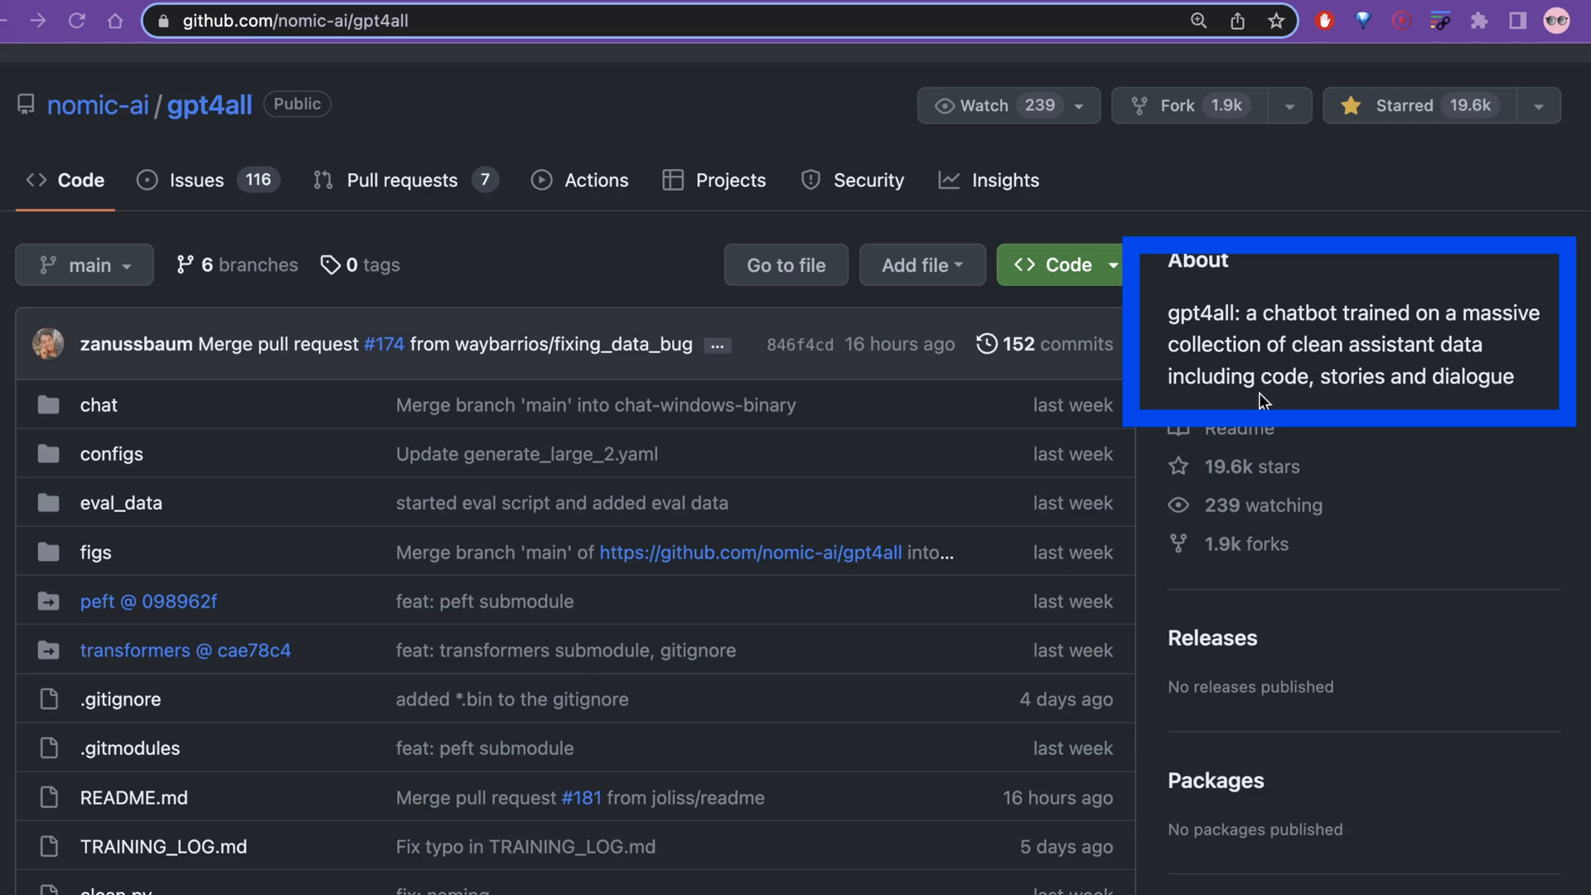
mouse_move(1423, 441)
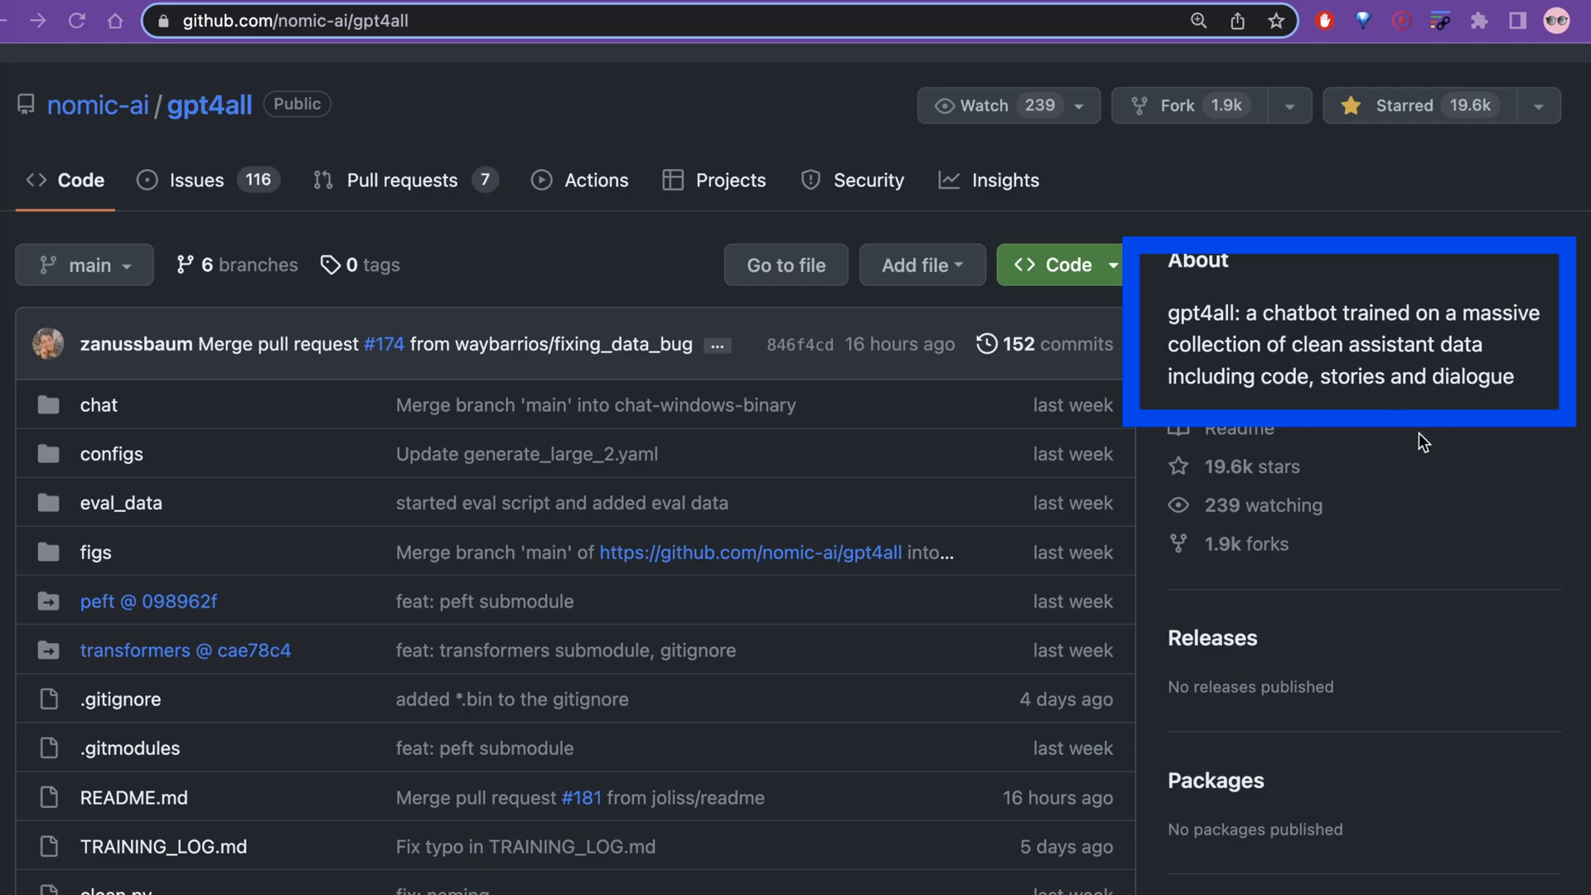
- Scroll past the file list to the README's GPT4All heading and chat-mode demo
scroll("down", 3)
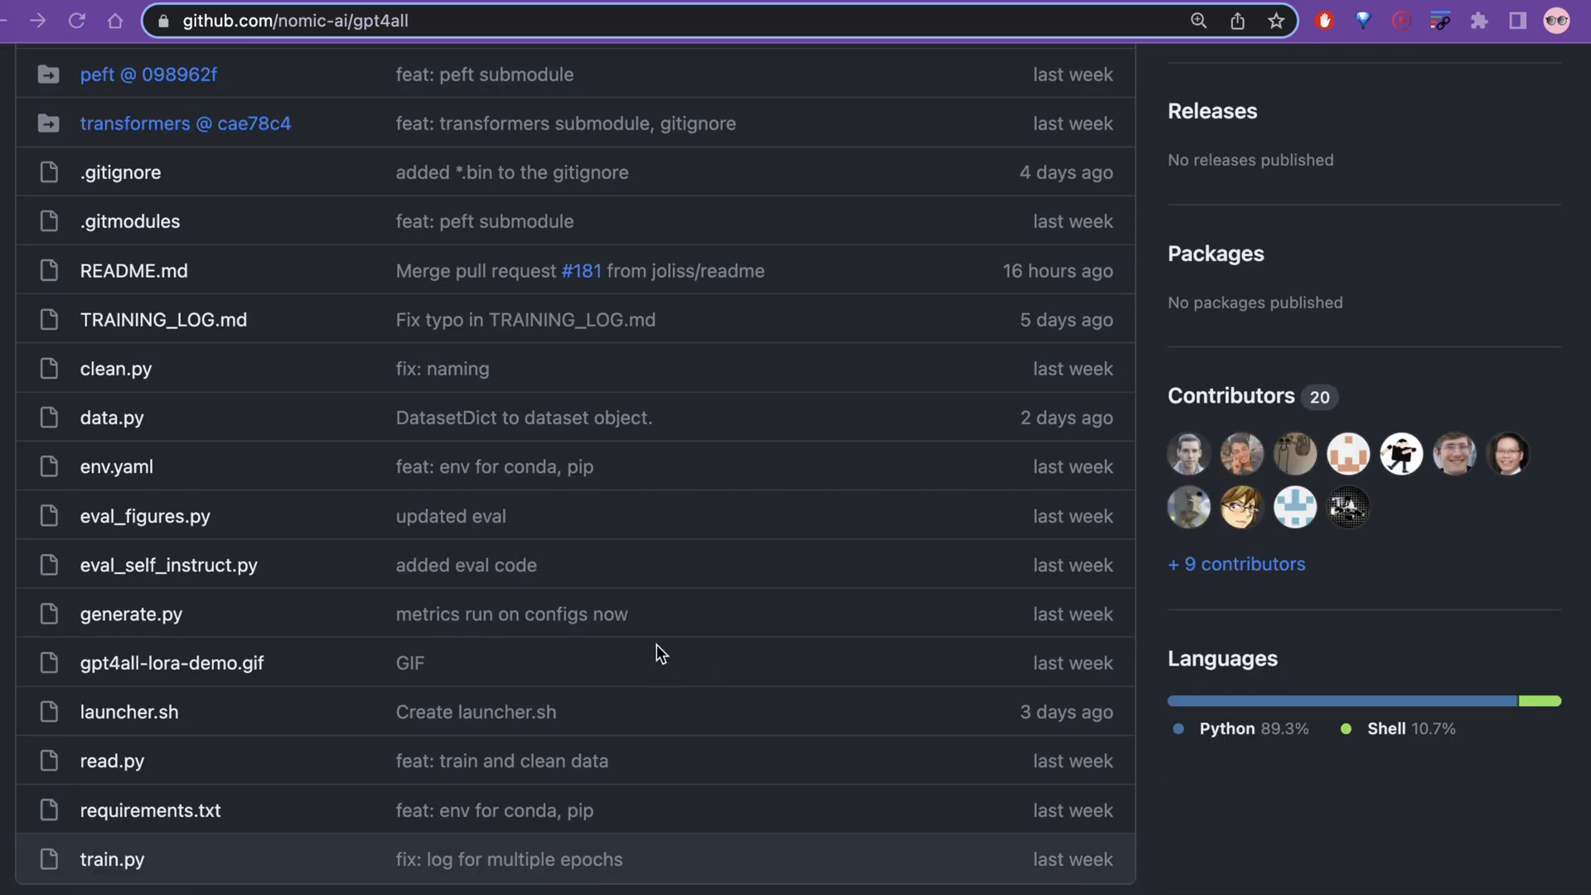
scroll("down", 3)
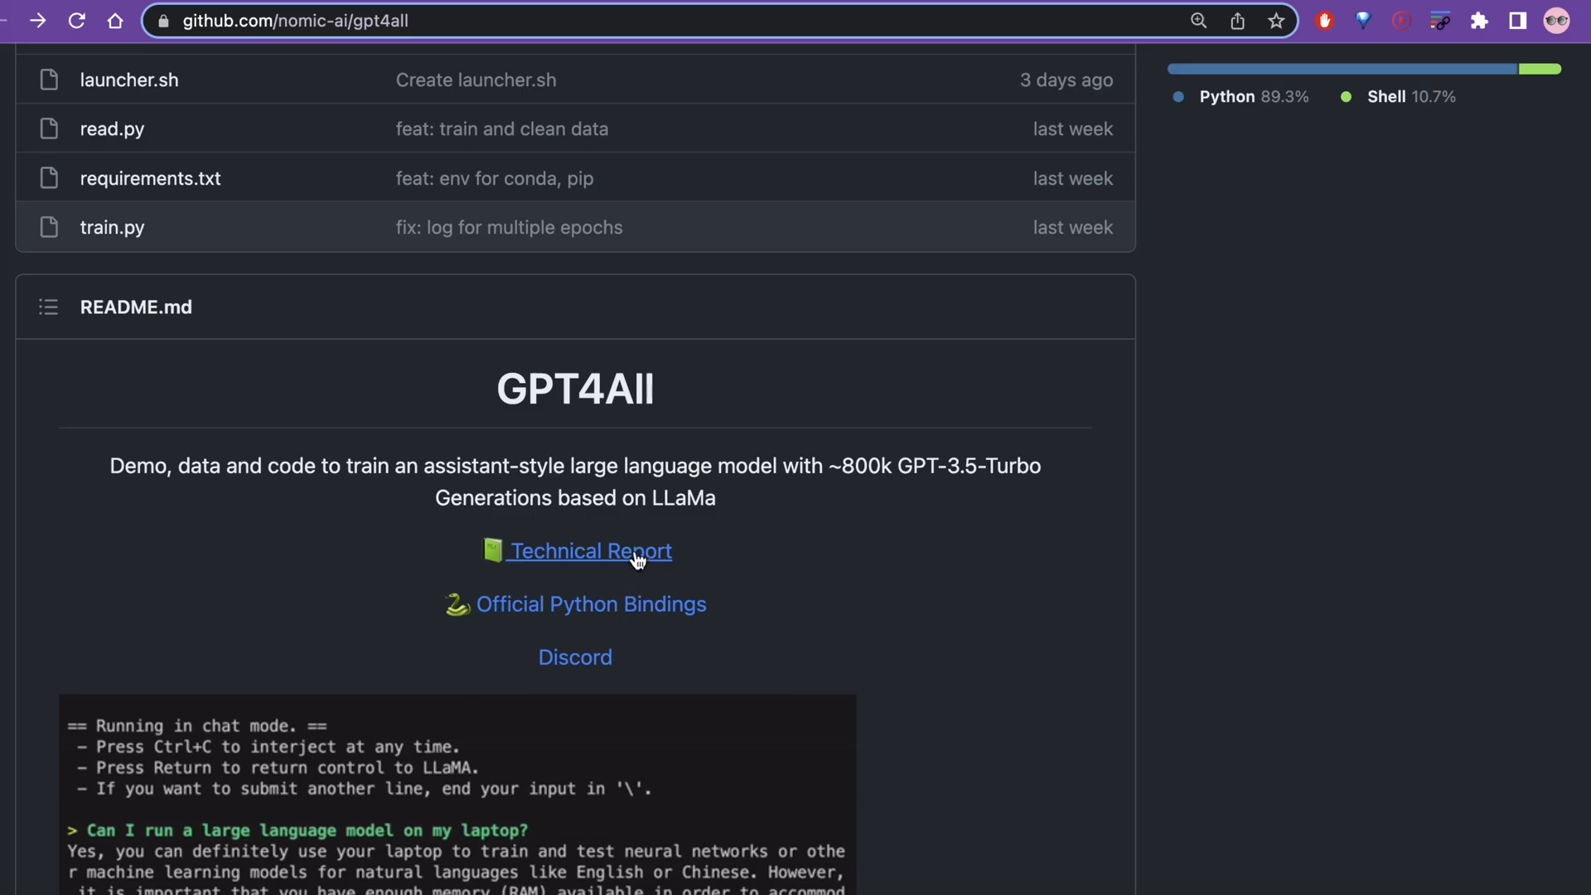
- Open the GPT4All technical report PDF and read through to page 2's reproducibility and costs
left_click(588, 551)
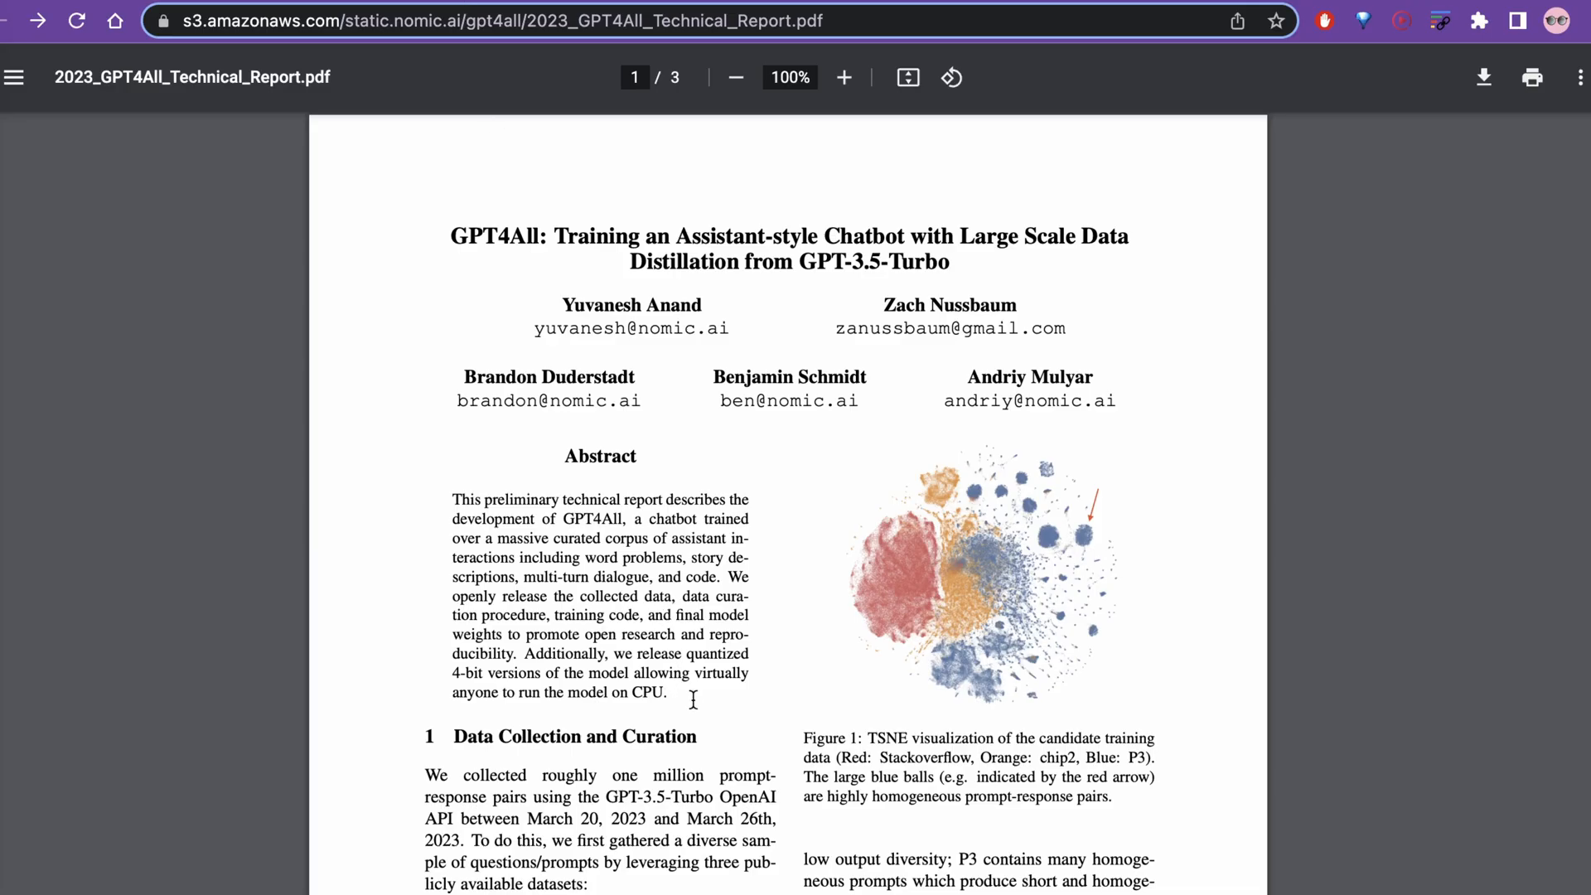
mouse_move(609, 499)
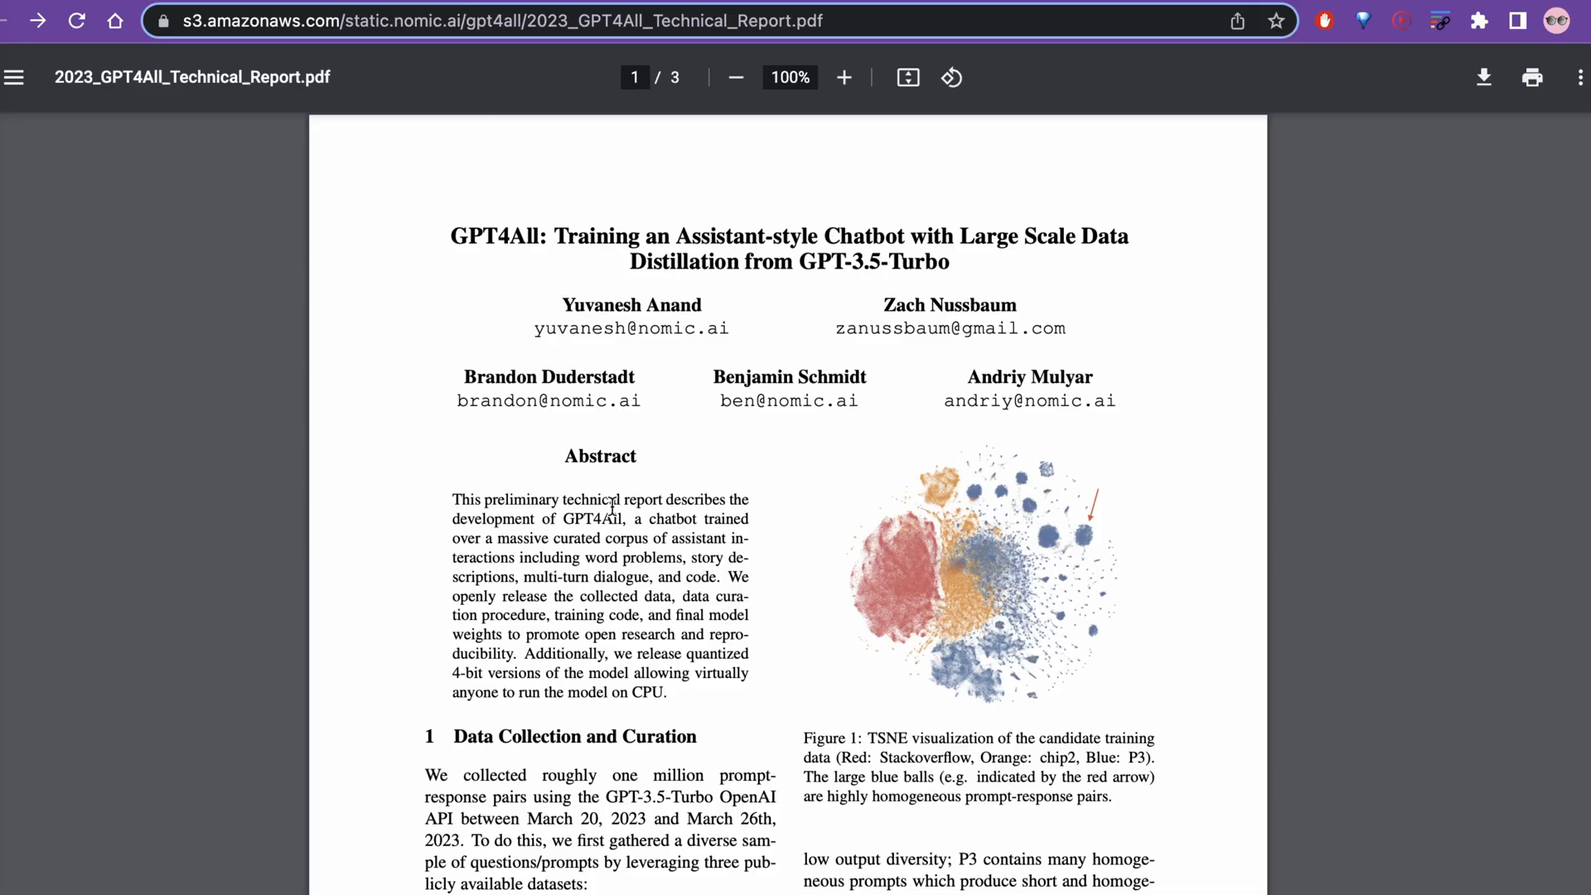
scroll("down", 3)
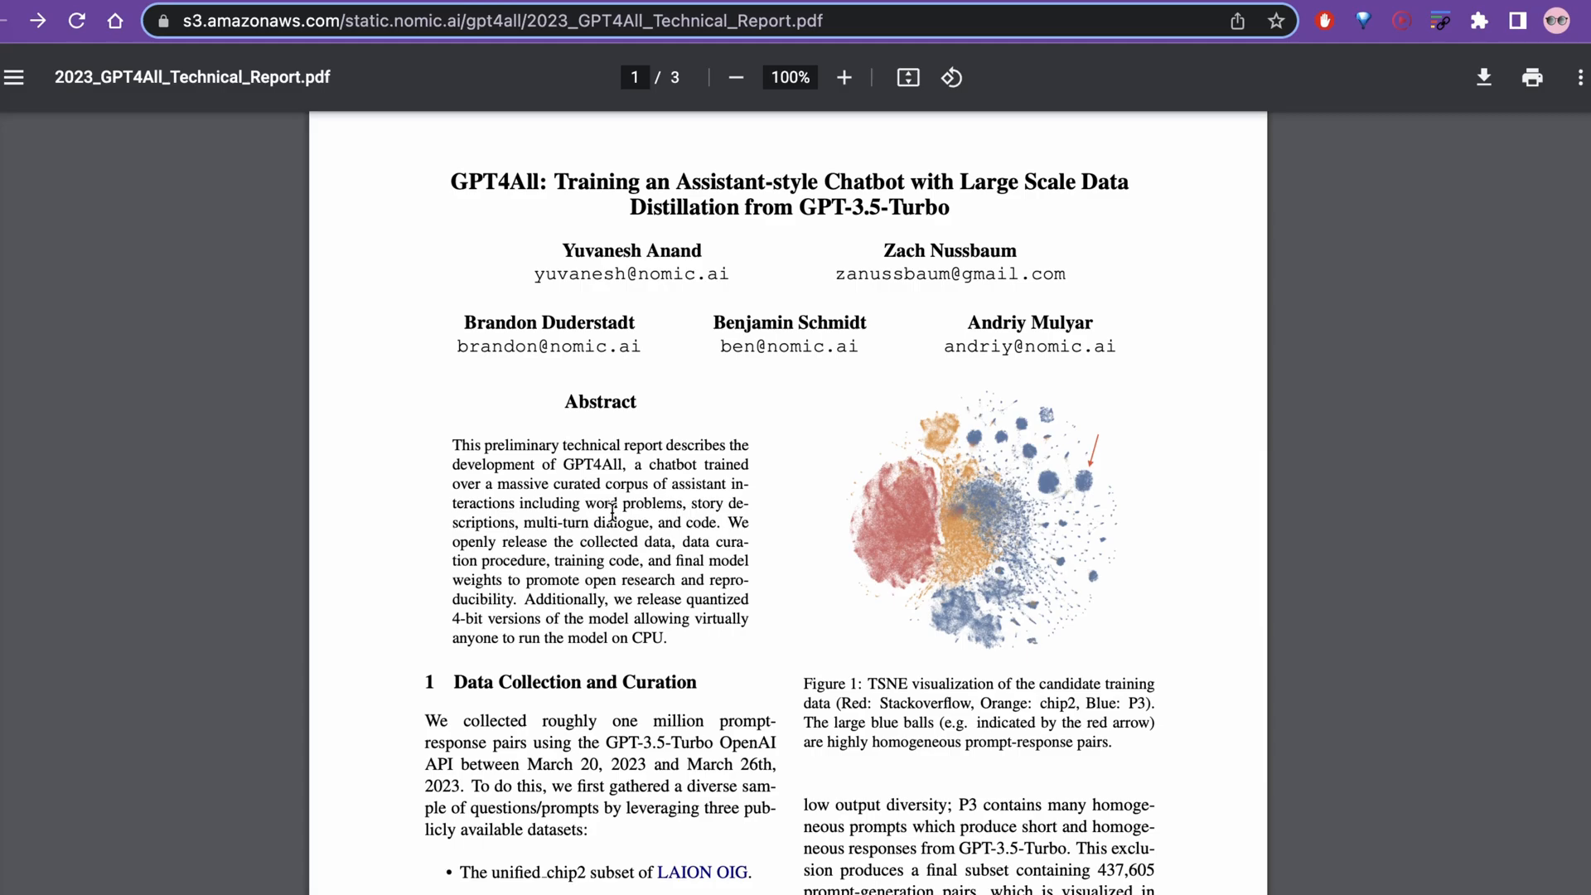
scroll("down", 3)
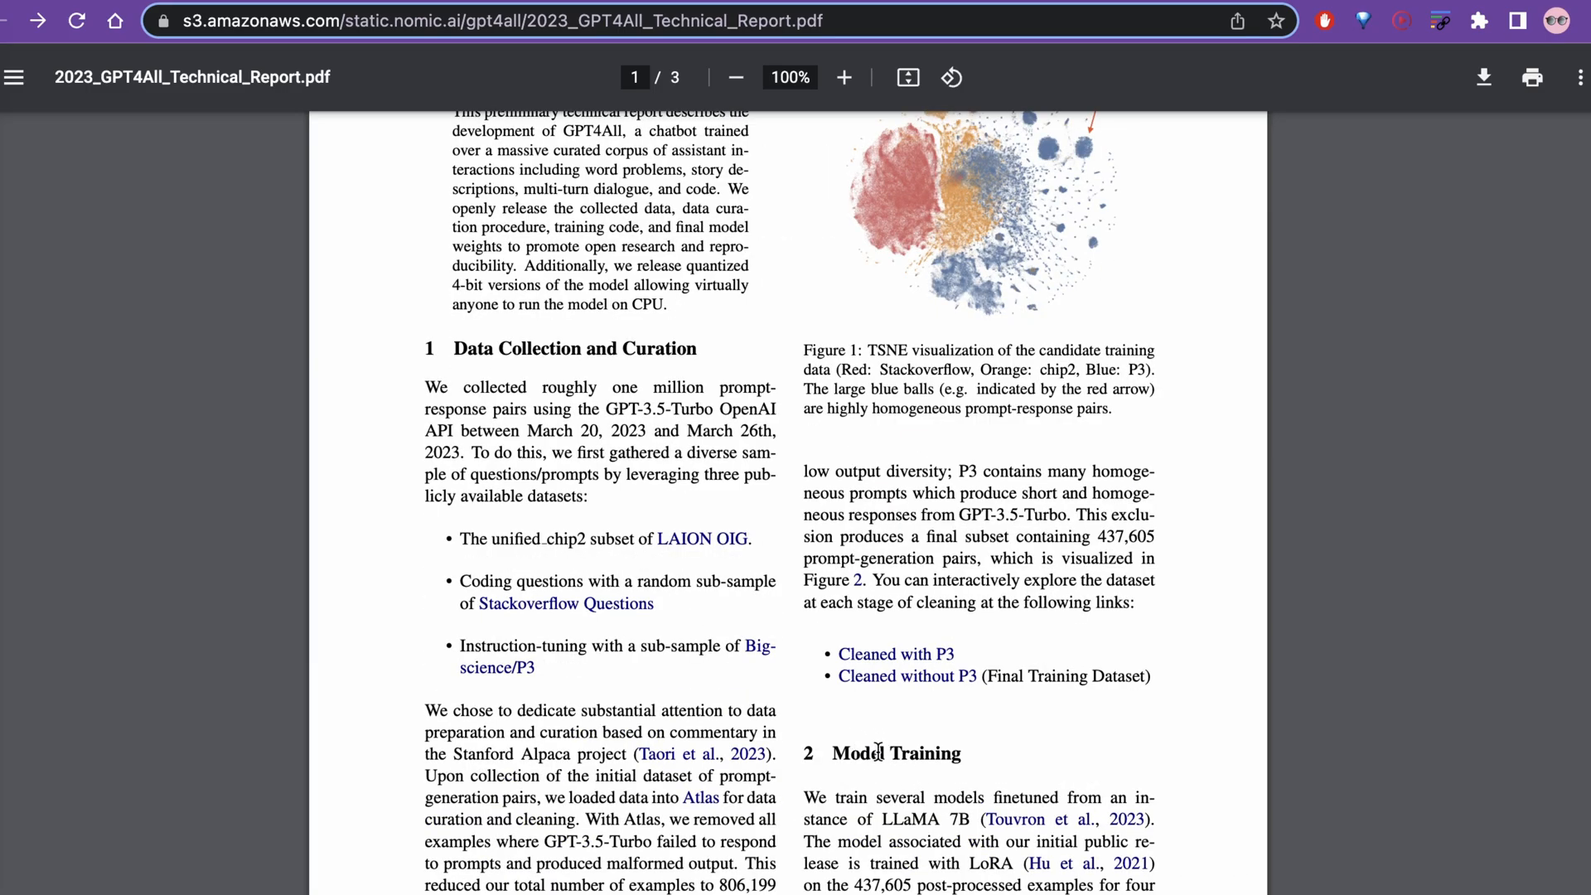
scroll("down", 3)
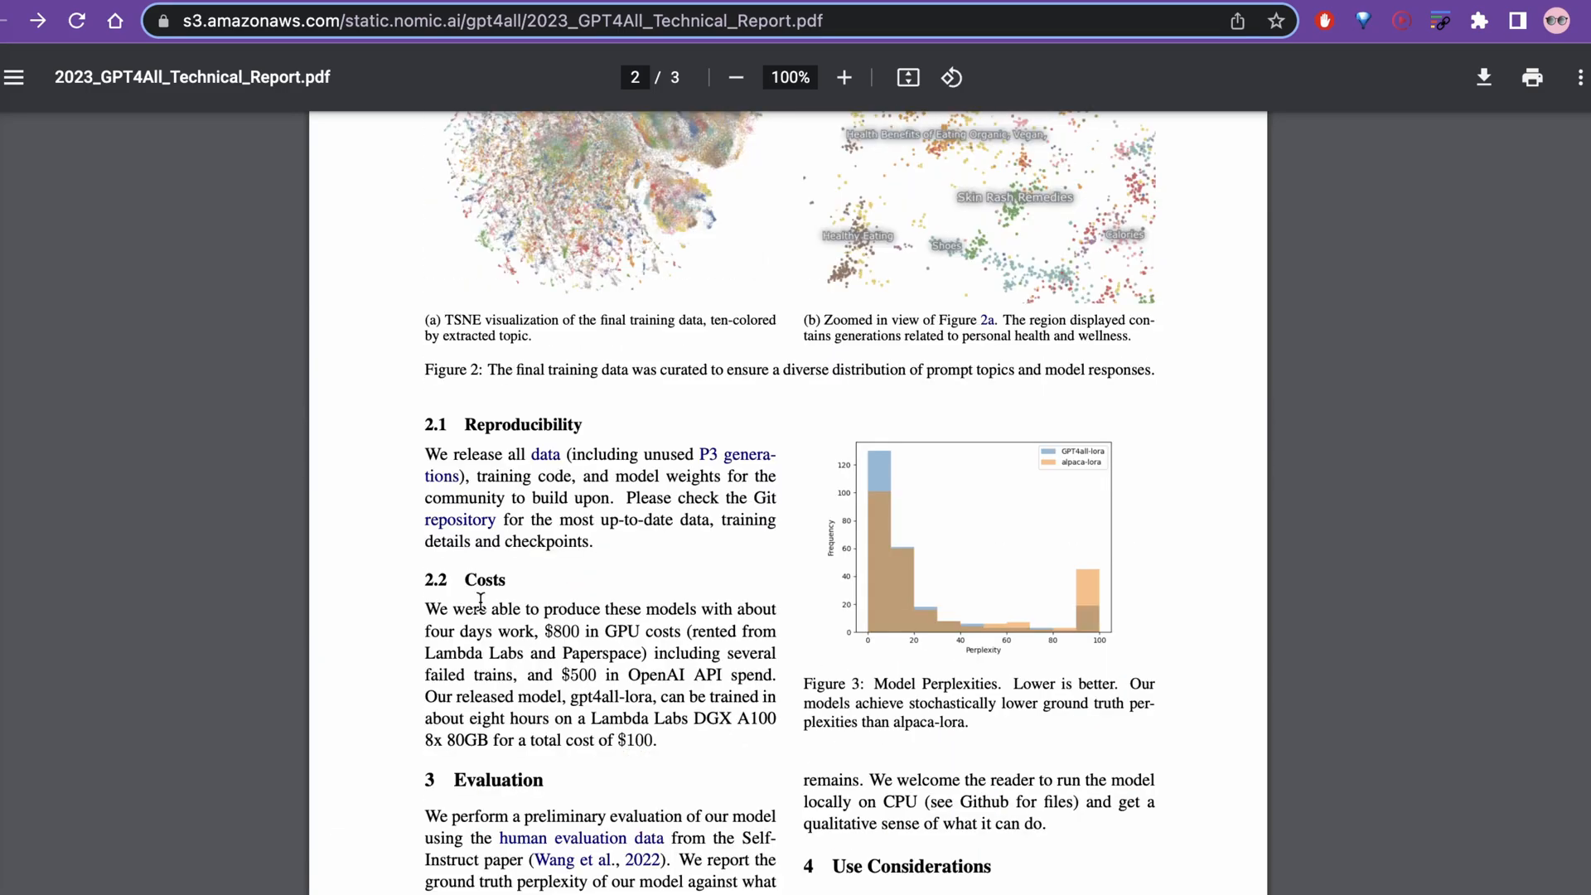
mouse_move(624, 621)
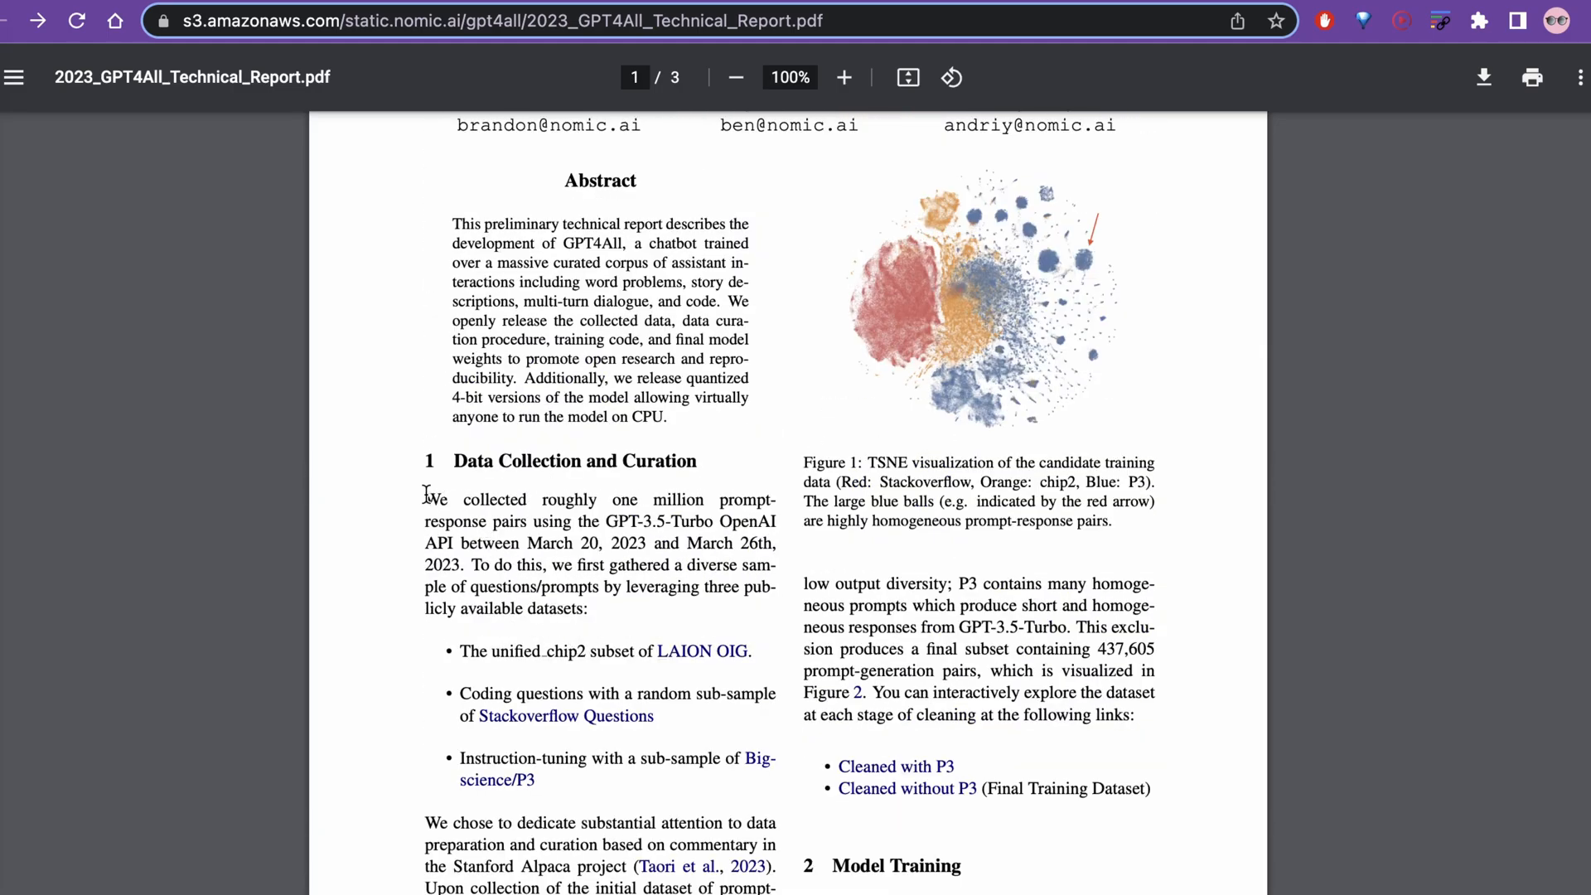
- Highlight the 437,605 prompt-generation pair count in the report's data collection section
left_click_drag(424, 499, 710, 499)
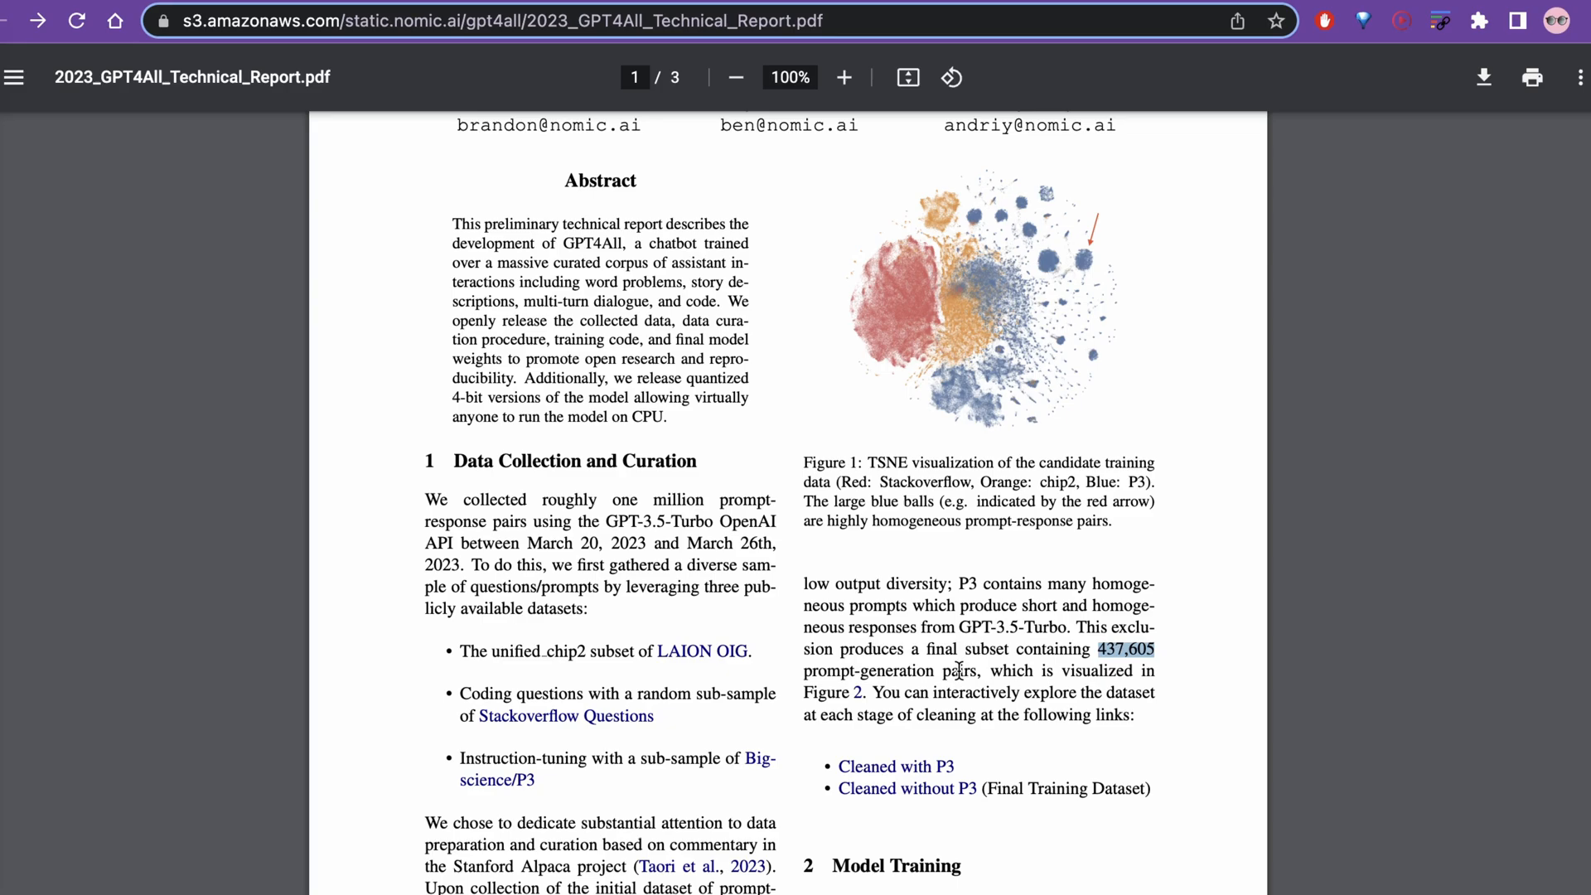
mouse_move(1025, 622)
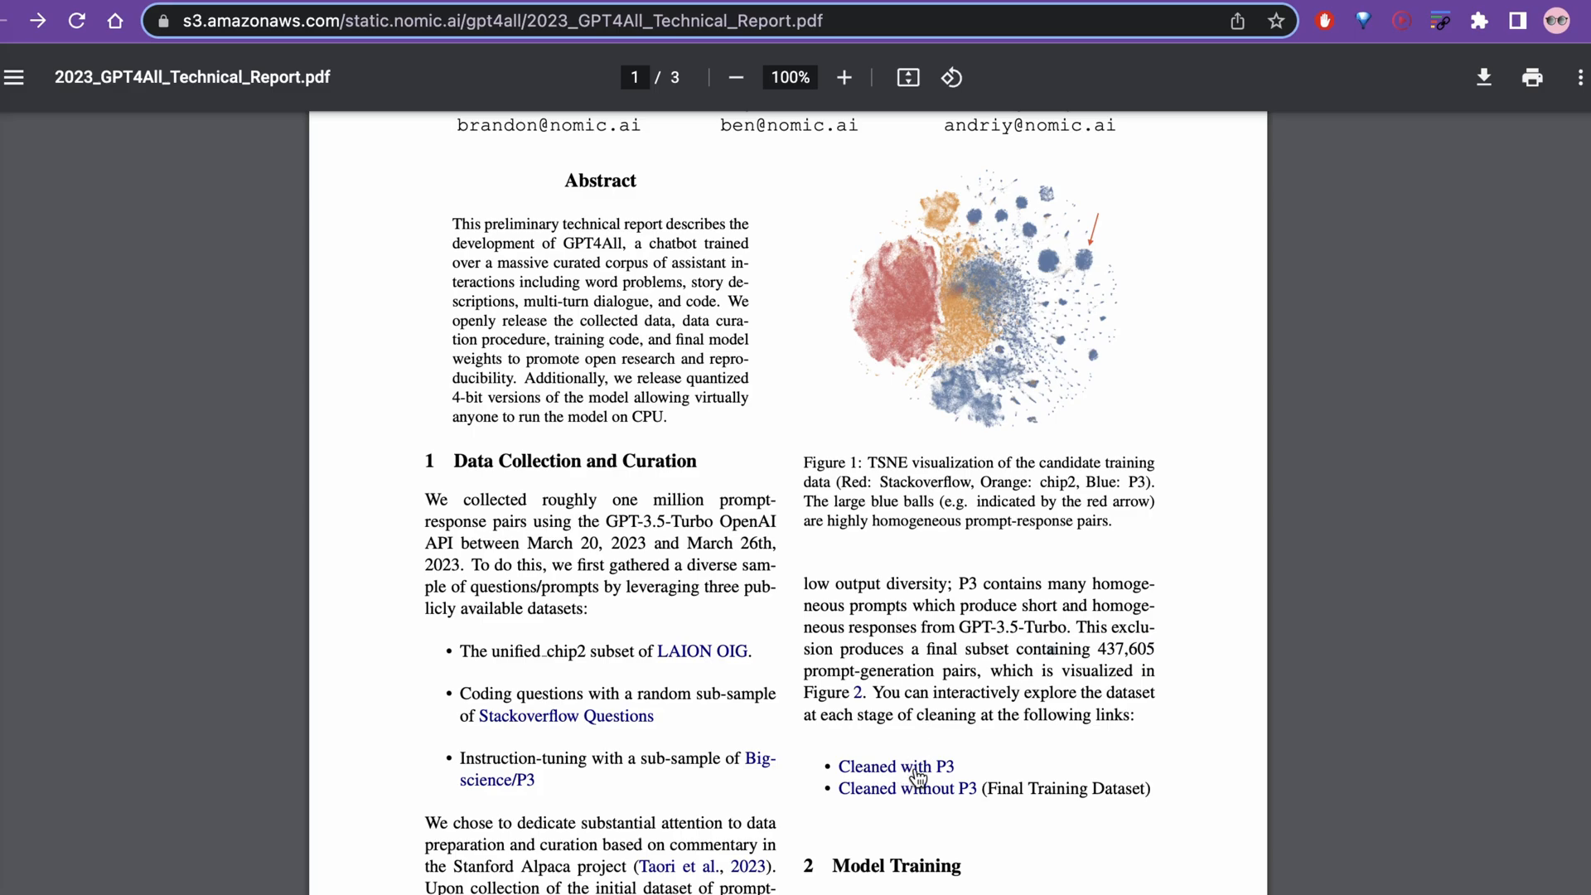
mouse_move(939, 776)
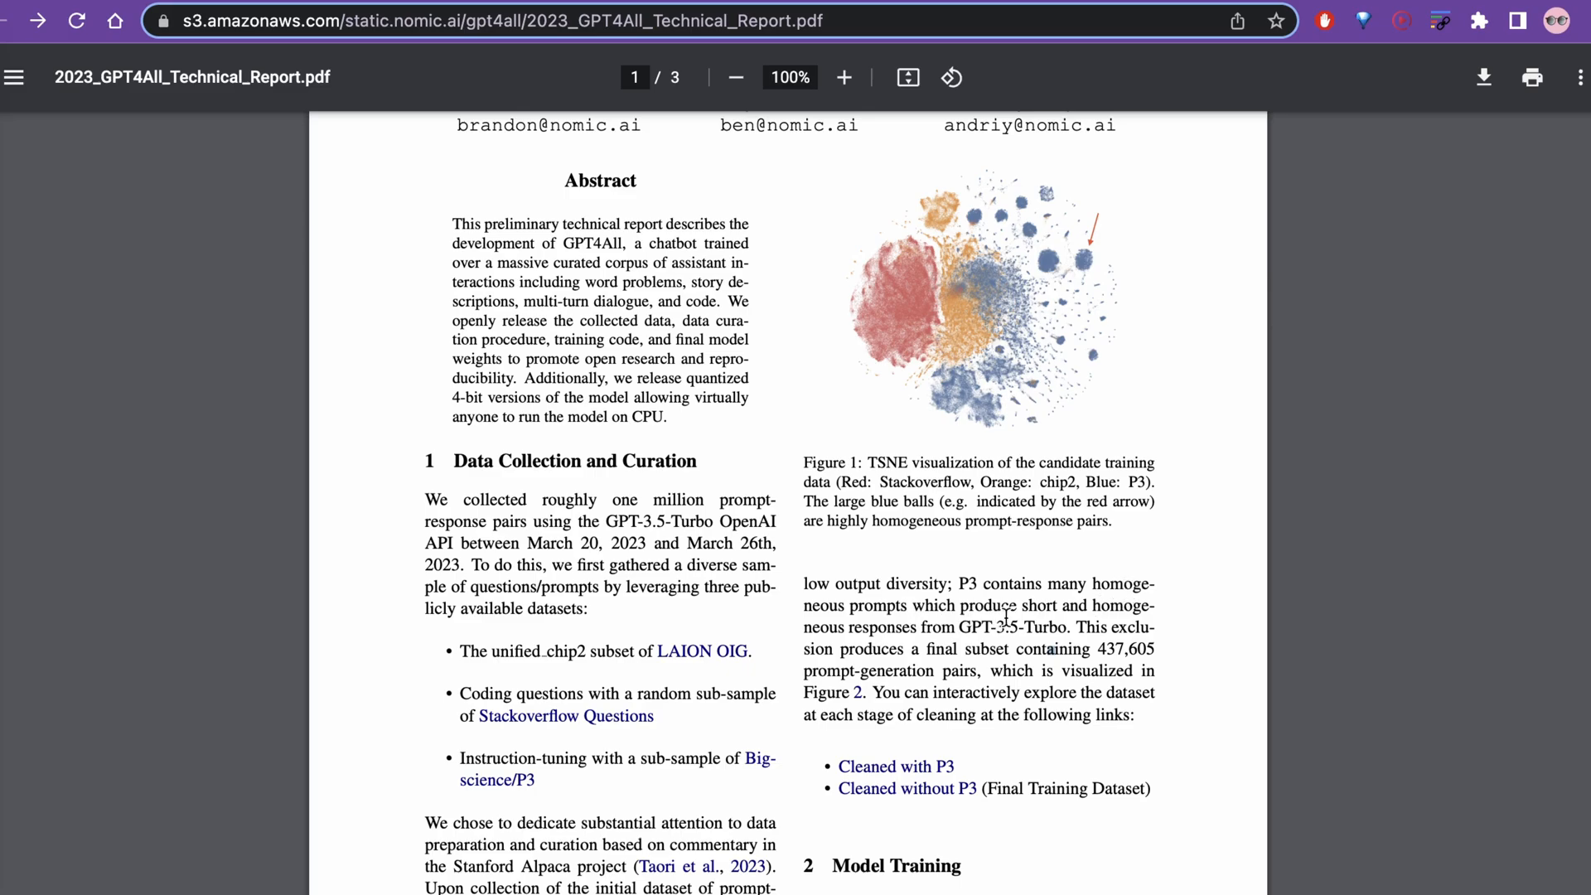
mouse_move(908, 643)
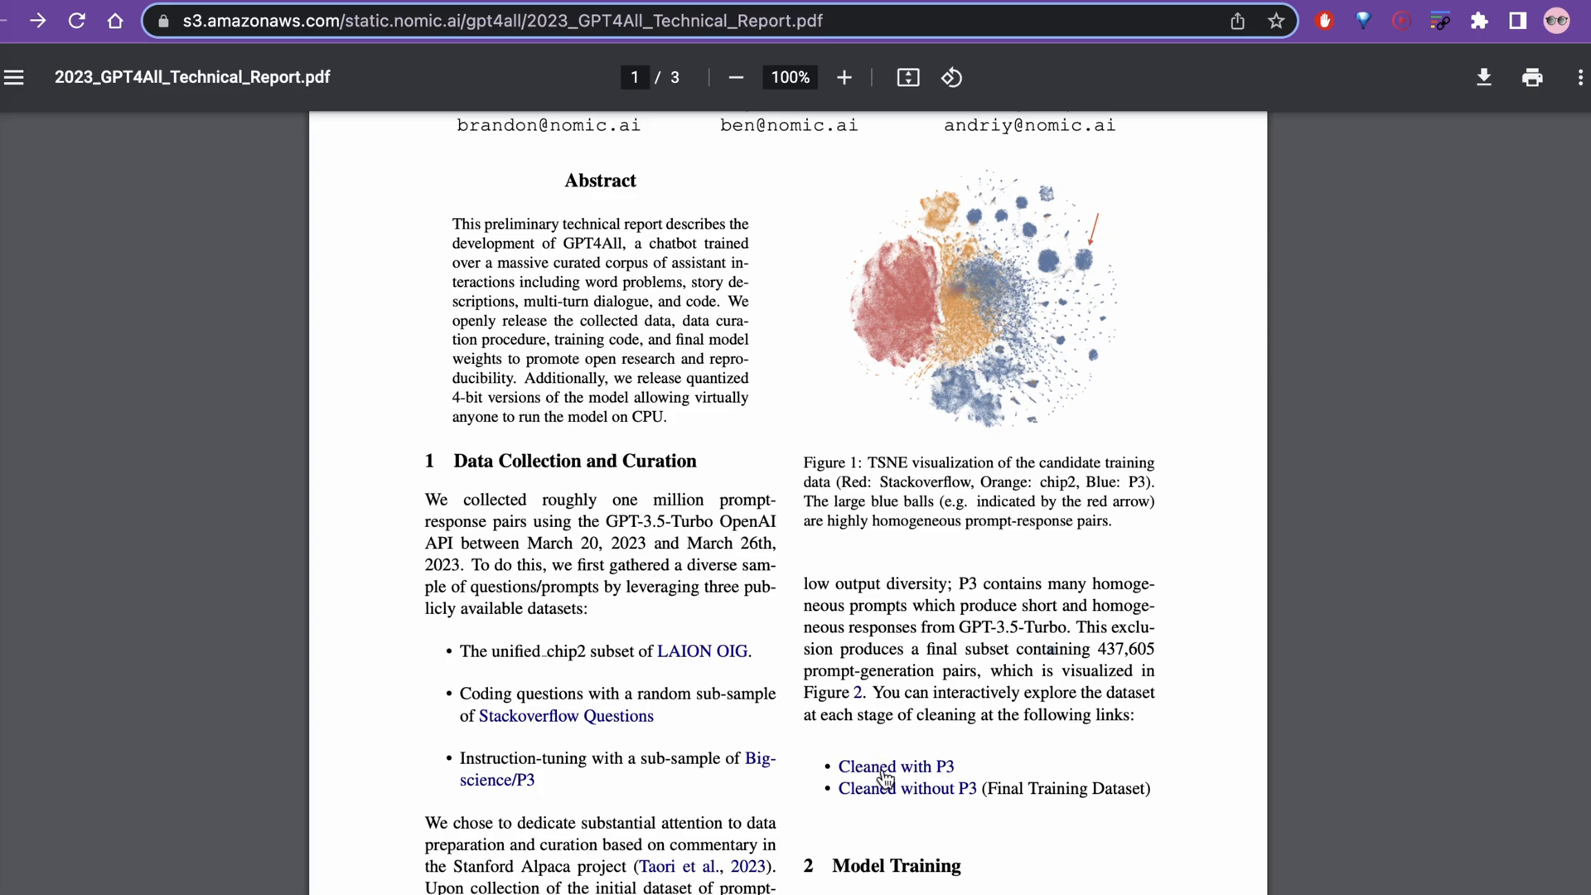
mouse_move(939, 797)
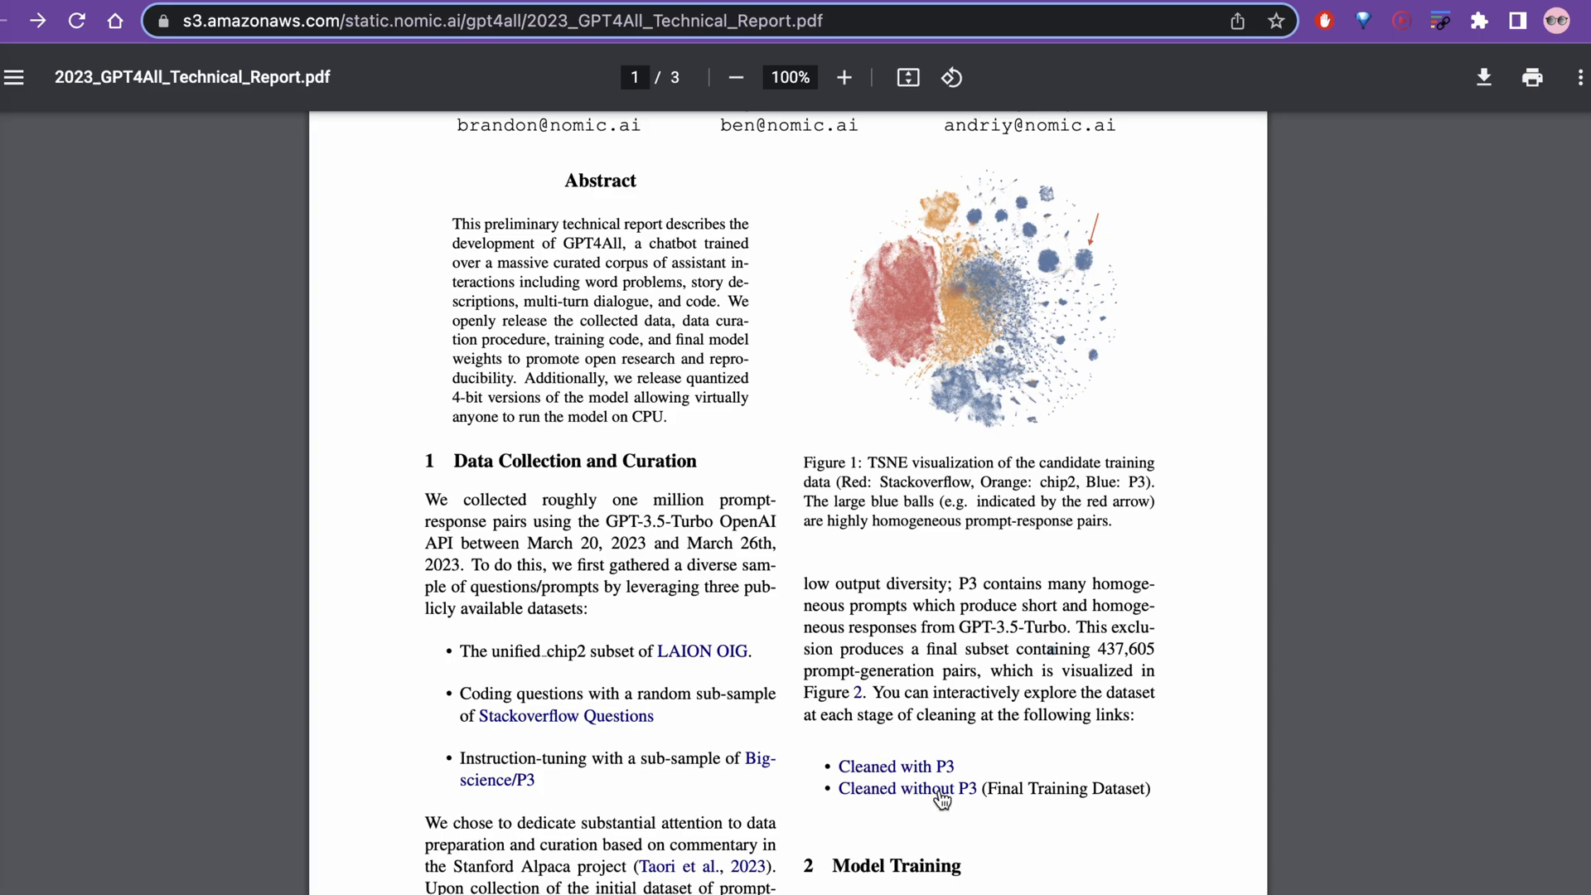
mouse_move(864, 779)
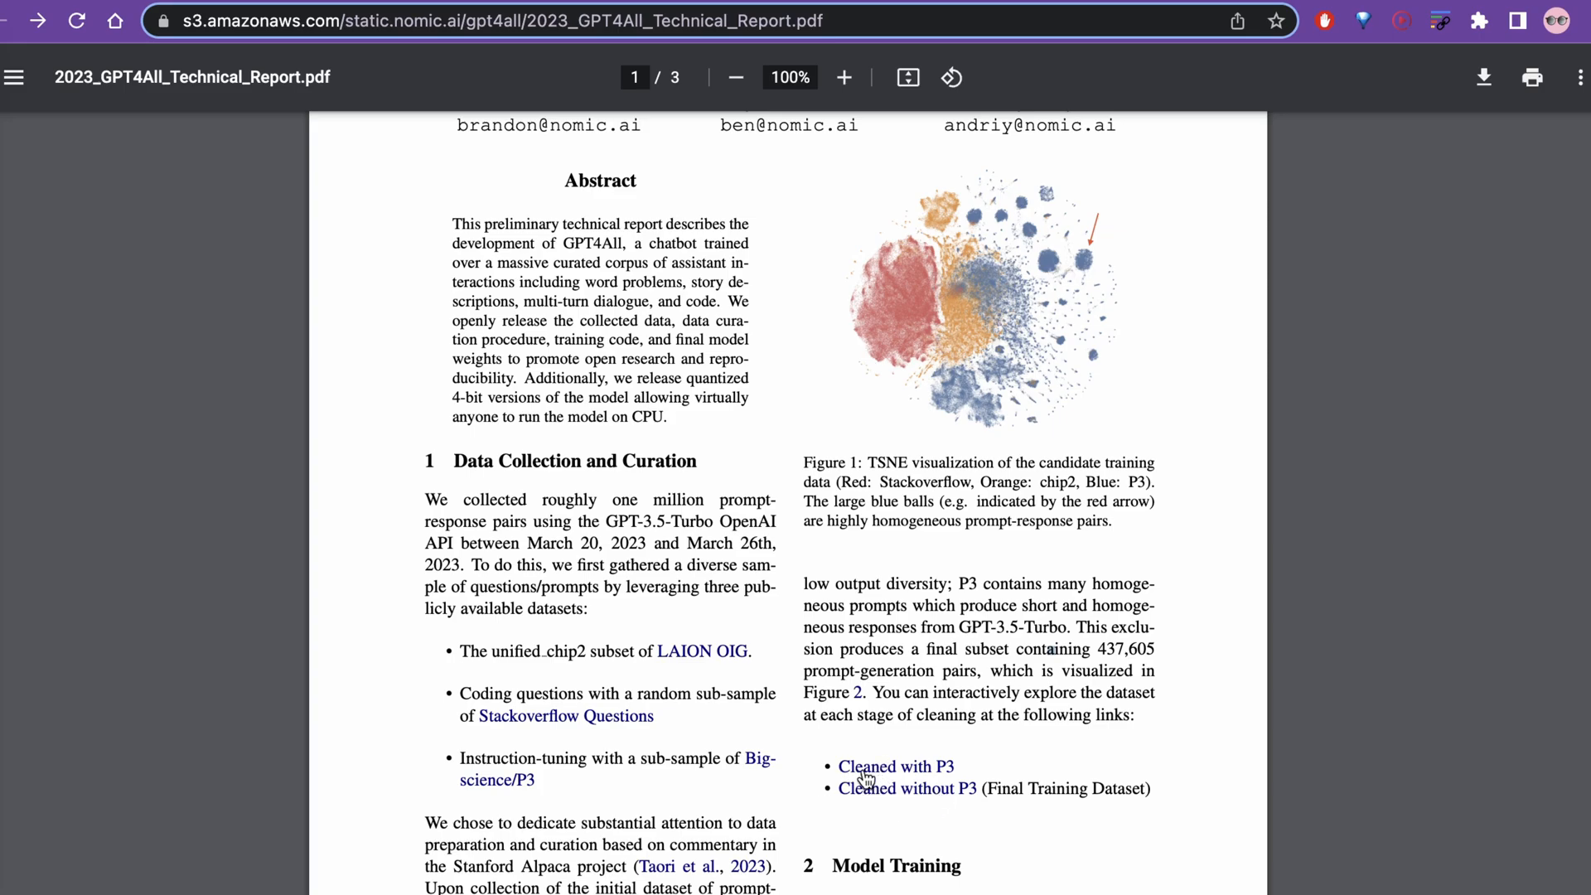
mouse_move(881, 777)
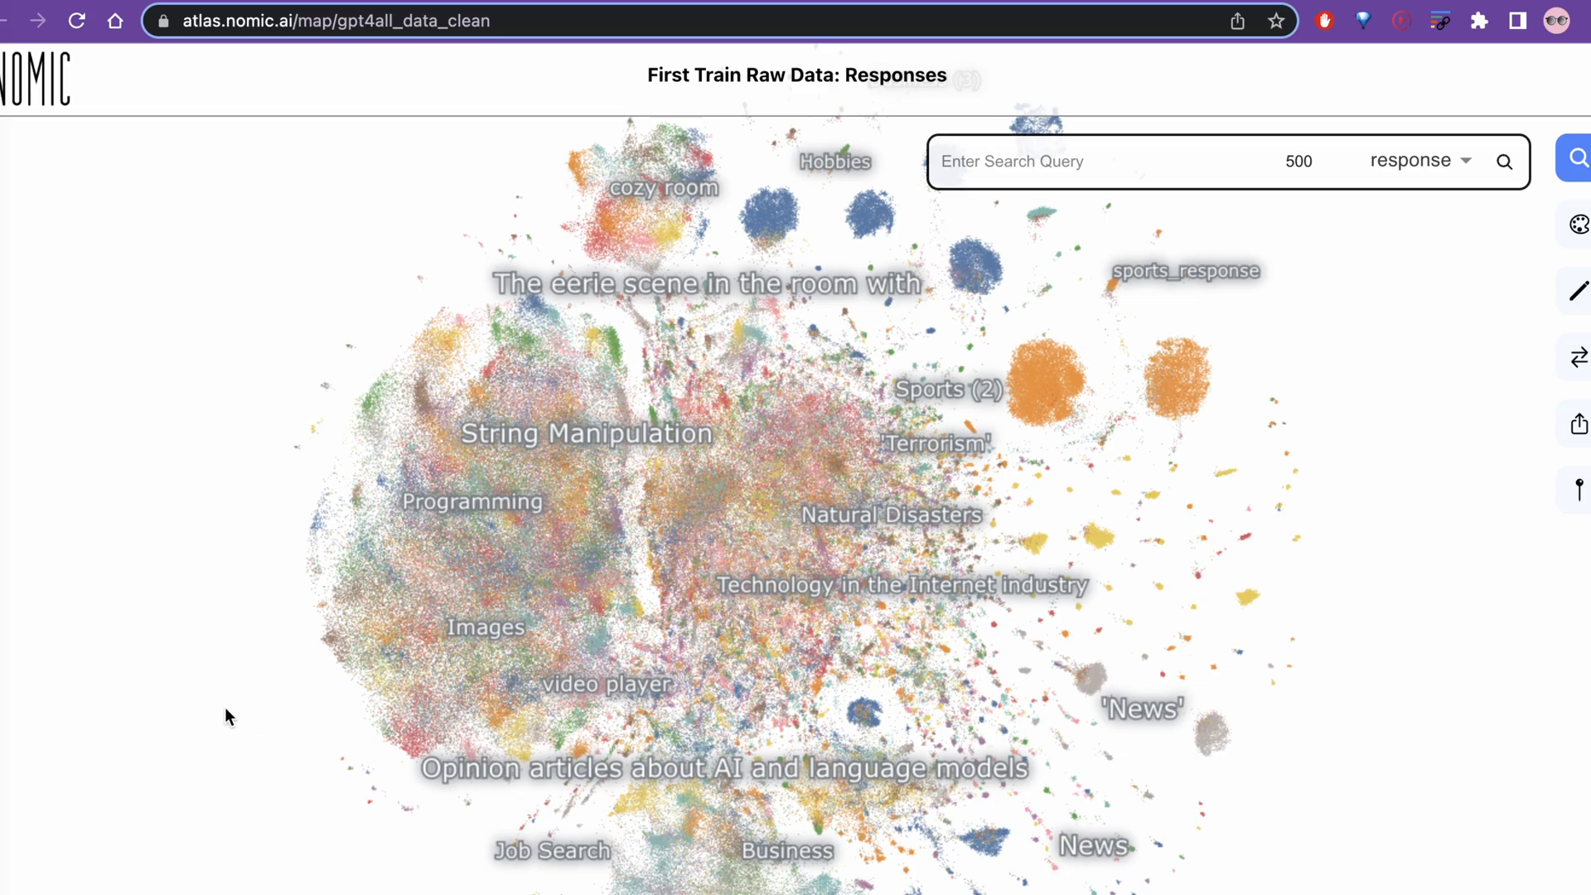
- Search the Atlas map's responses for 'data science'
left_click(610, 530)
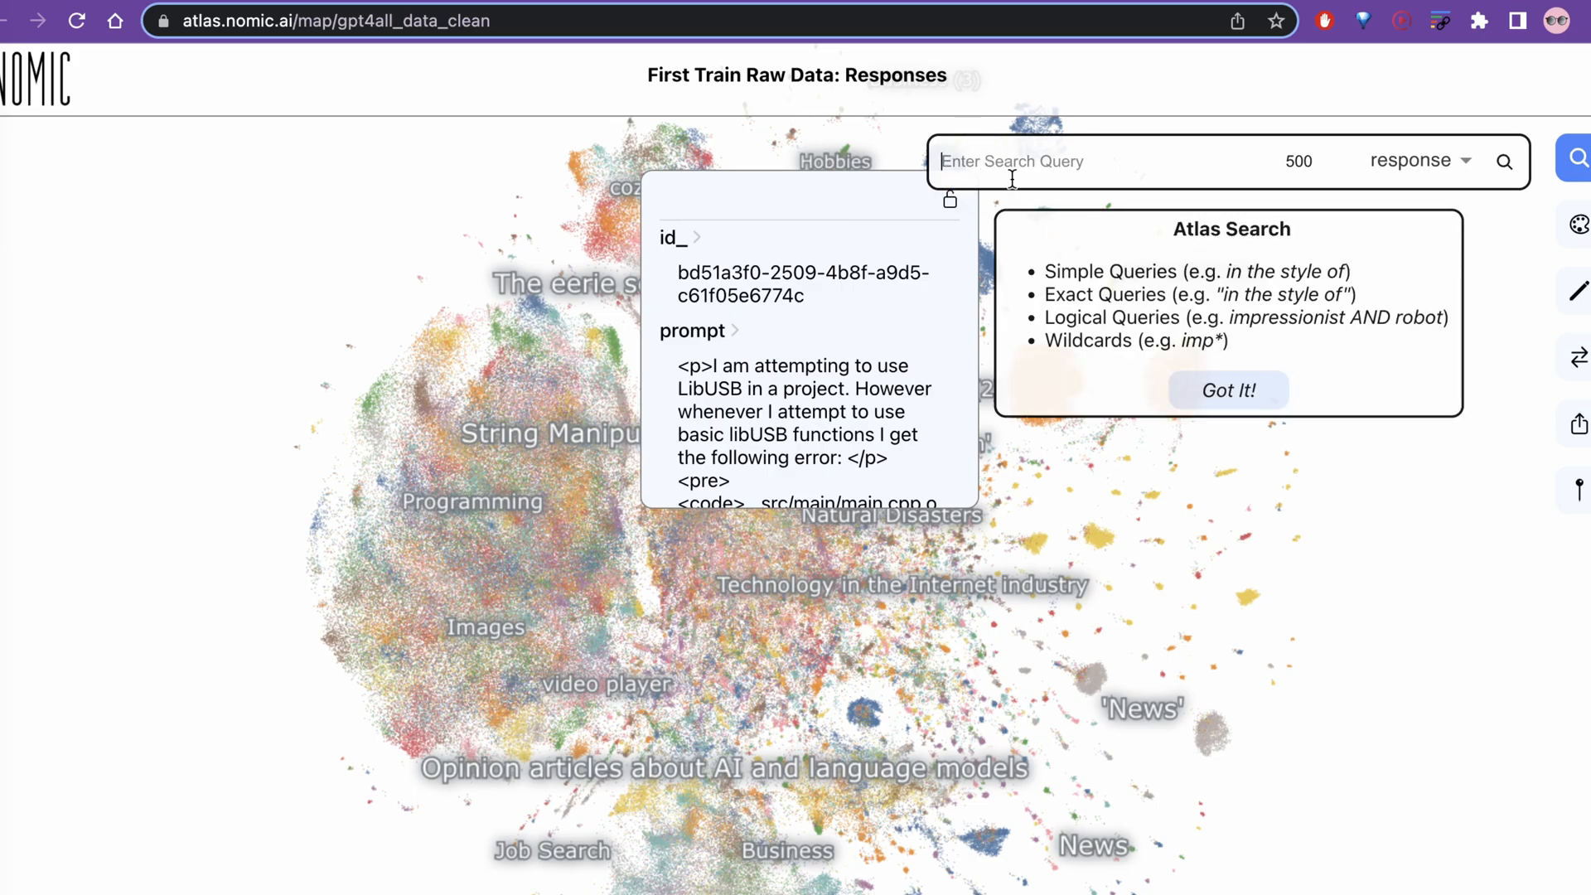
type("data s")
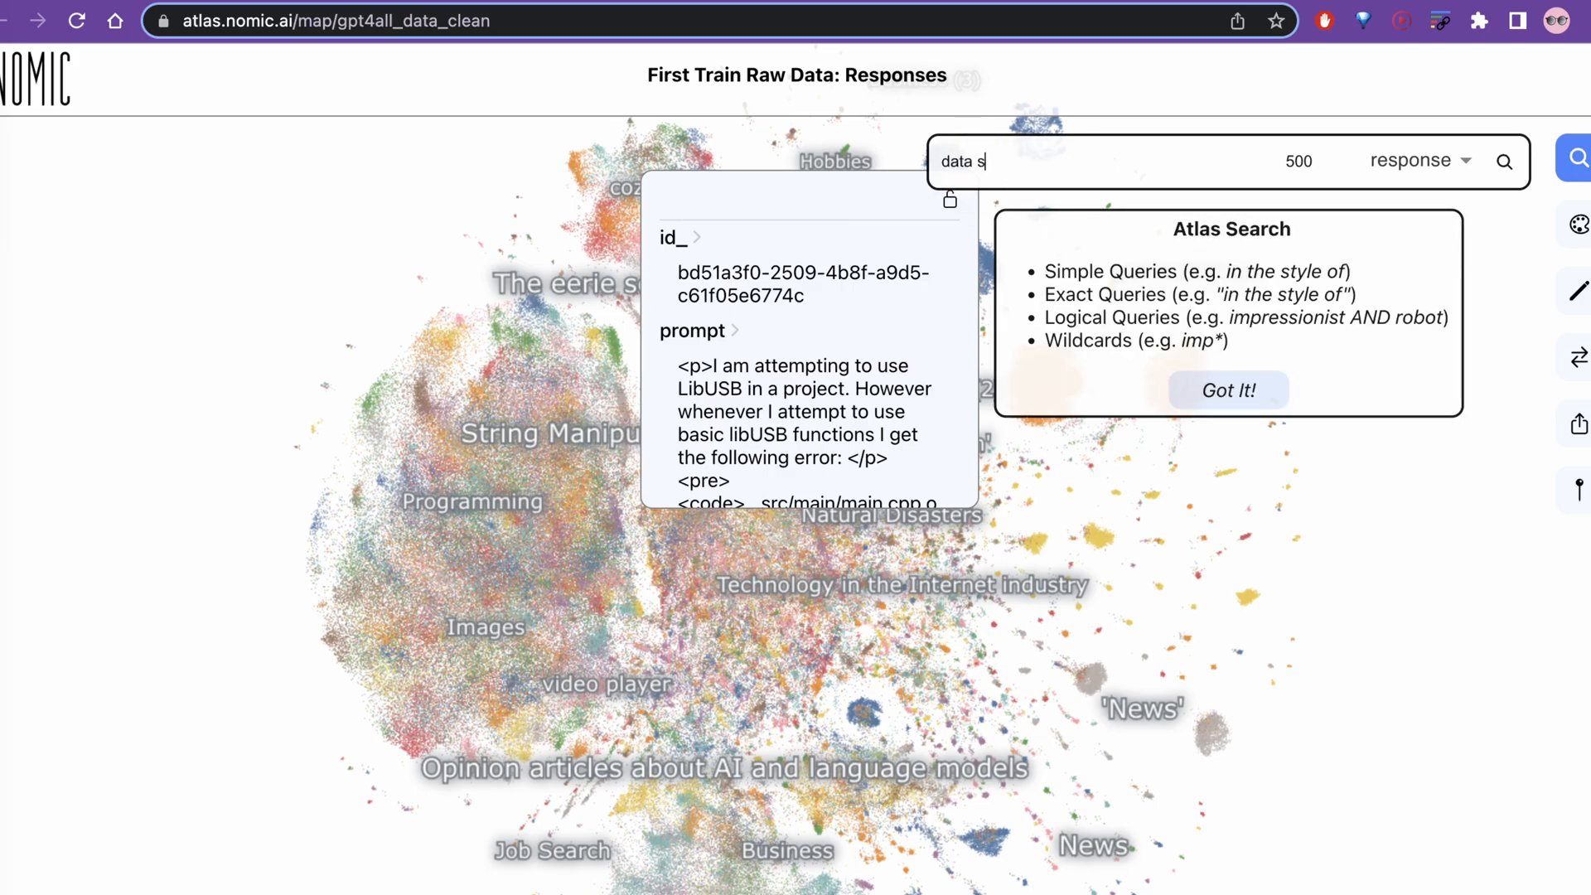
type("cience")
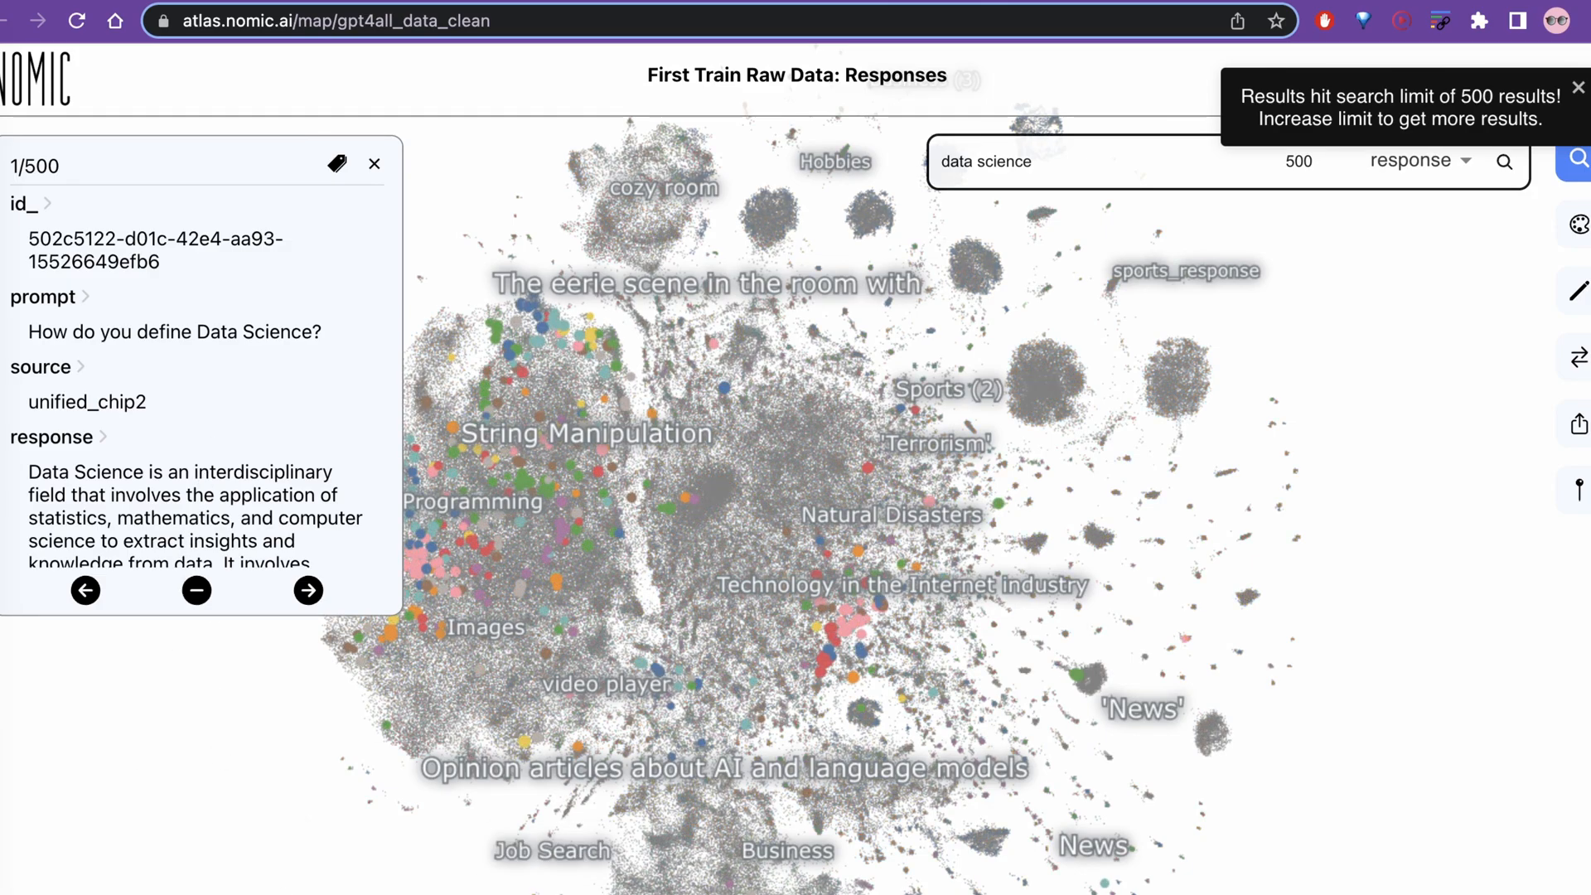
- Step forward through the 'data science' matches to view other Data Science definitions
left_click(1078, 672)
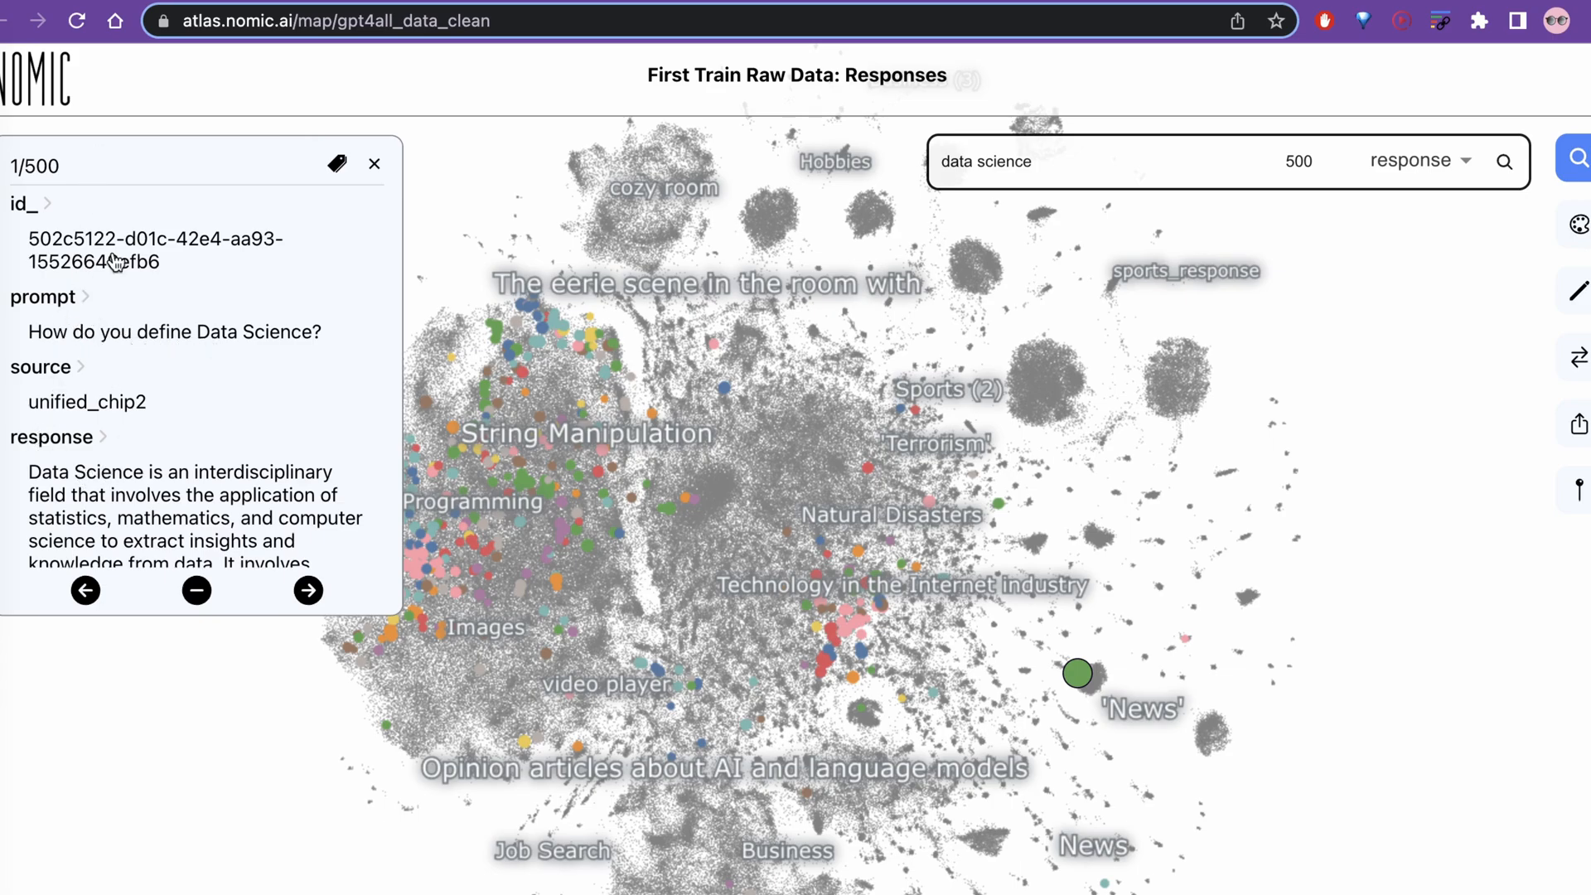
left_click(307, 590)
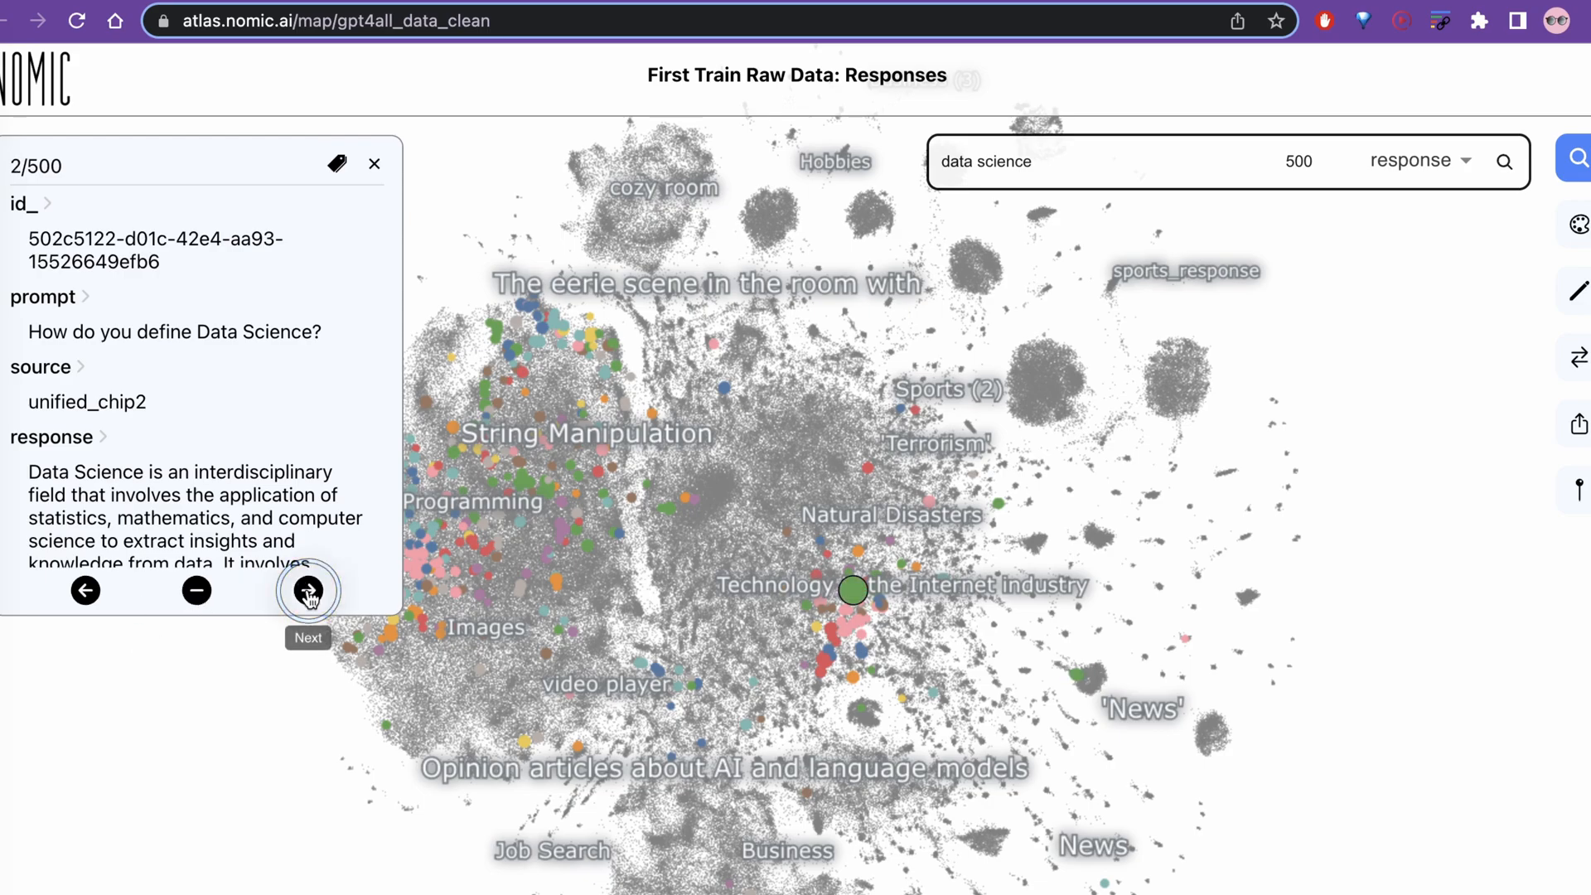
left_click(307, 591)
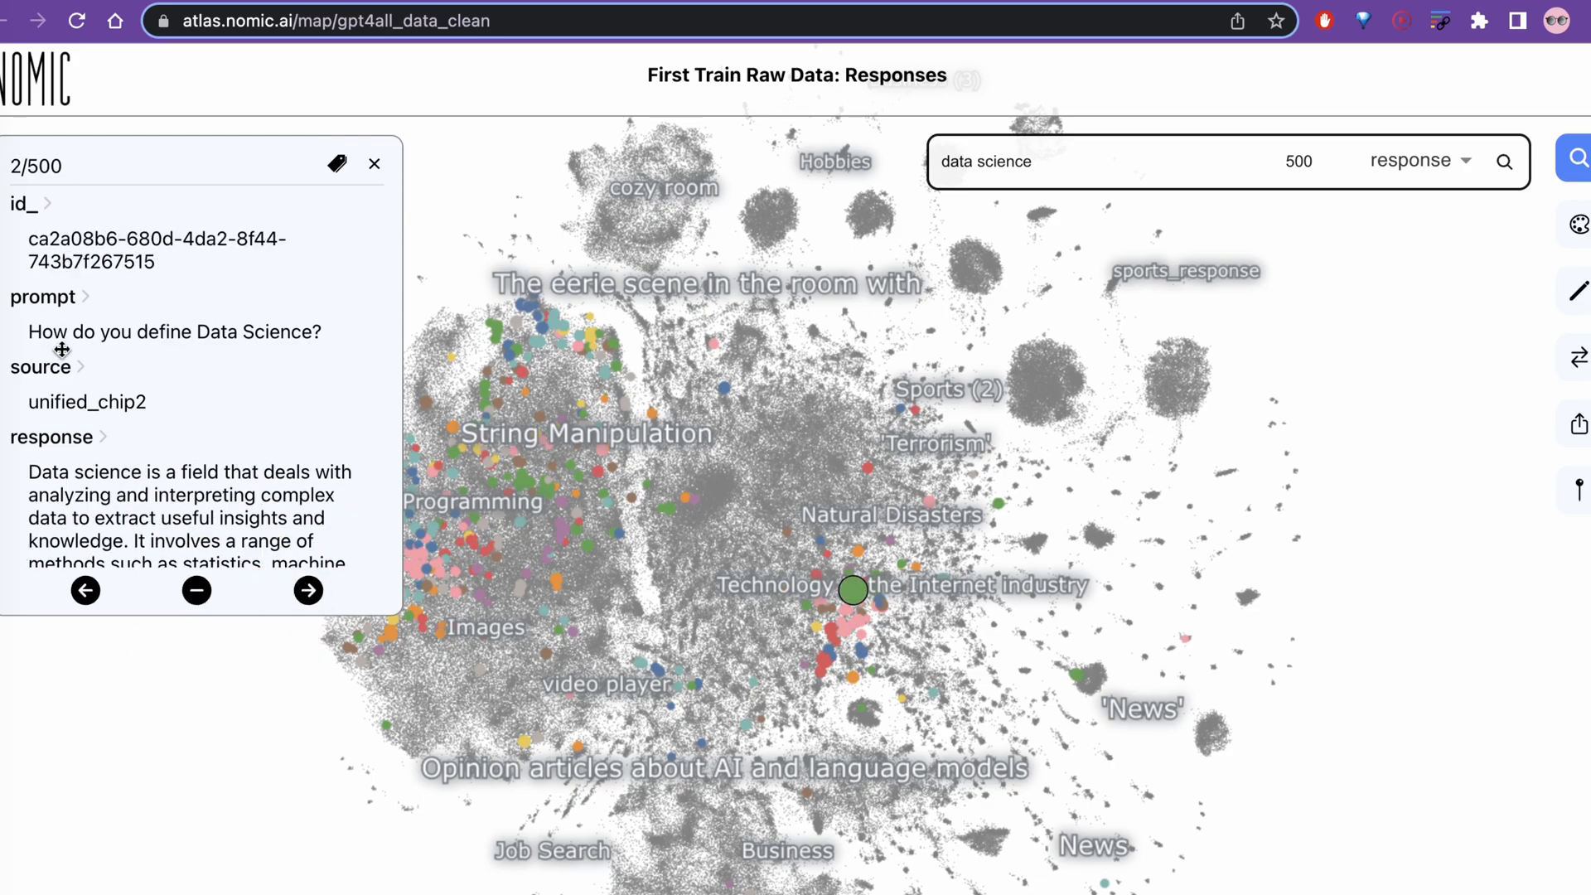
mouse_move(180, 424)
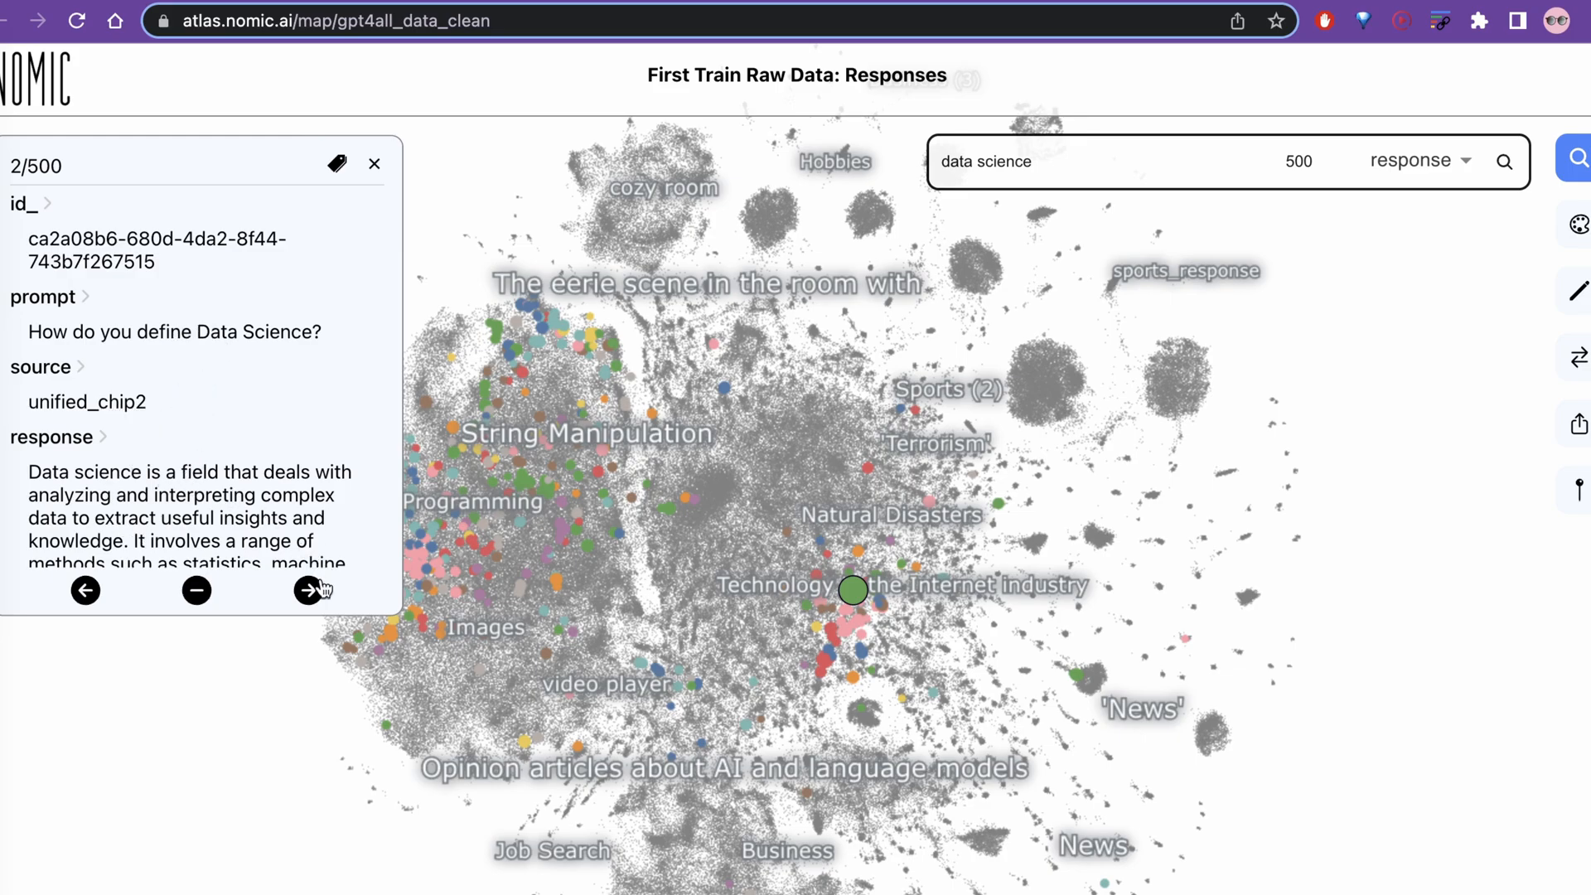
left_click(308, 591)
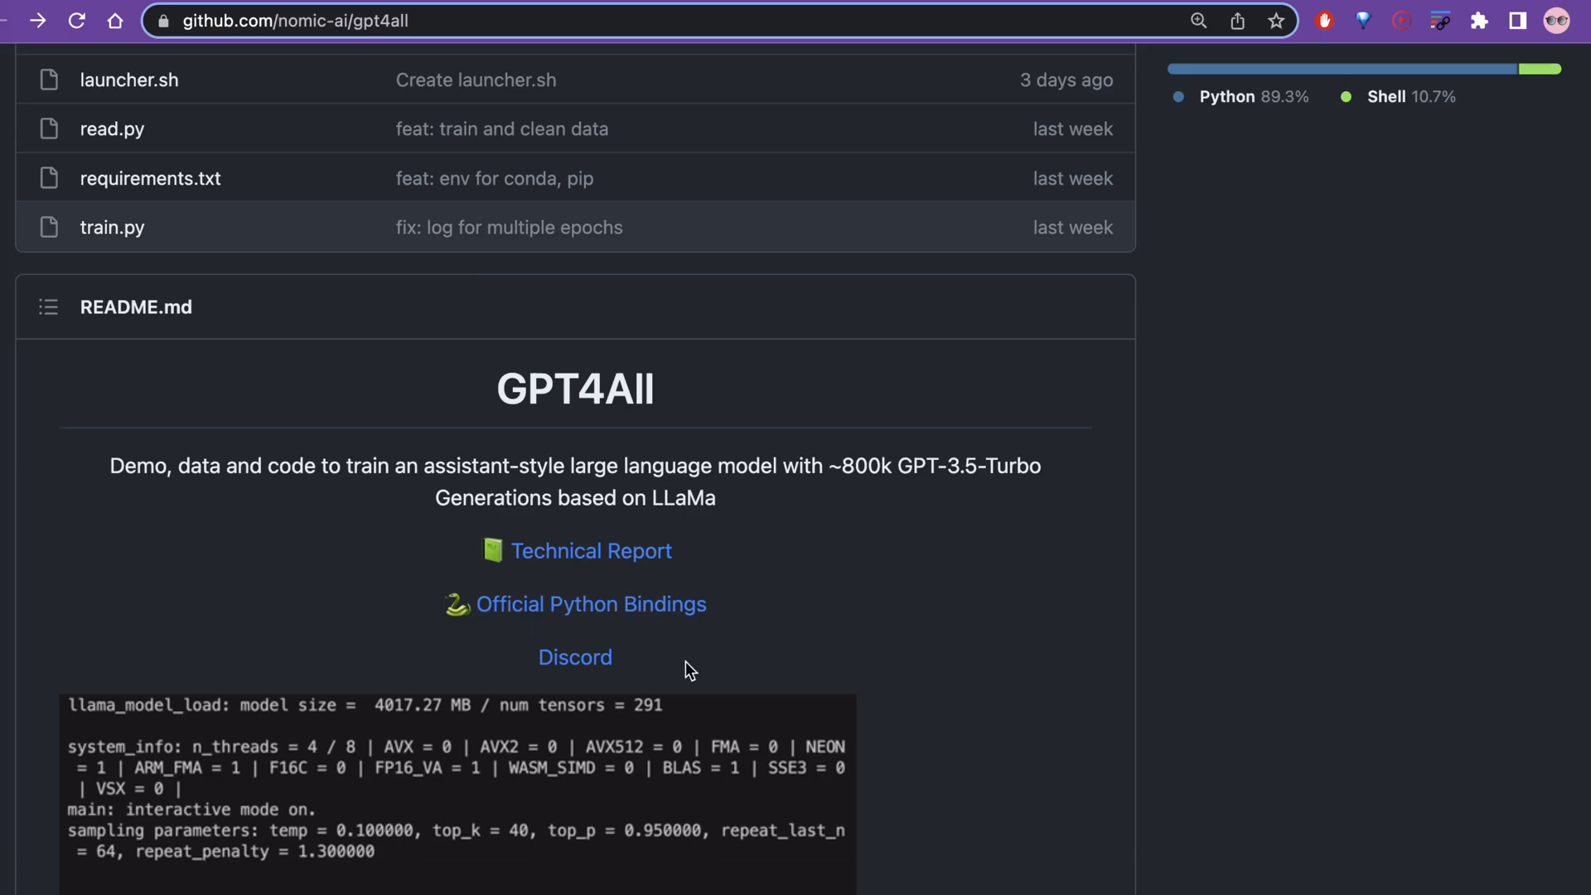
mouse_move(1088, 660)
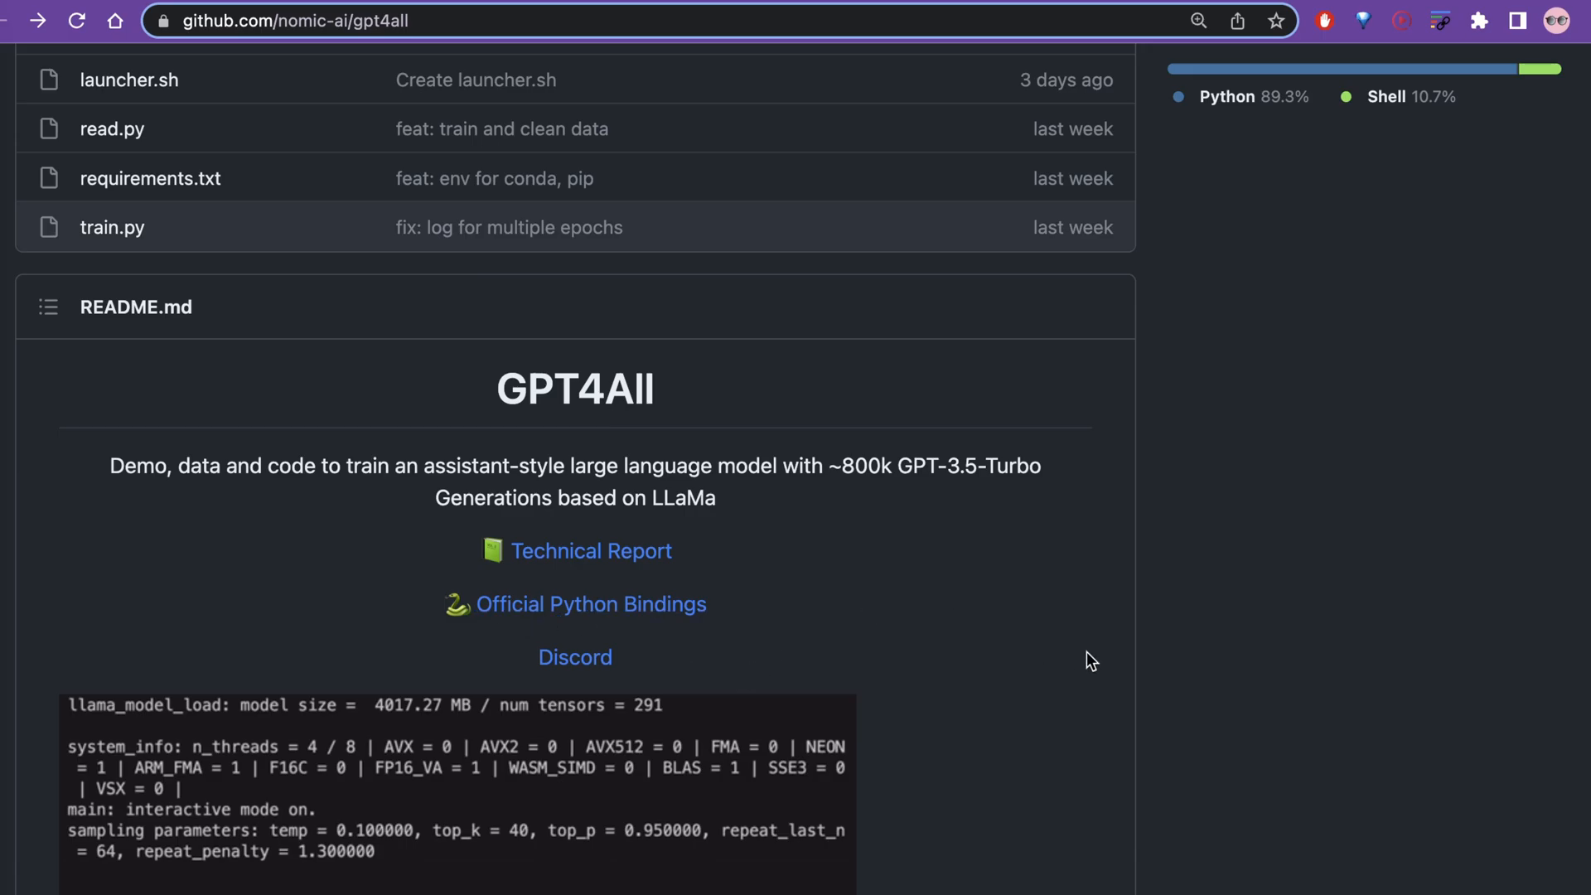
- Scroll the README to the 'Try it yourself' quantized-model setup steps
scroll("down", 3)
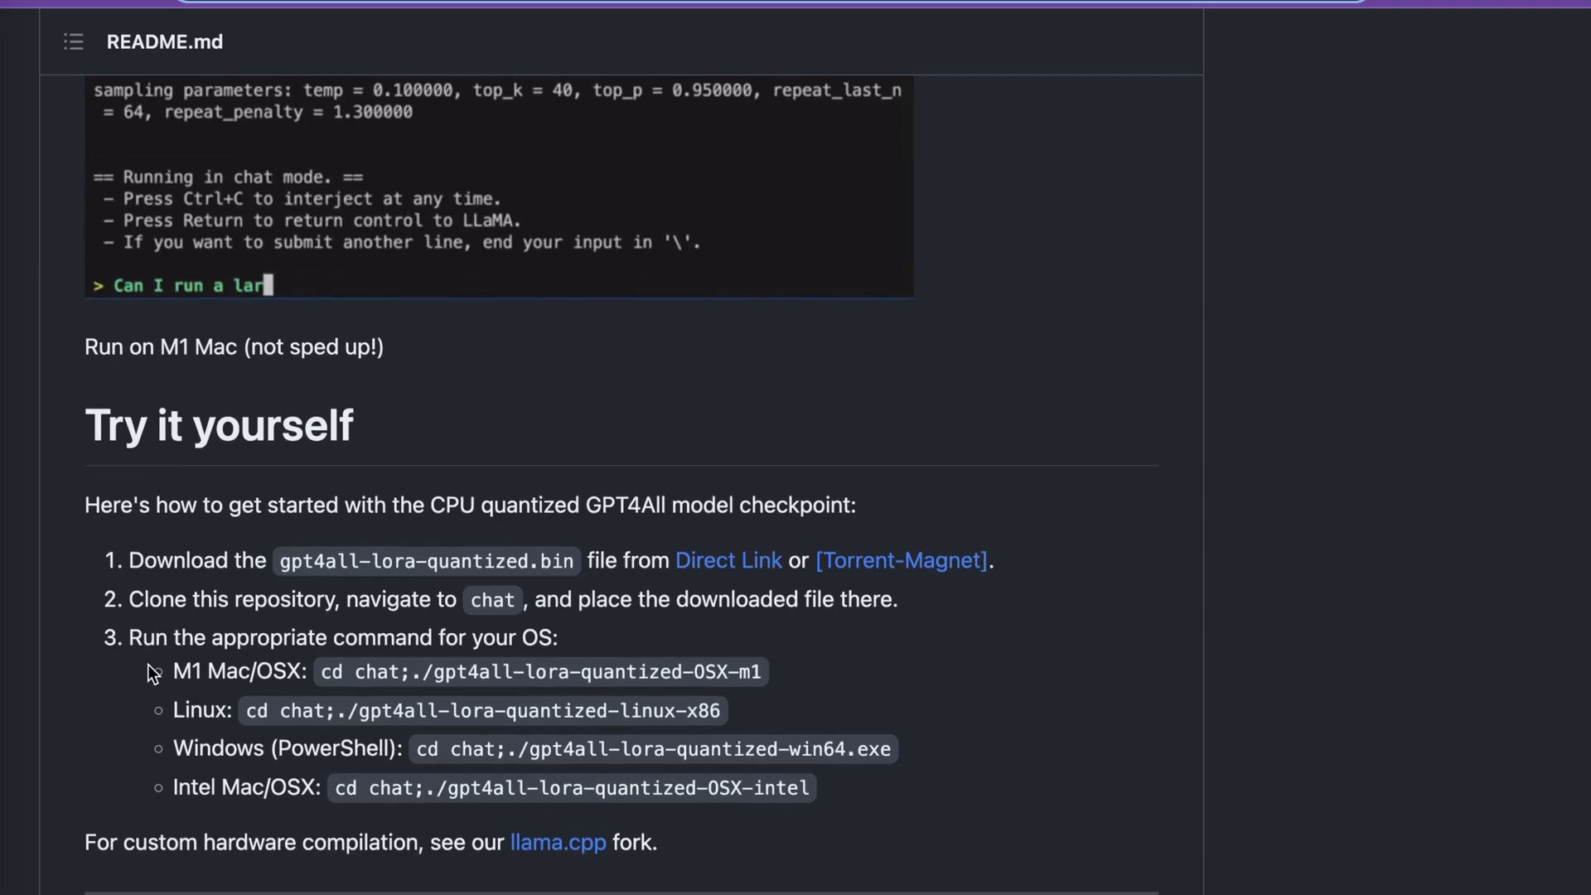
type("ge language model on my laptop?")
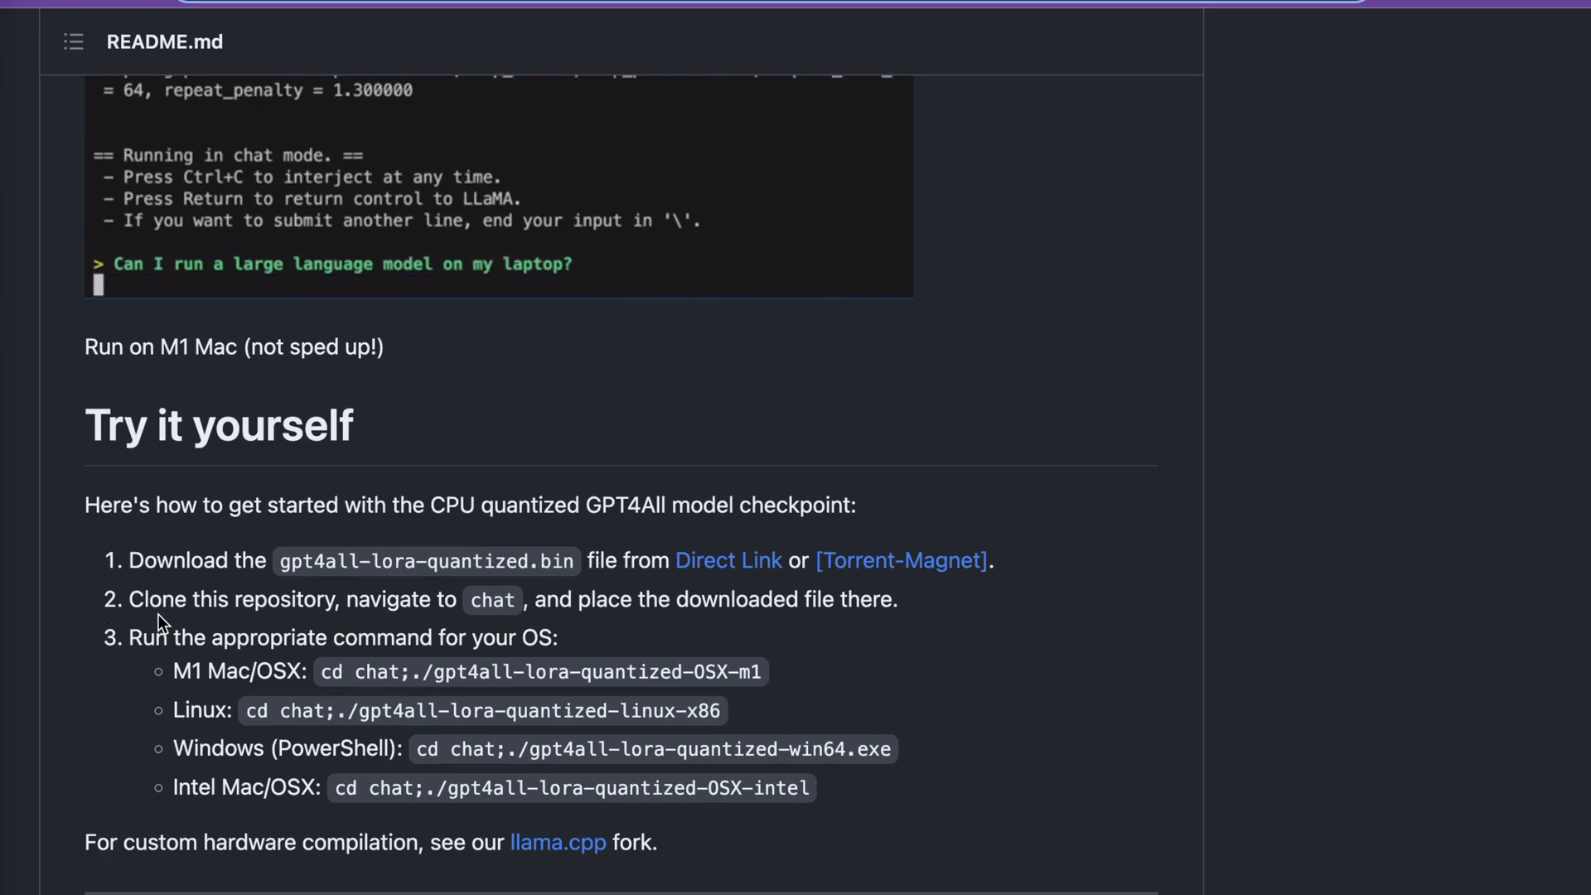
mouse_move(223, 623)
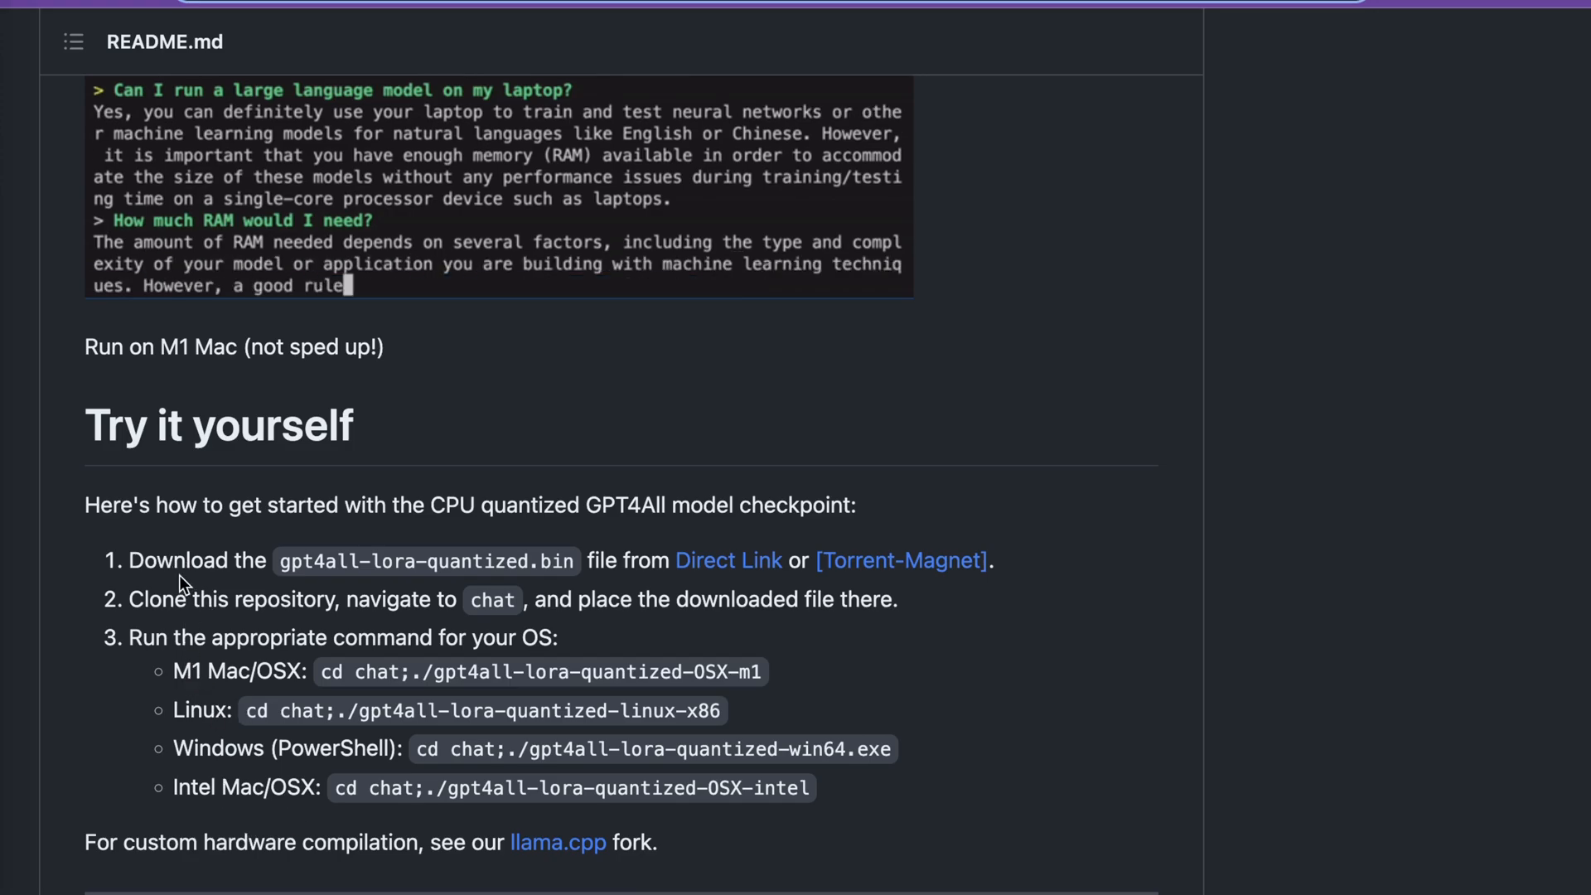
scroll("up", 3)
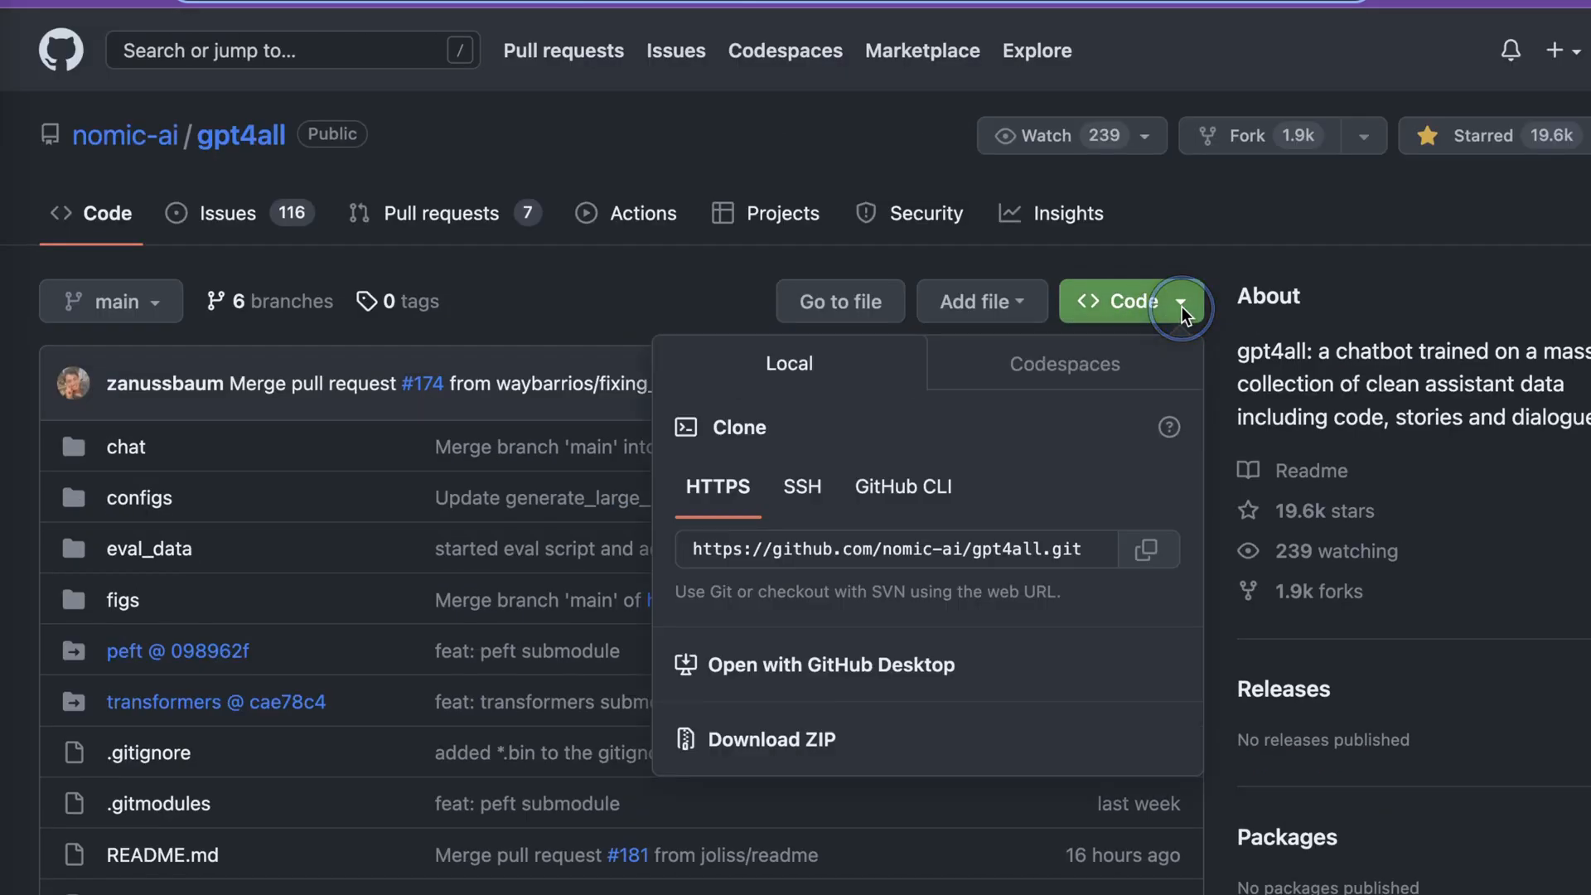
mouse_move(1116, 581)
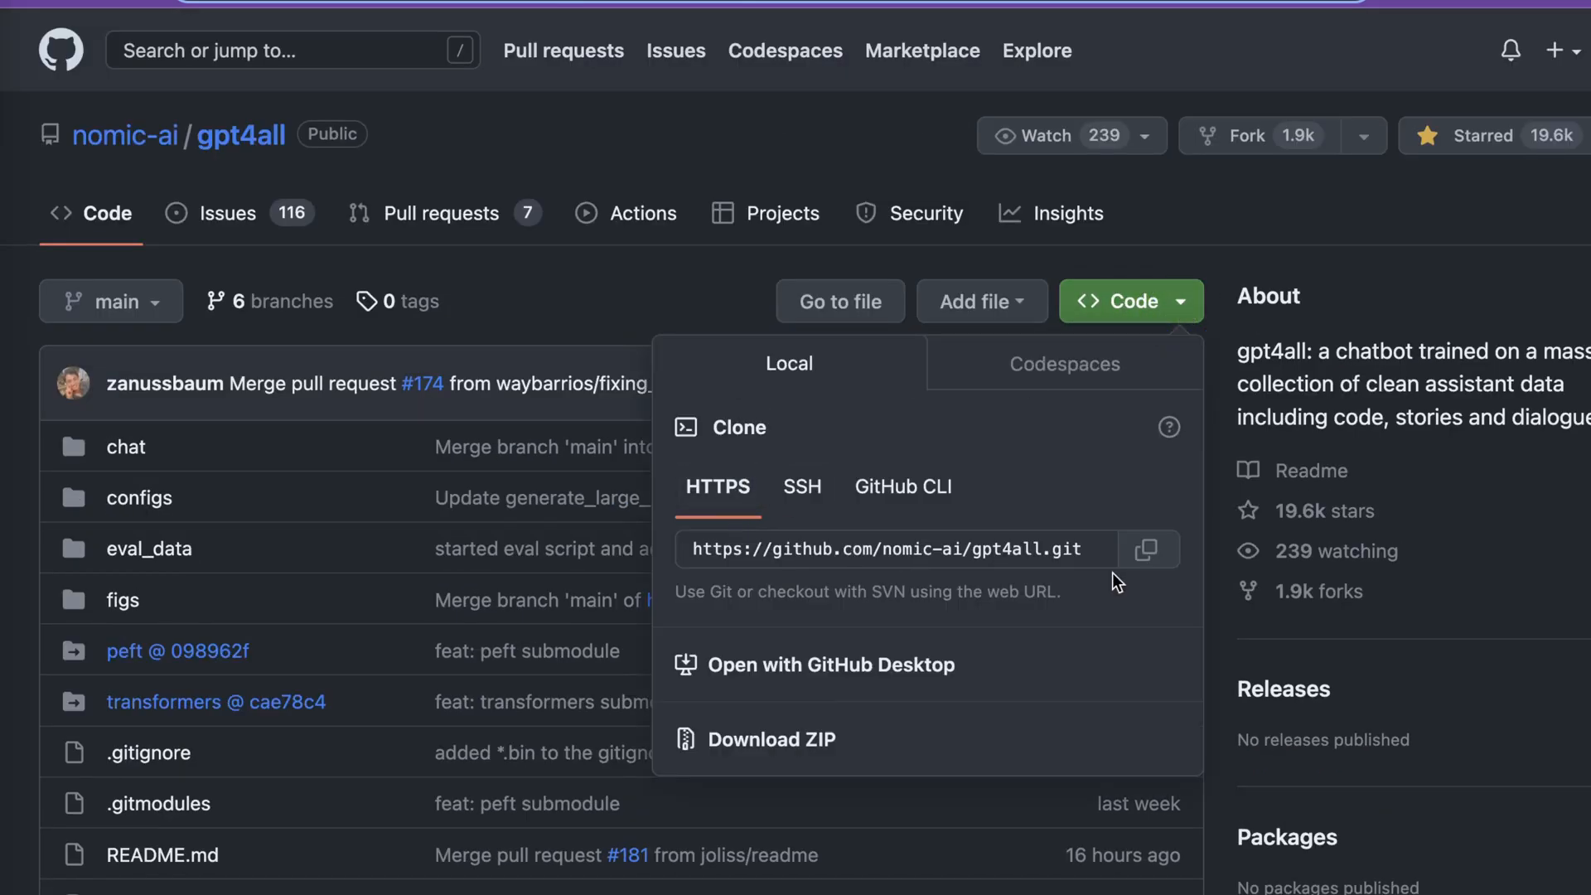
- Copy the gpt4all repository's HTTPS clone URL from the Code dropdown
left_click(1148, 549)
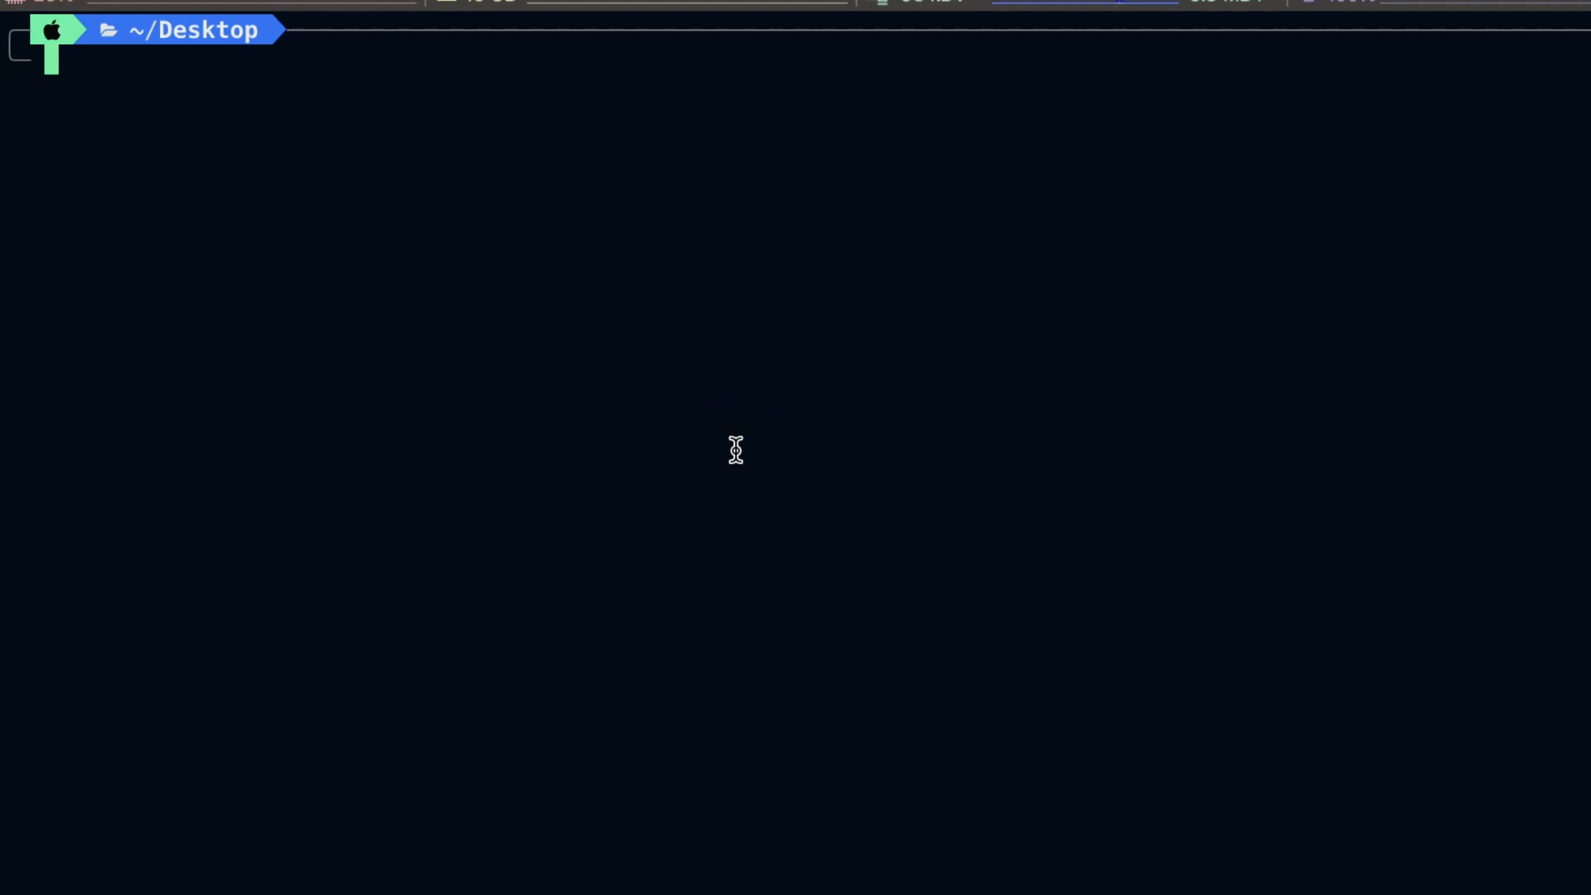
mouse_move(471, 208)
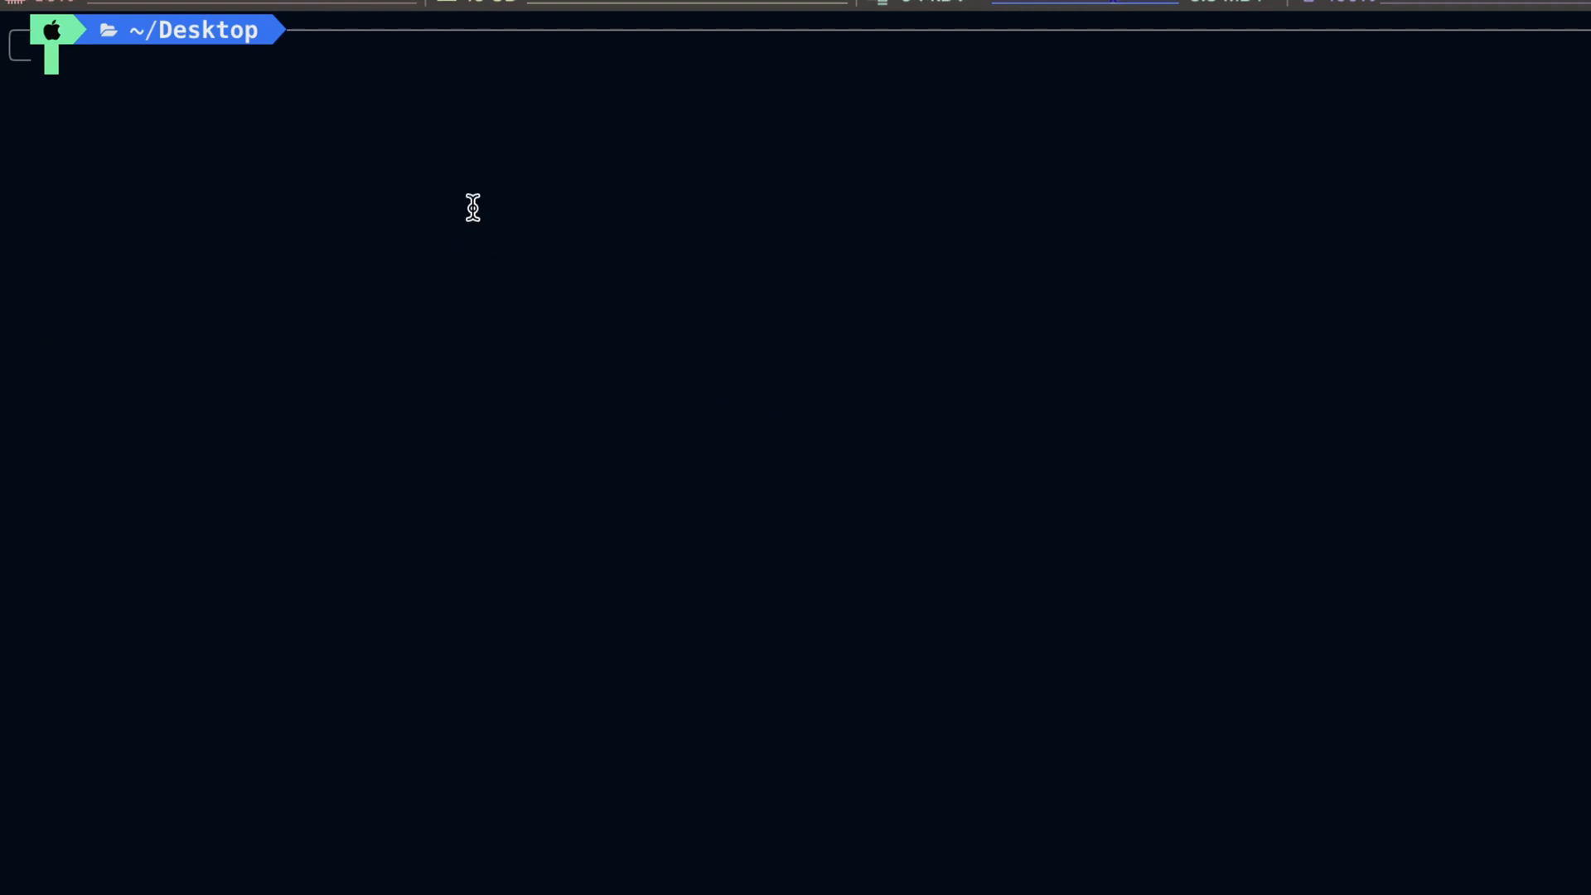
- Clone nomic-ai/gpt4all.git, list the Desktop, and change into gpt4all/chat
type("git clone https://github.com/nomic-ai/gpt4all.git")
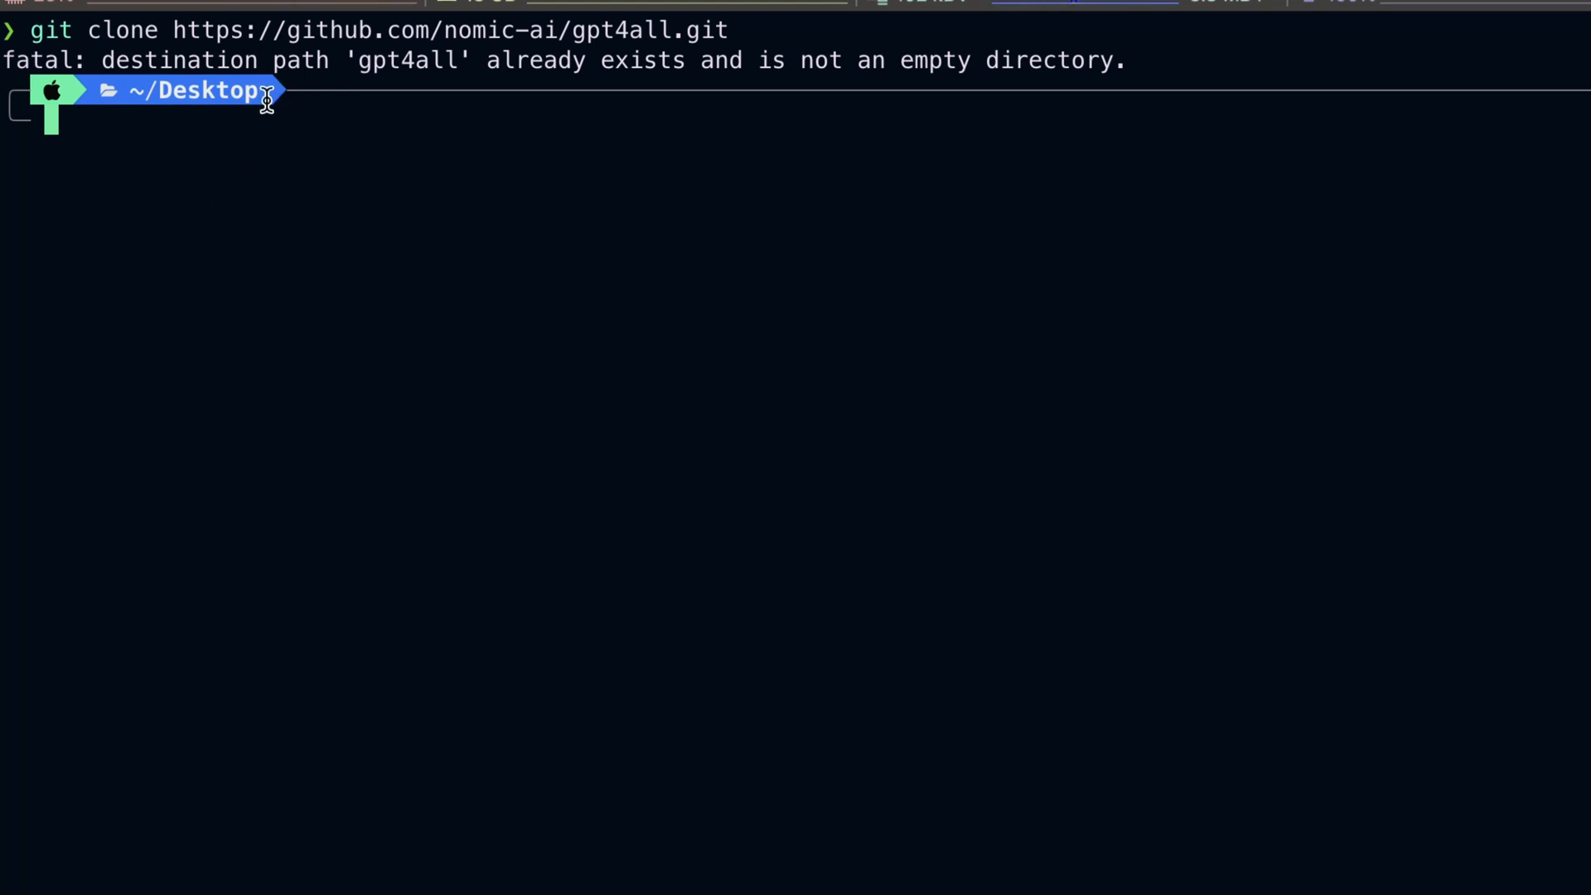
mouse_move(711, 87)
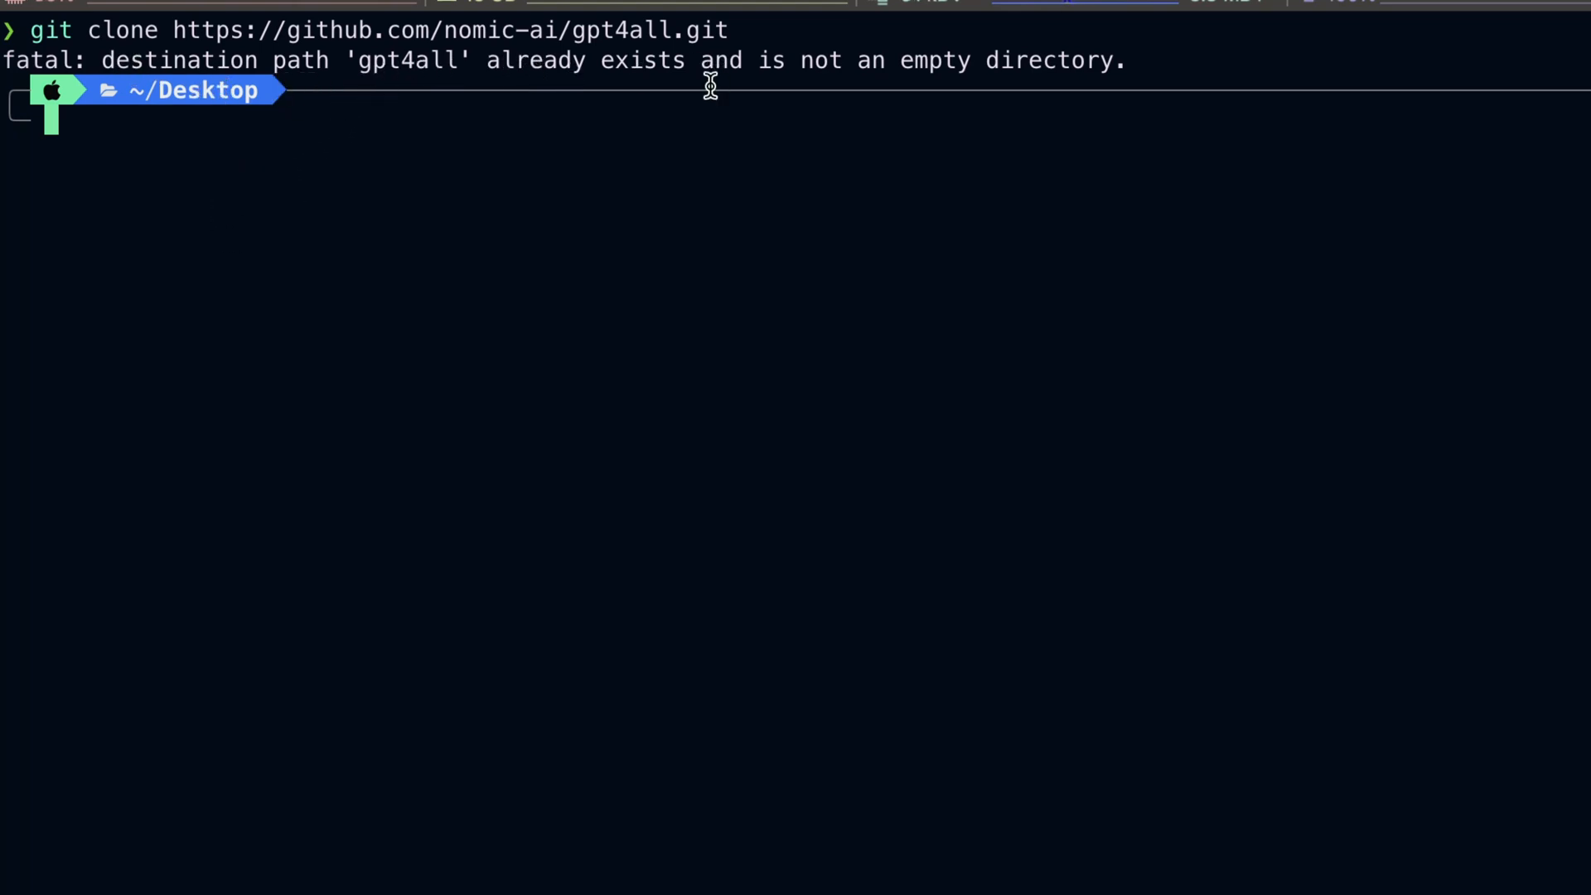
mouse_move(536, 254)
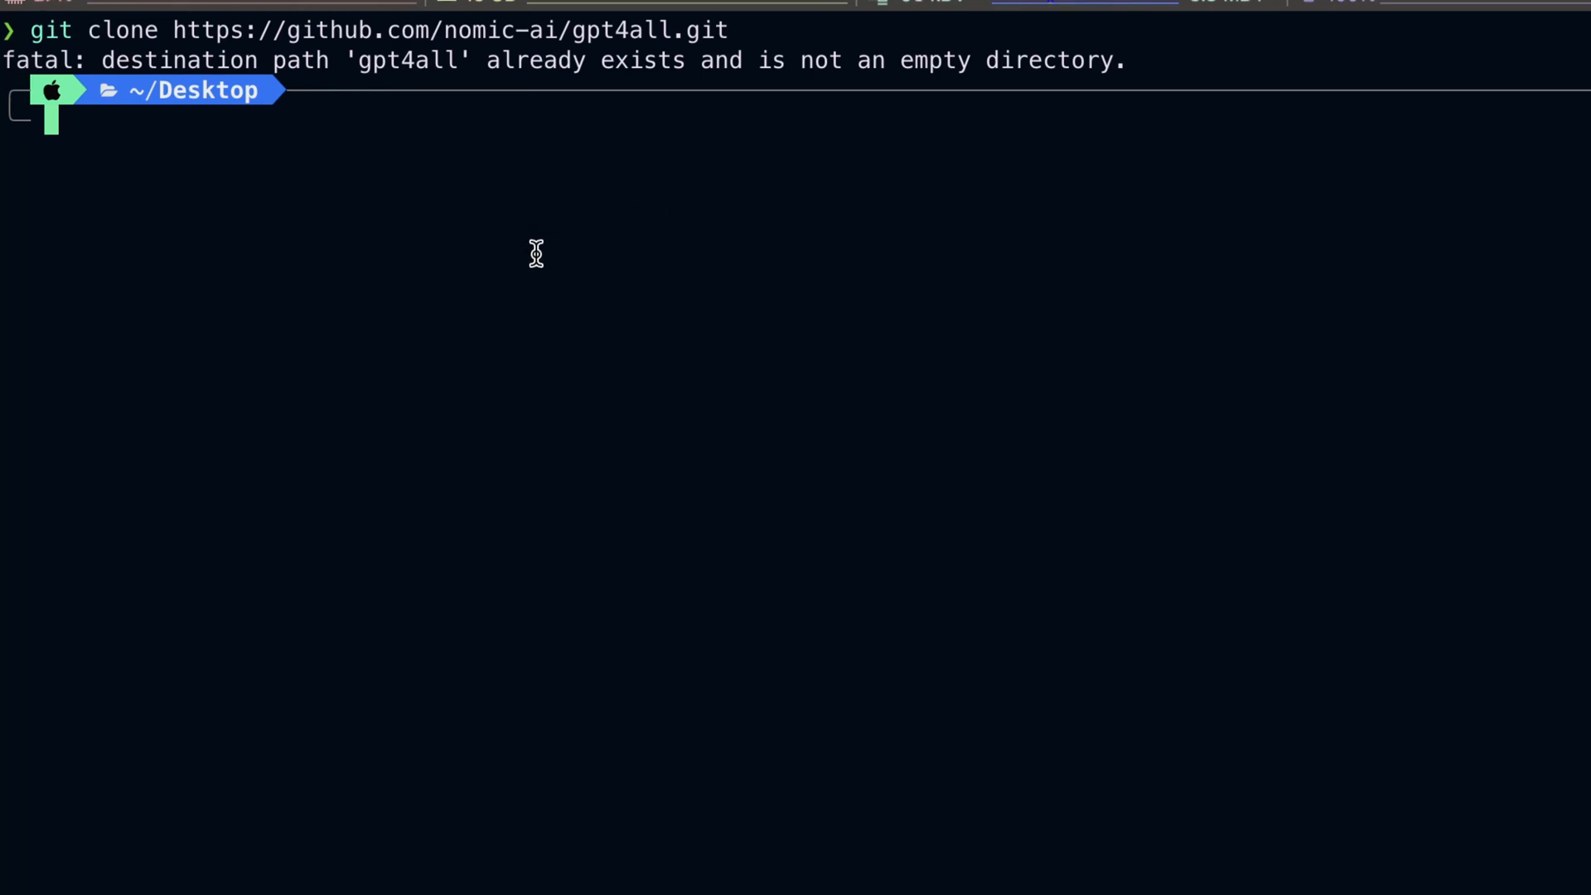
type("ls")
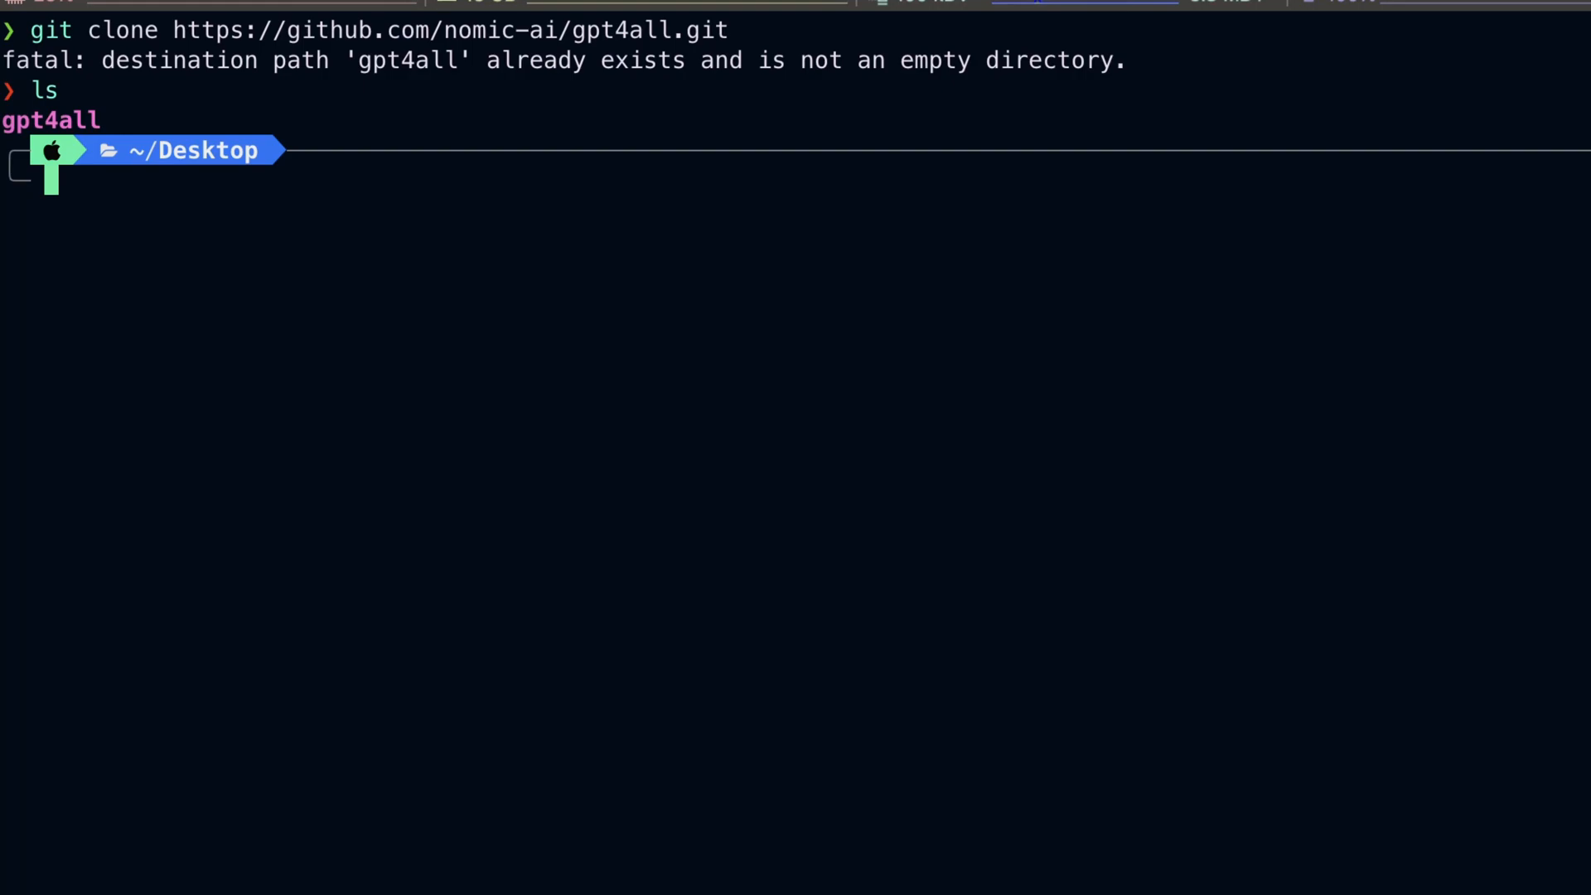
type("cd gpt4all/")
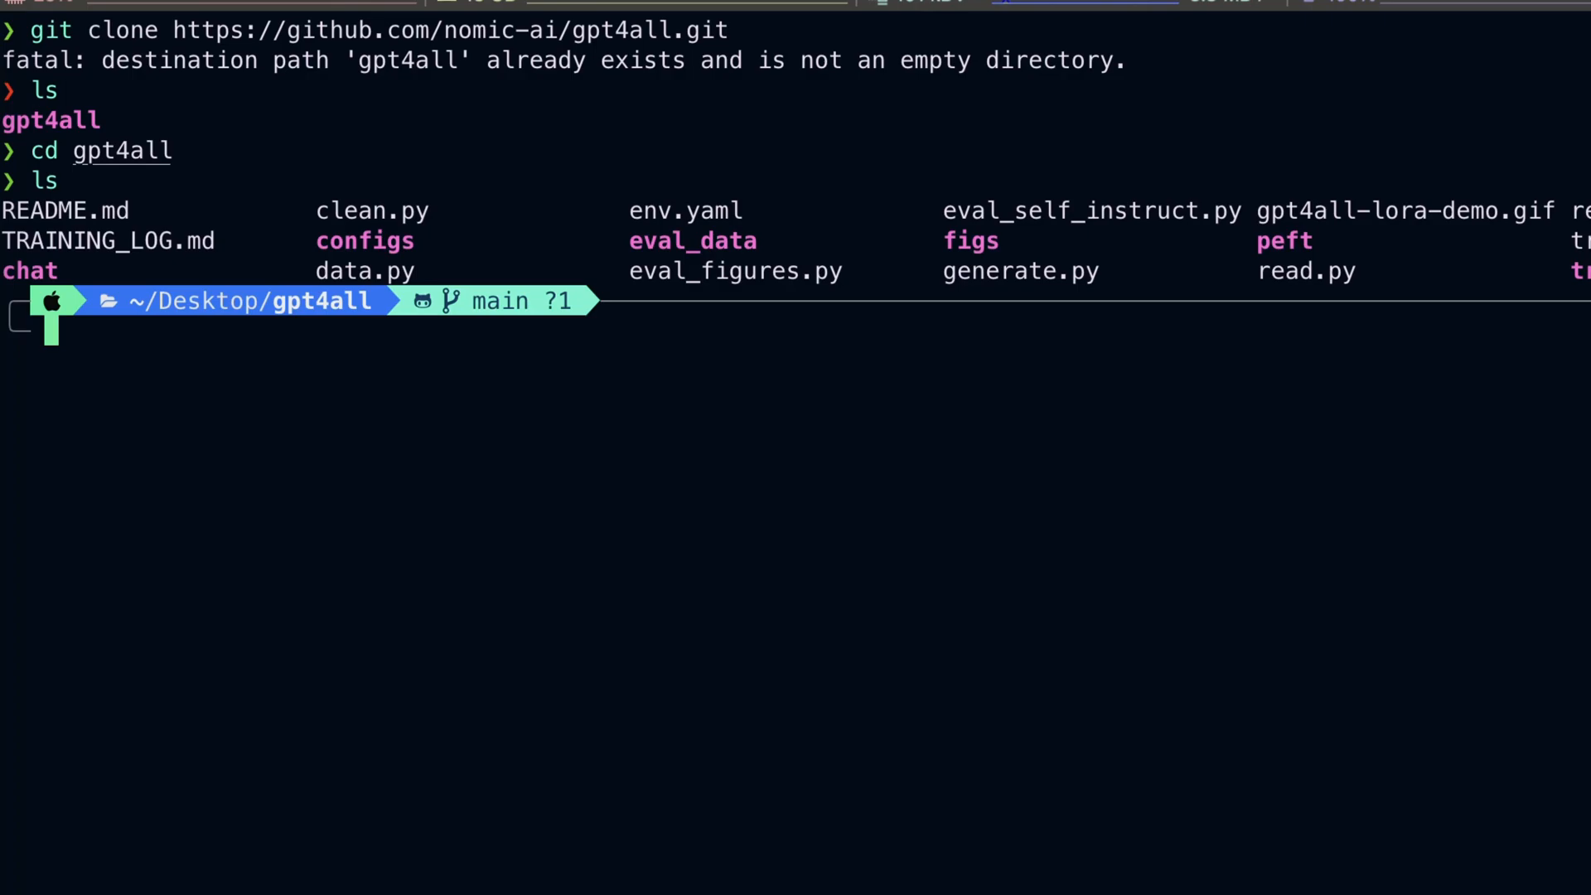
type("cd chat")
type("ls")
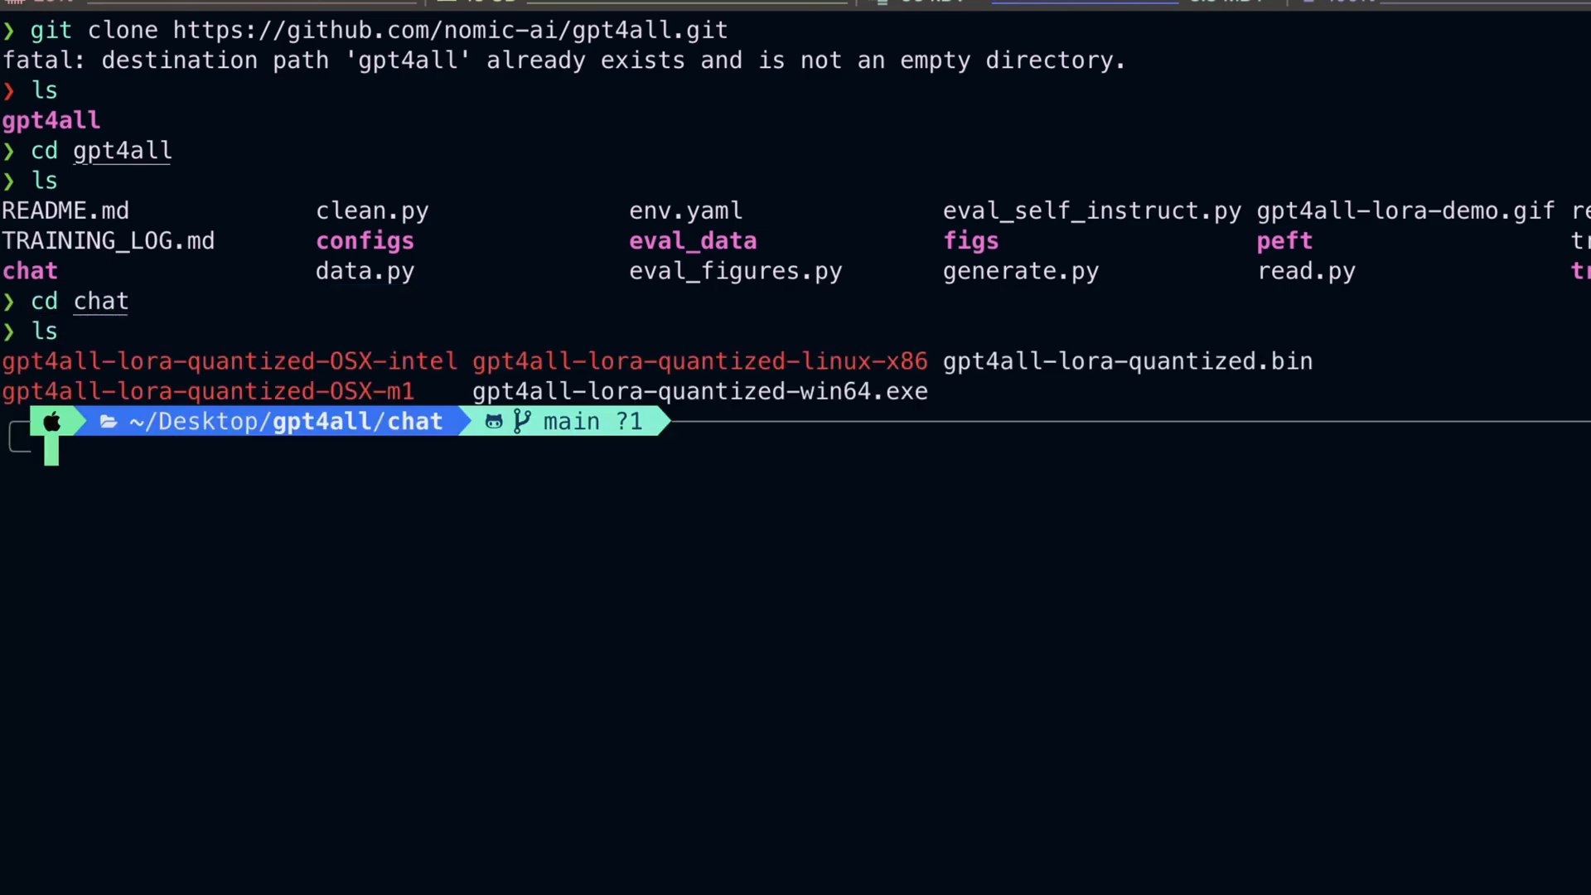
mouse_move(908, 360)
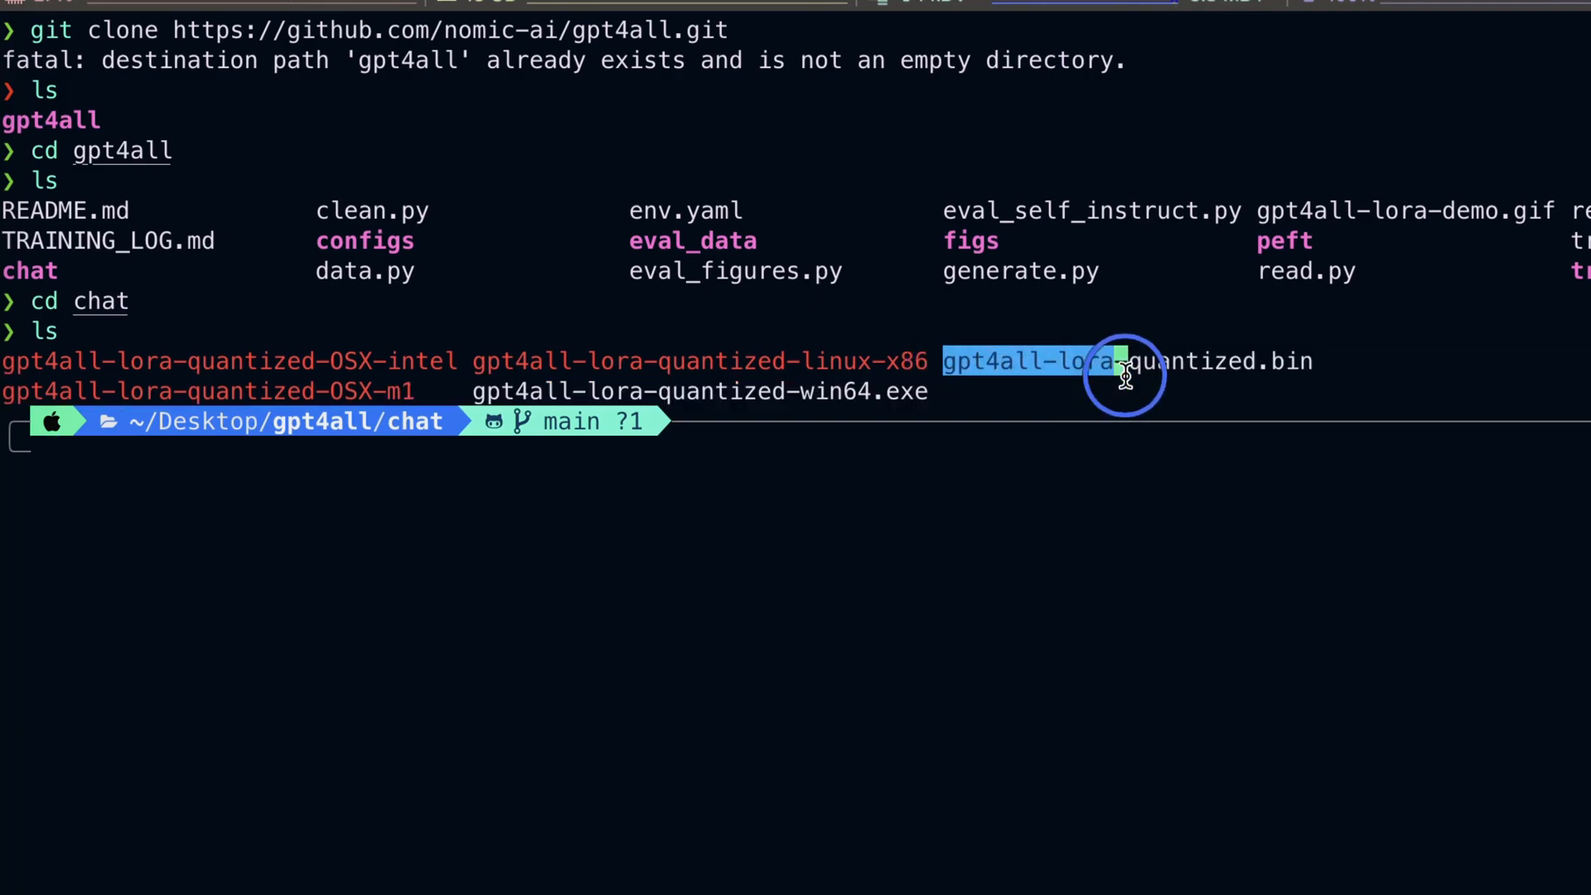
- Highlight the gpt4all-lora-quantized.bin filename, then run 'brew install wget'
left_click_drag(1125, 361, 1314, 361)
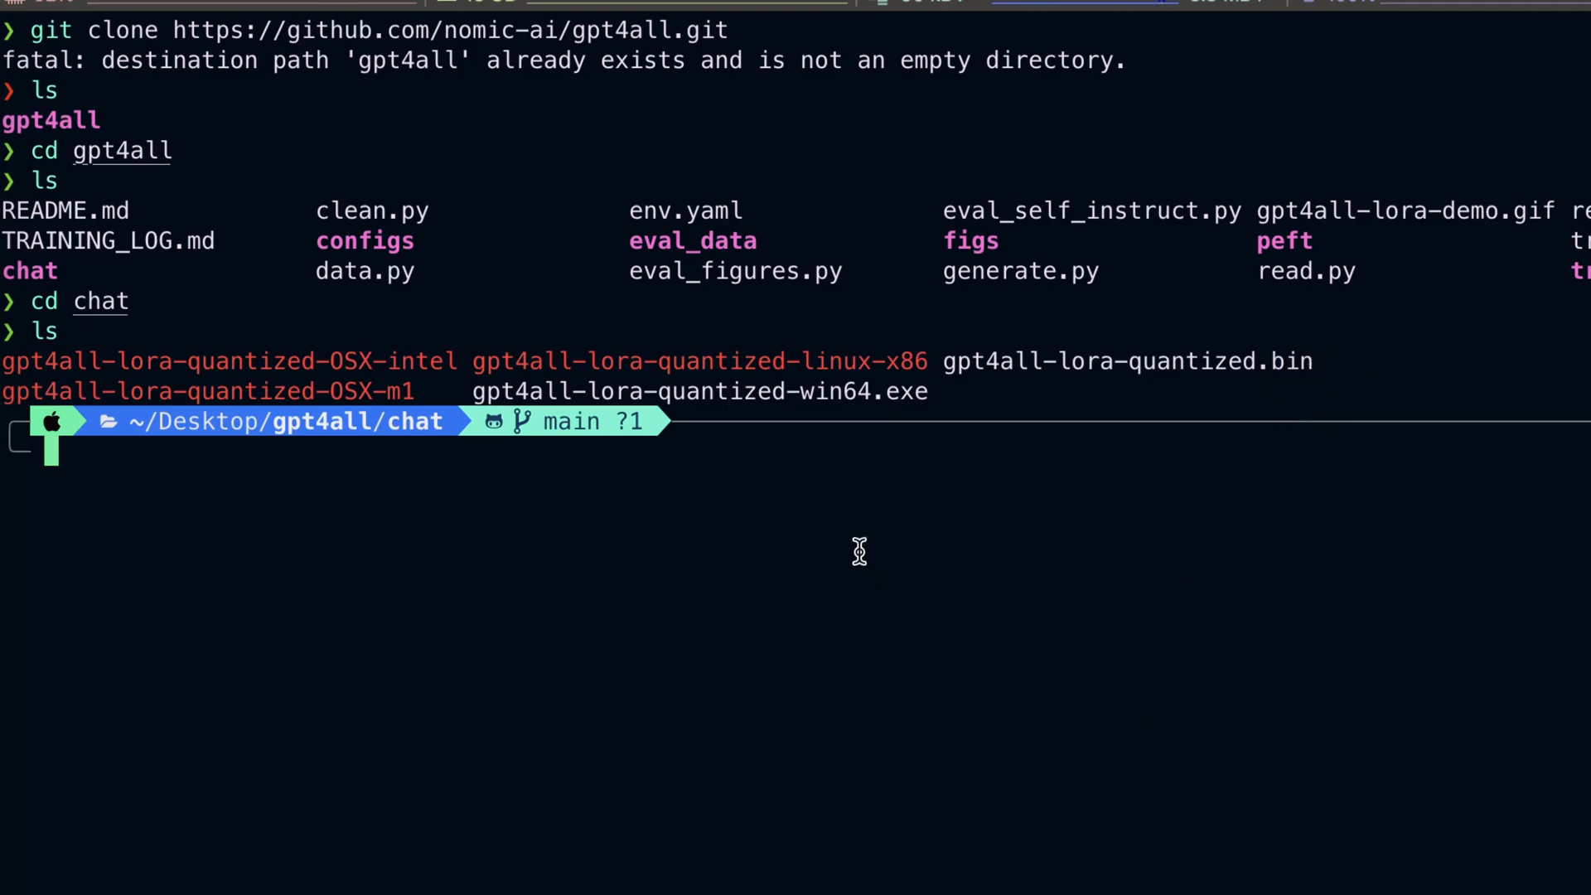
mouse_move(782, 555)
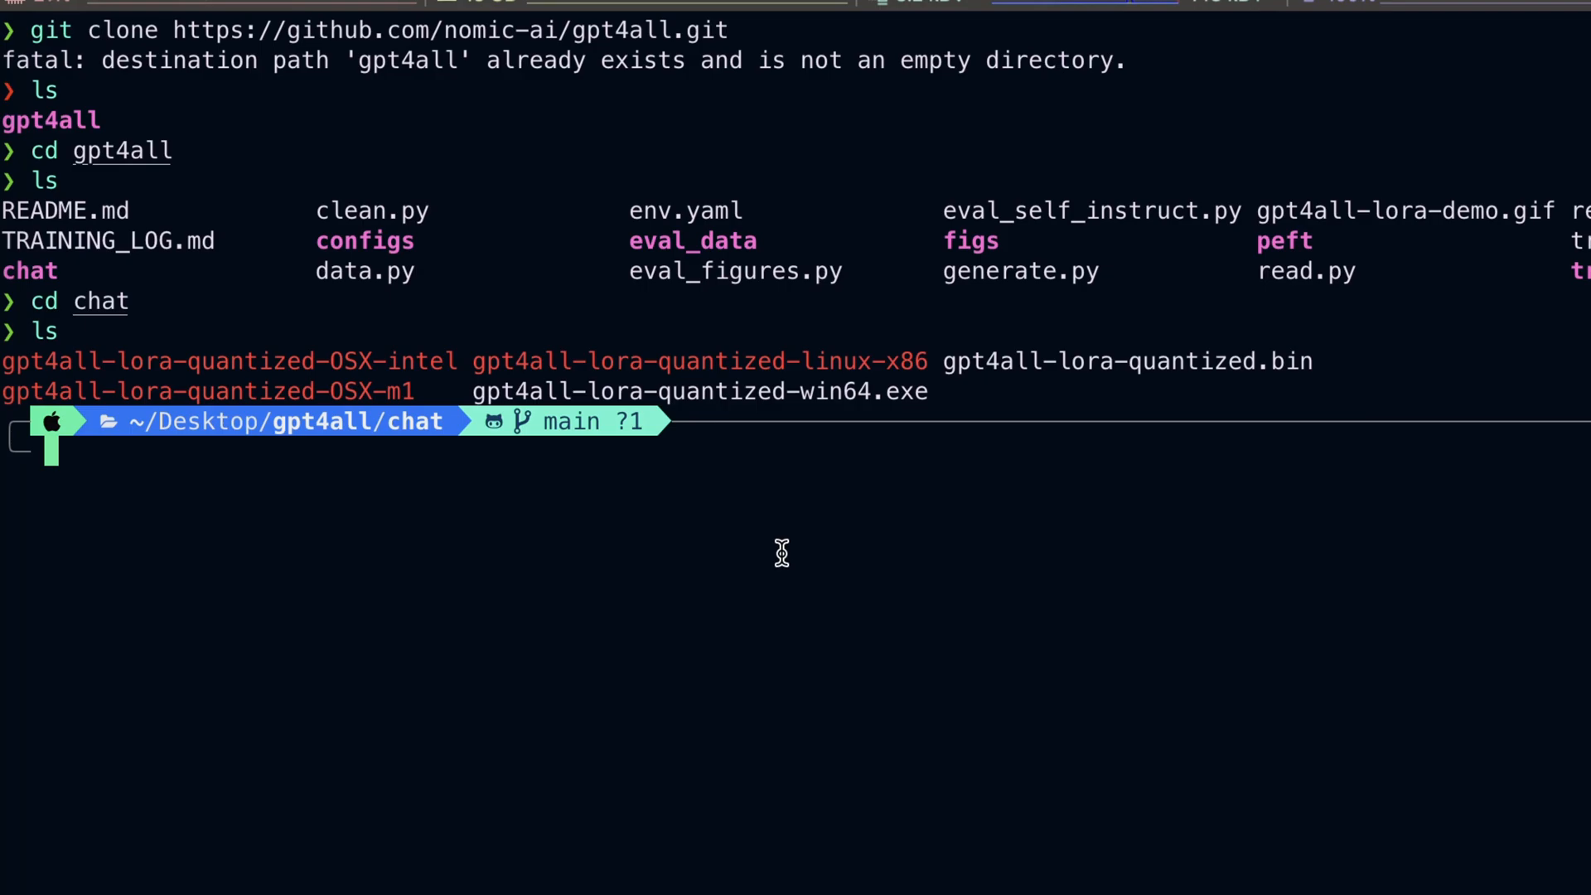
type("bash-shell")
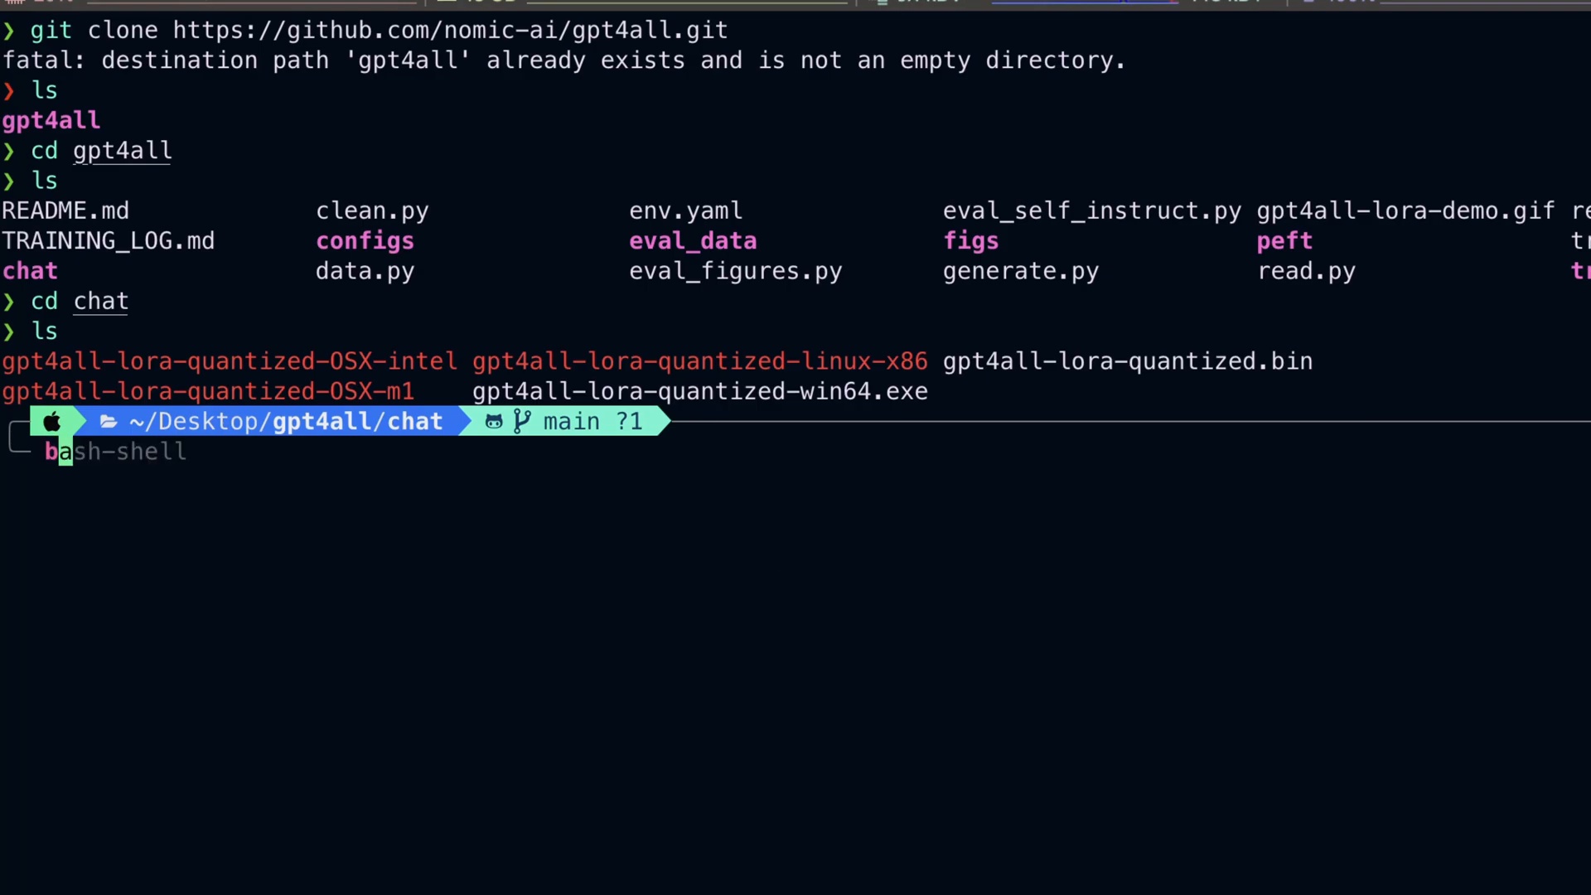
type("brew install wget")
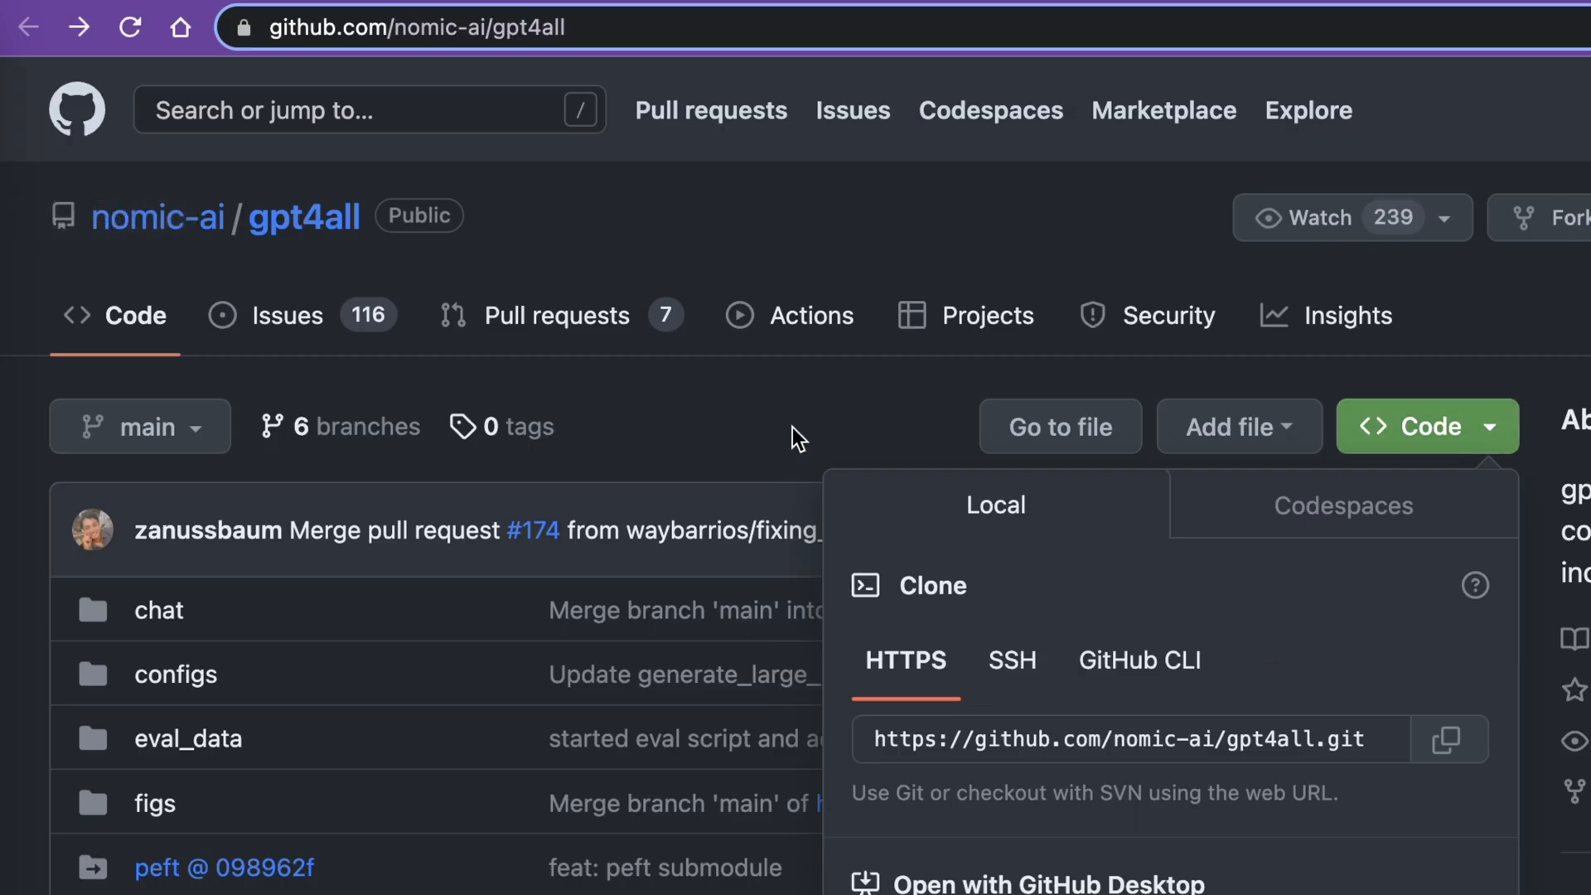
- Copy the README's 'Direct Link' address for the gpt4all-lora-quantized.bin checkpoint
scroll("down", 3)
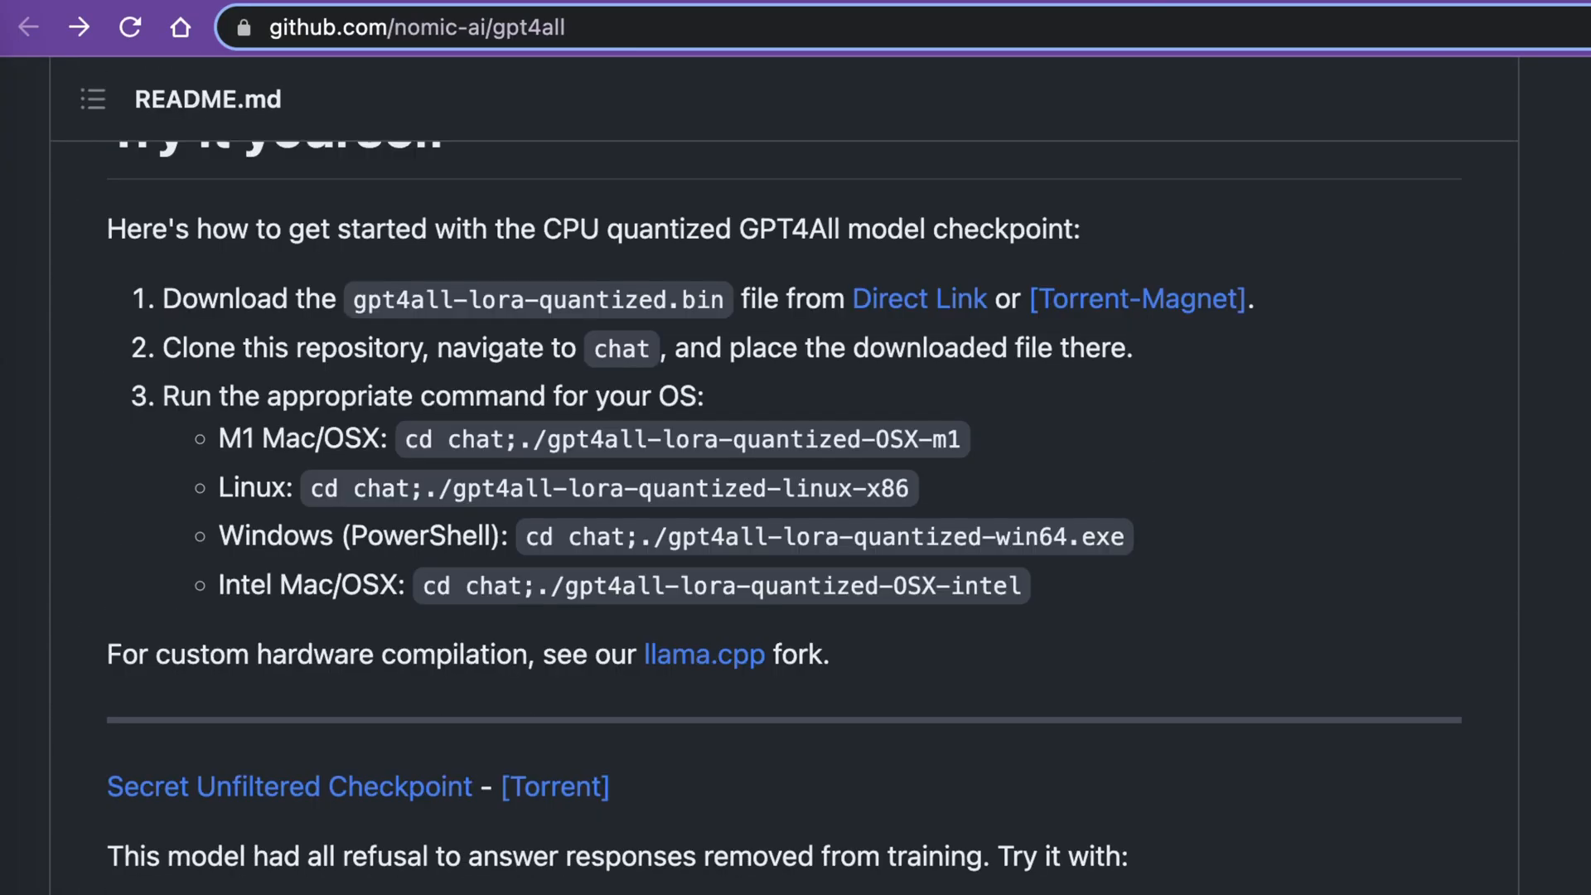
mouse_move(917, 298)
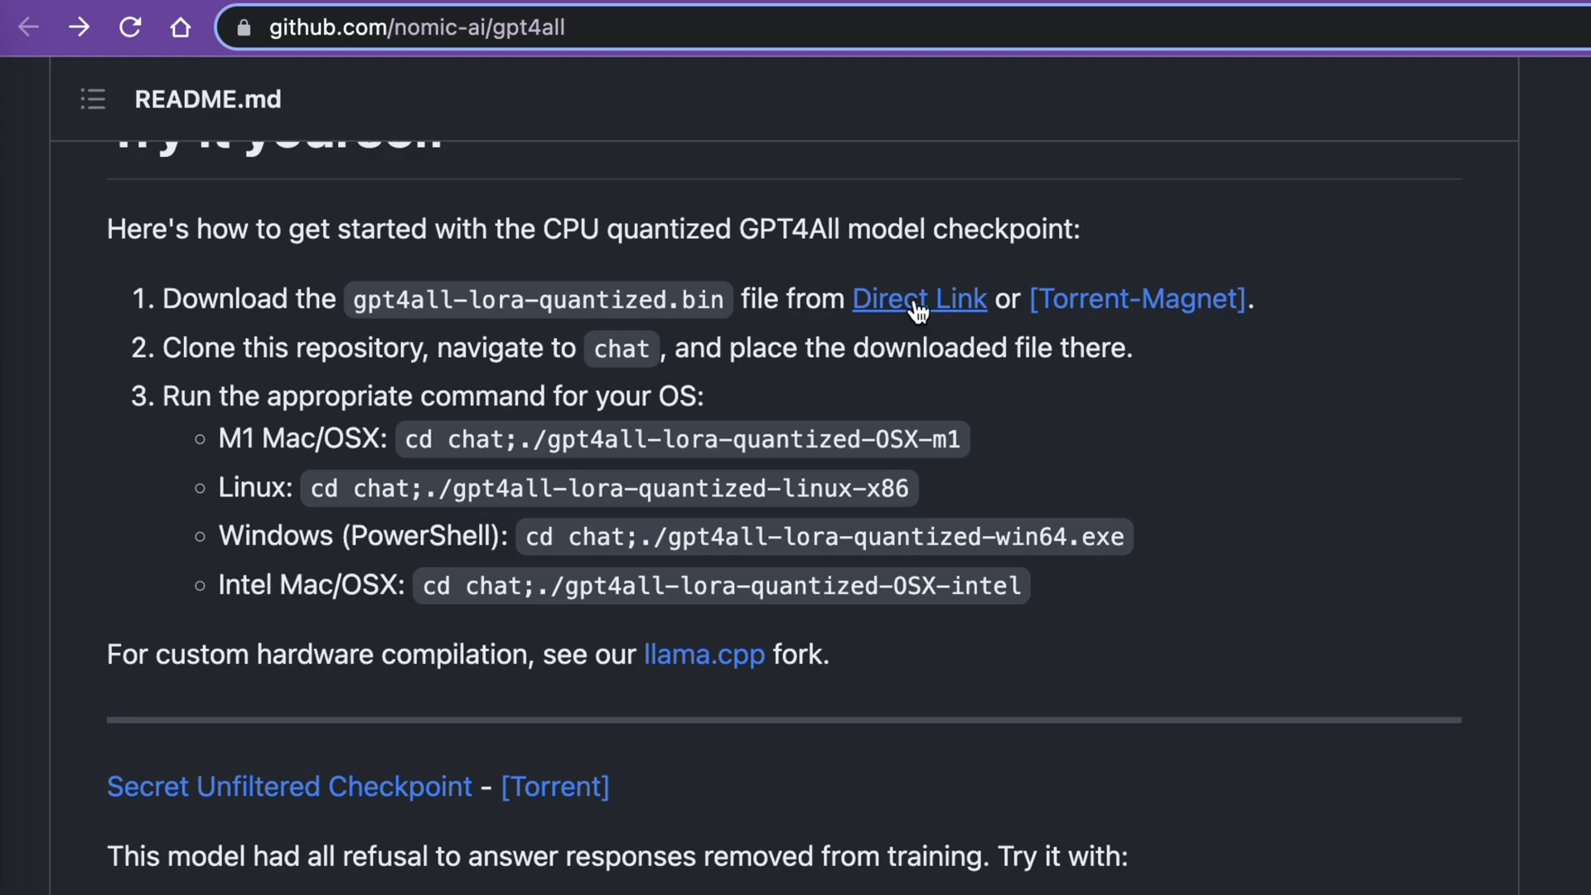
right_click(918, 298)
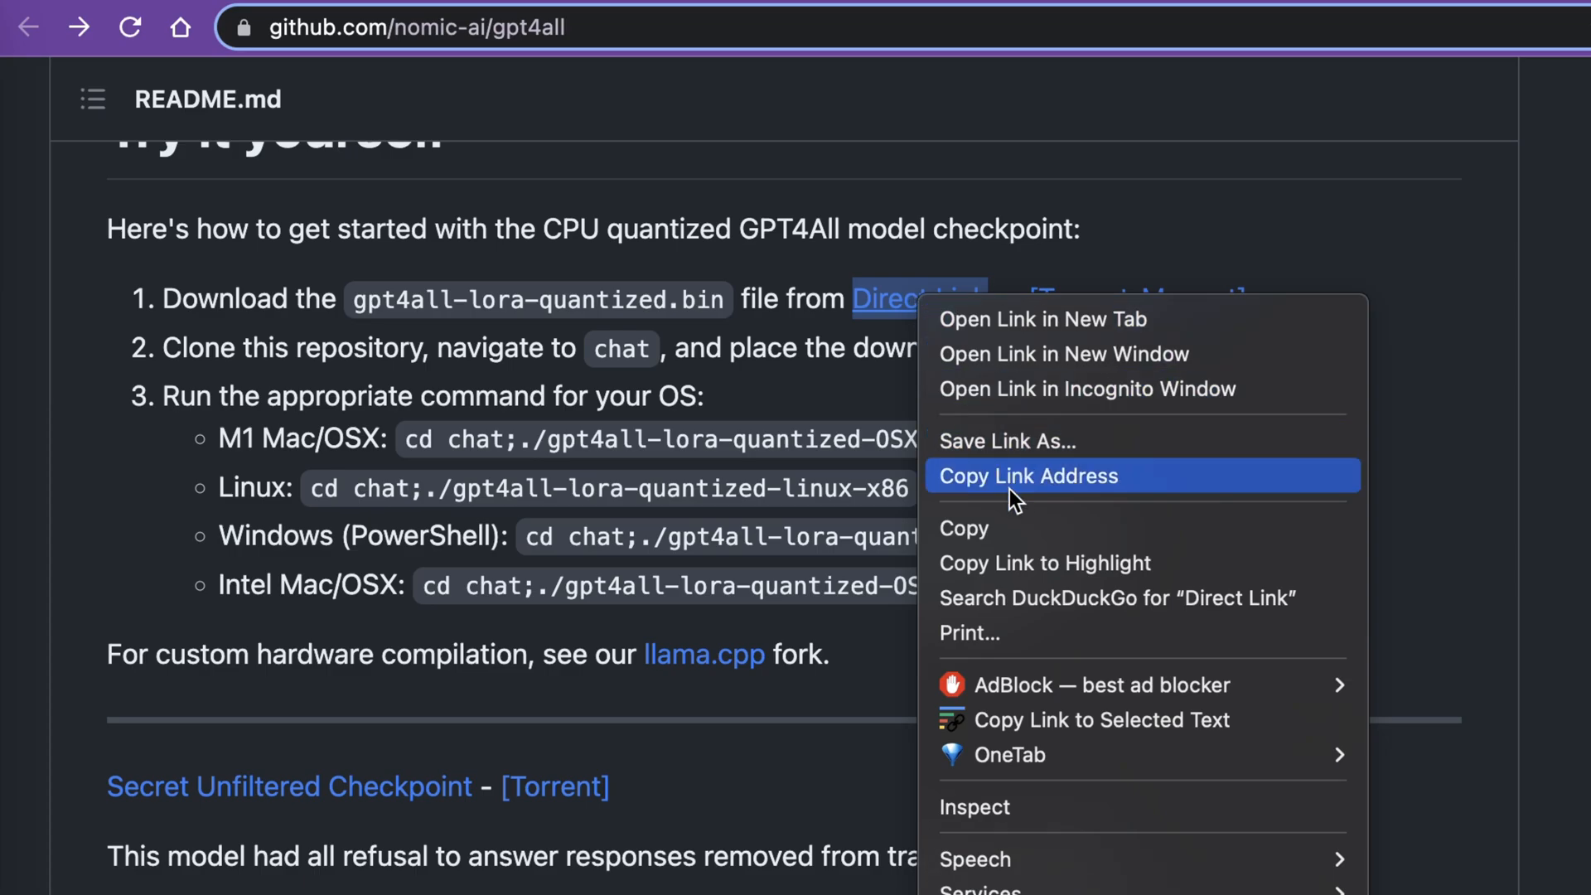
left_click(1027, 475)
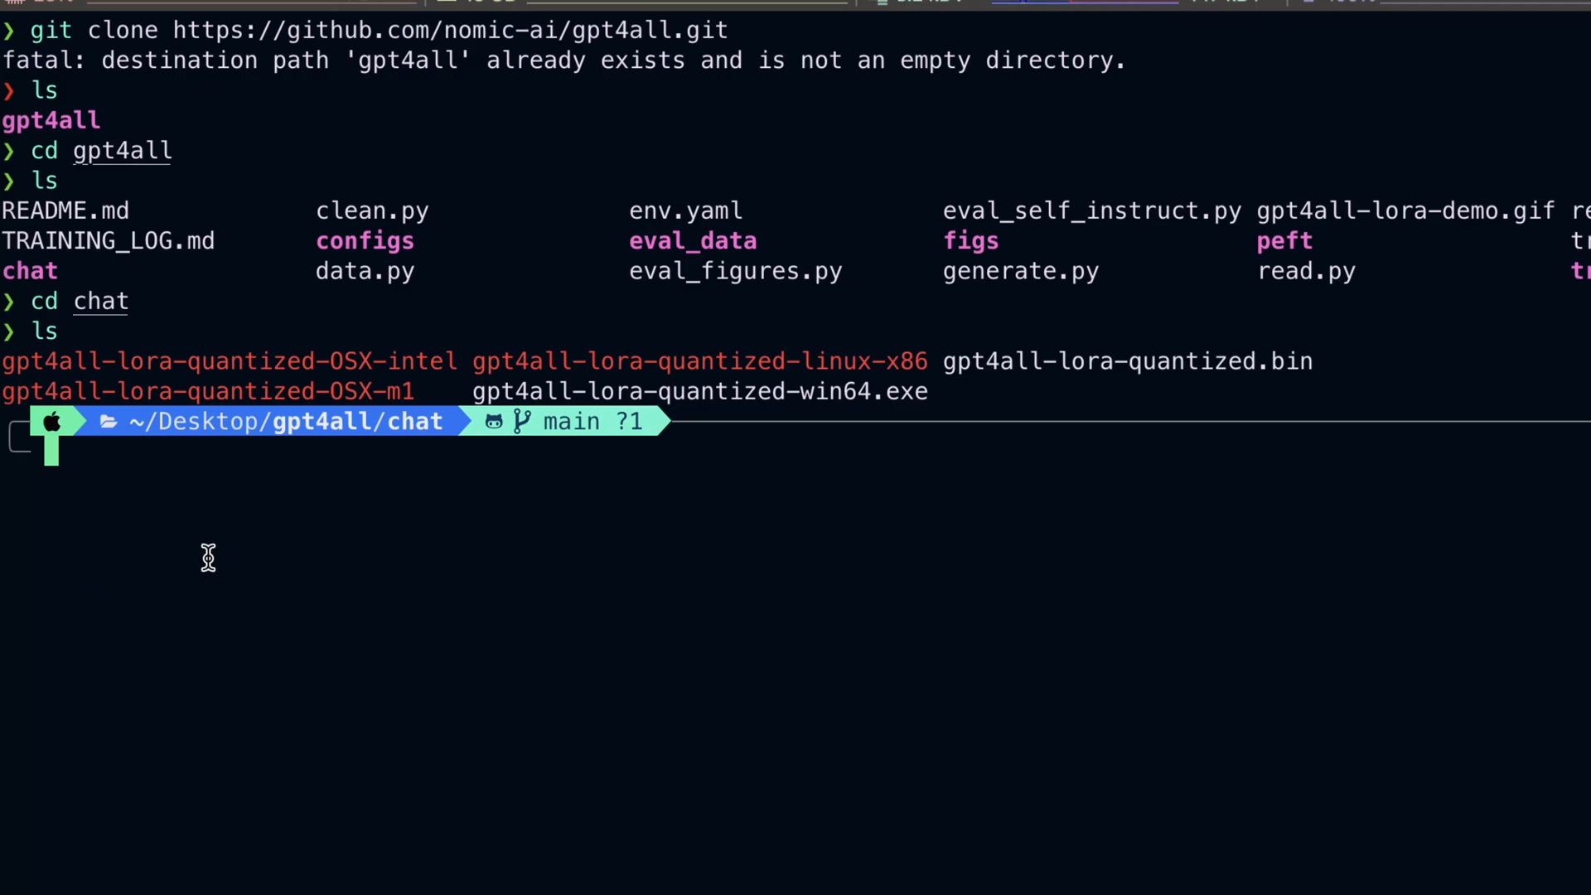
type("wget https://the-eye.eu/public/AI/models/nomic-ai/gpt4all/gpt4all-lora-quantized.bin")
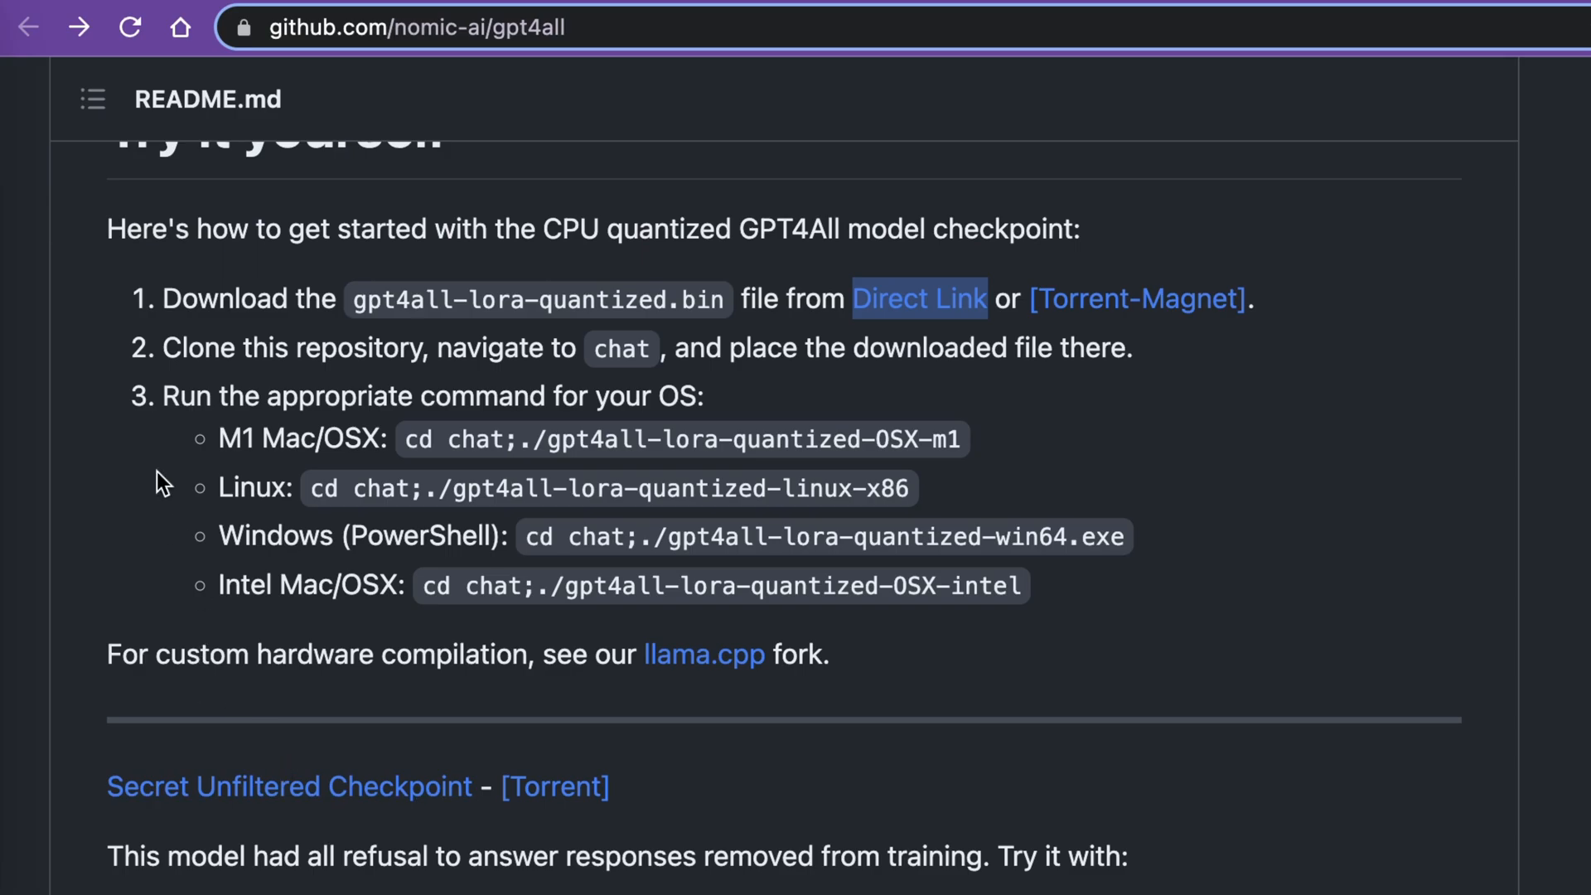
mouse_move(512, 426)
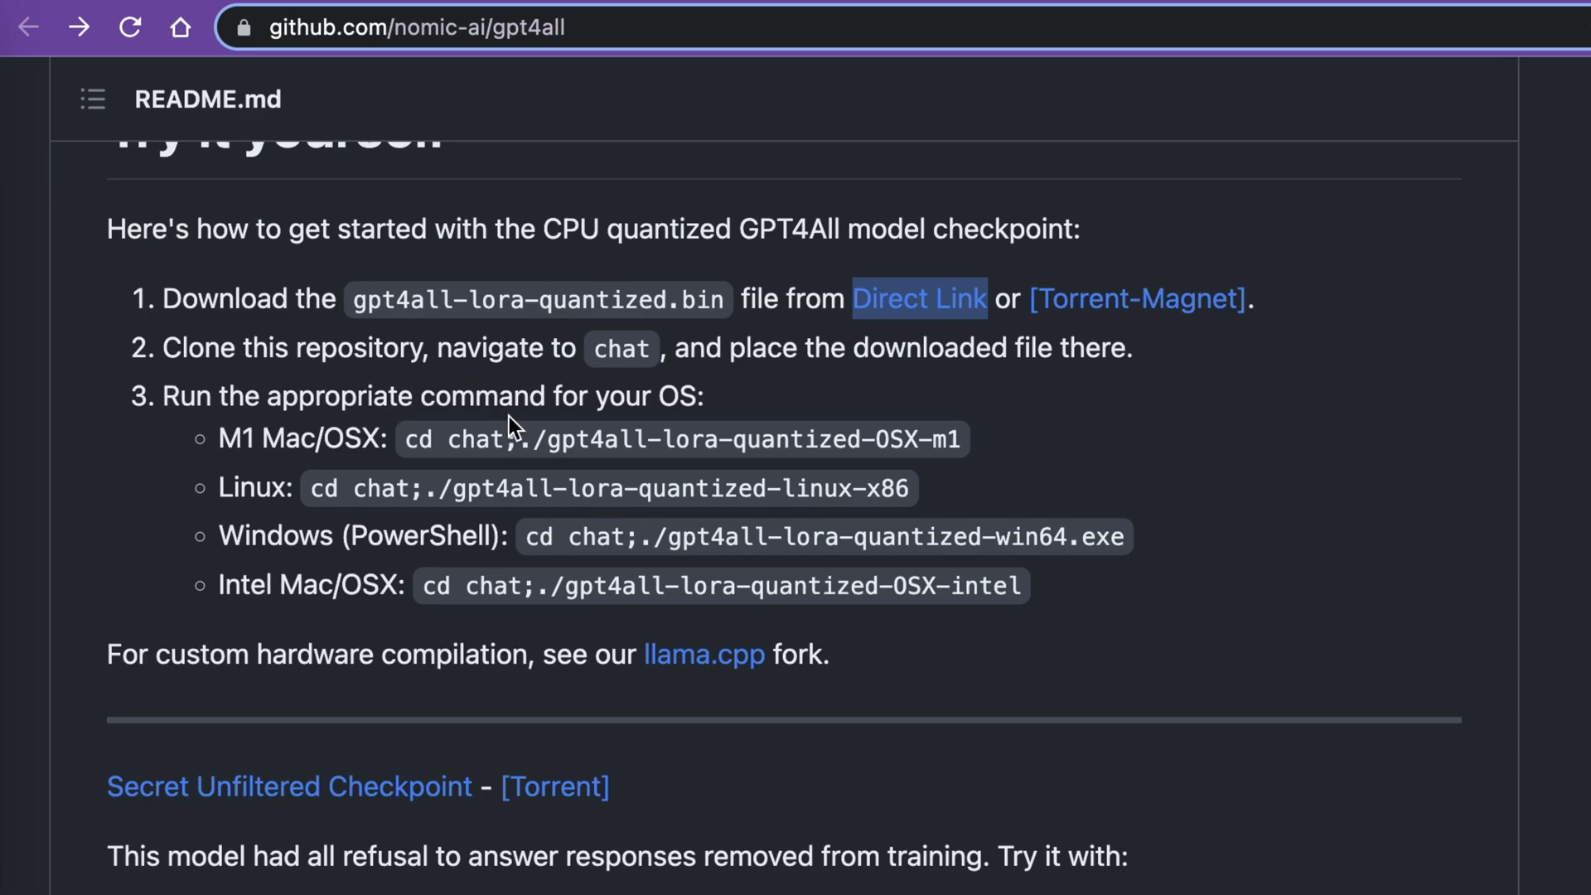
mouse_move(660, 406)
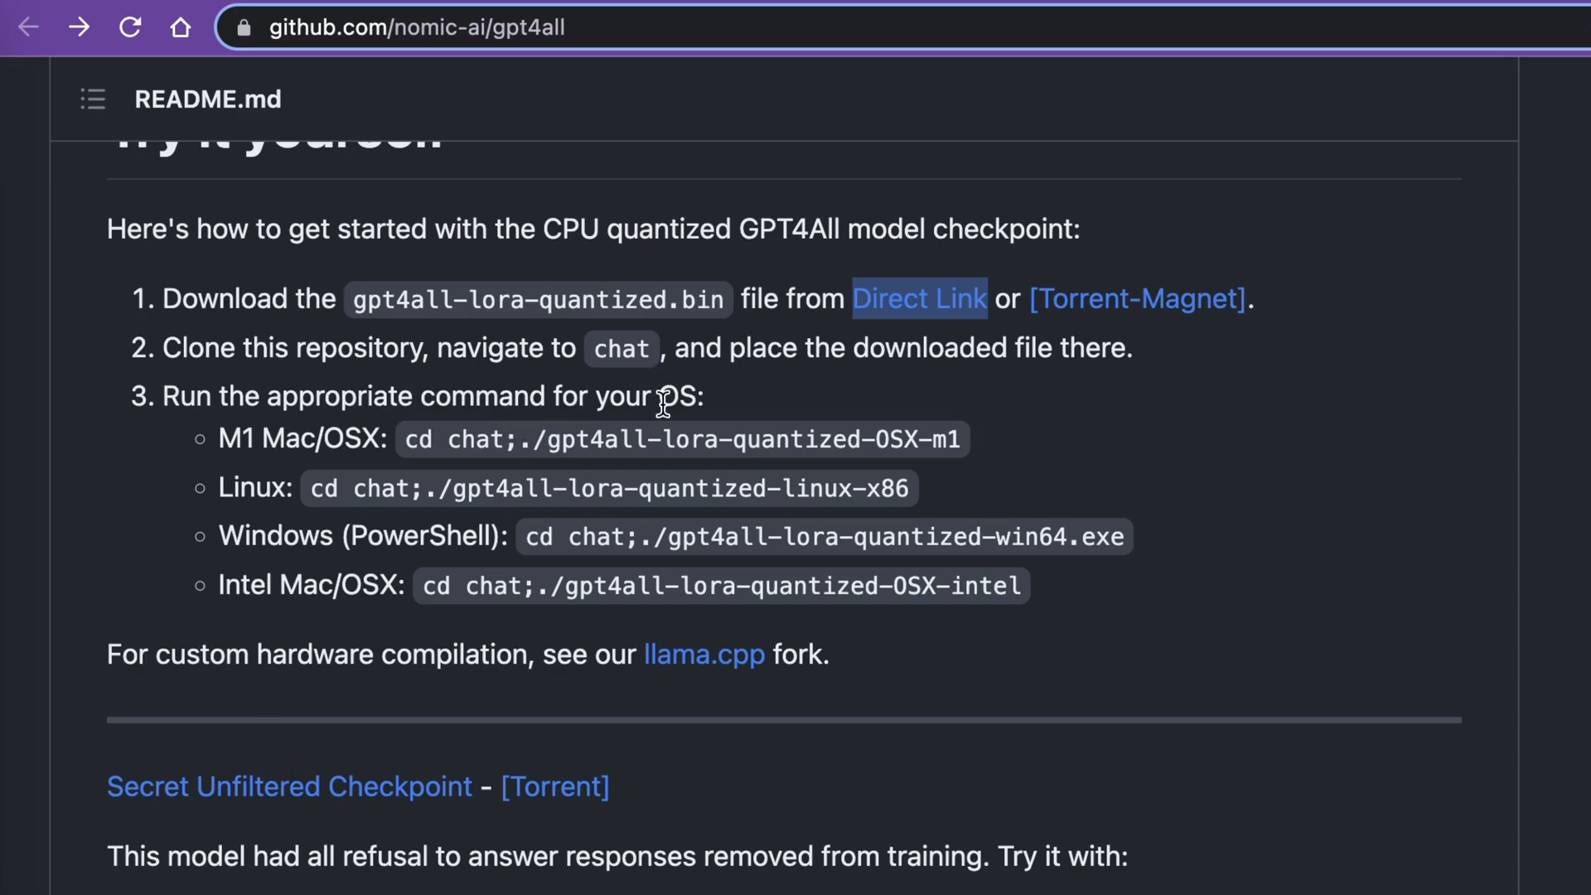
mouse_move(1055, 599)
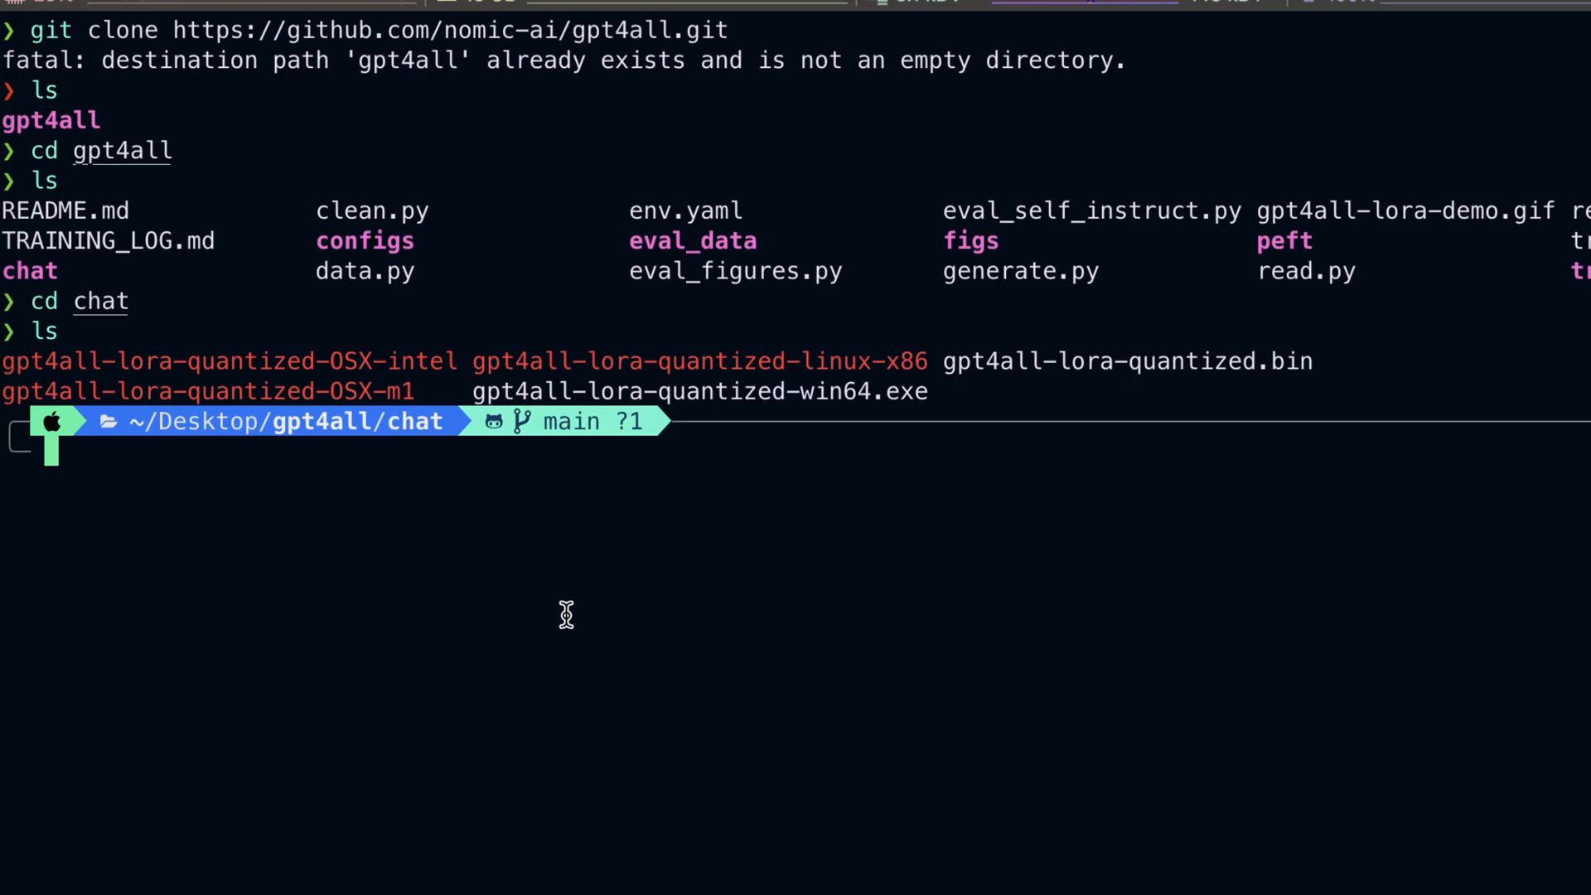
- Run ./gpt4all-lora-quantized-OSX-m1 and scroll to the loaded model's chat prompt
type("./gpt4all-lora-quantized-OSX-m1")
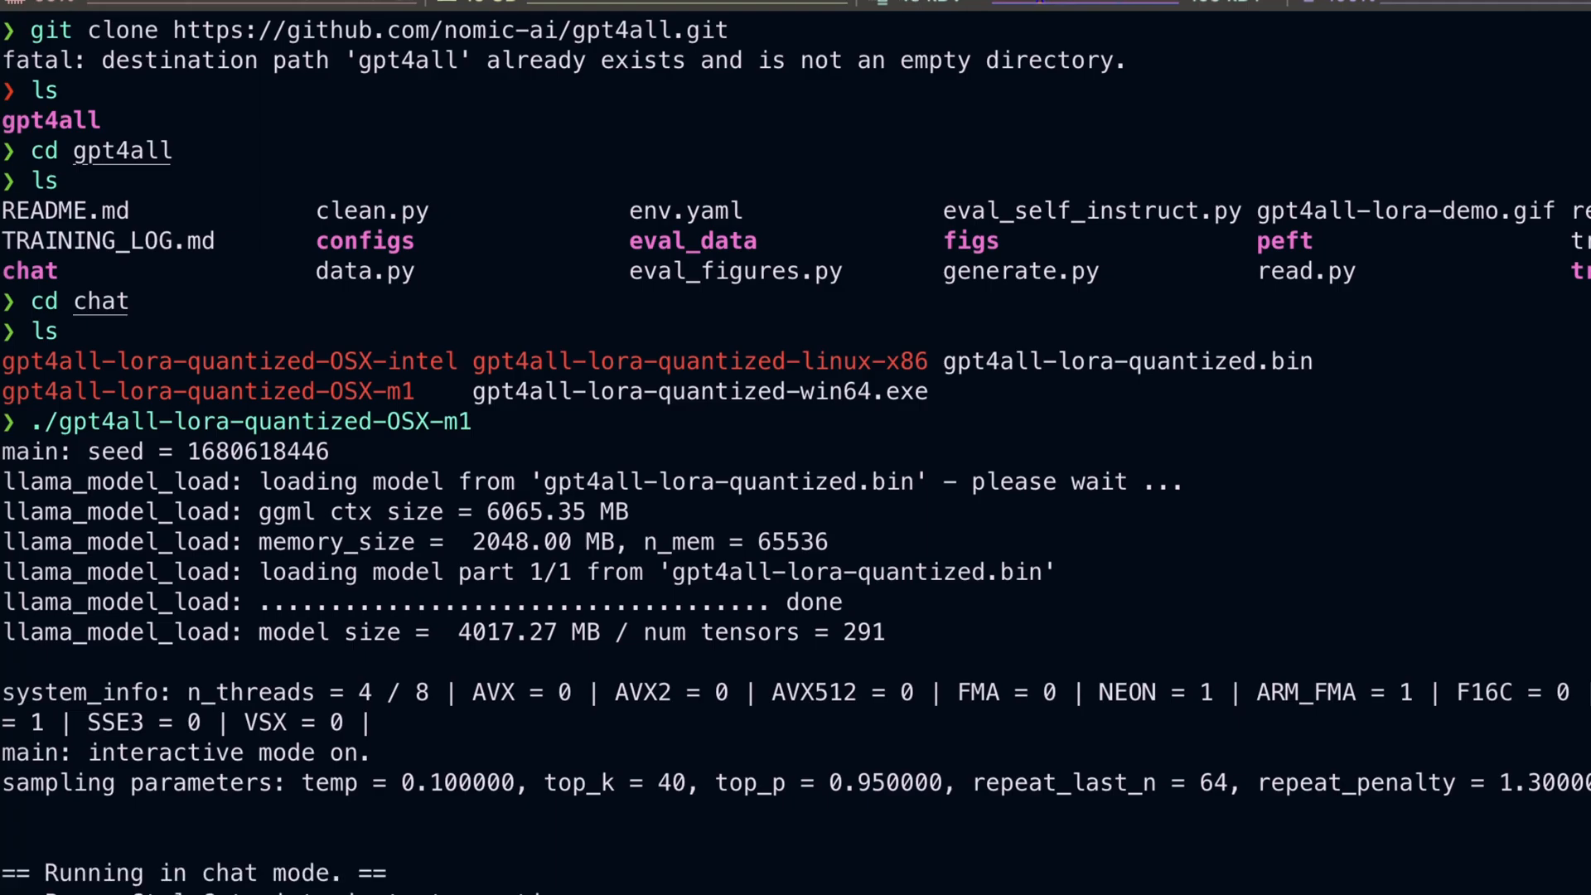
scroll("down", 3)
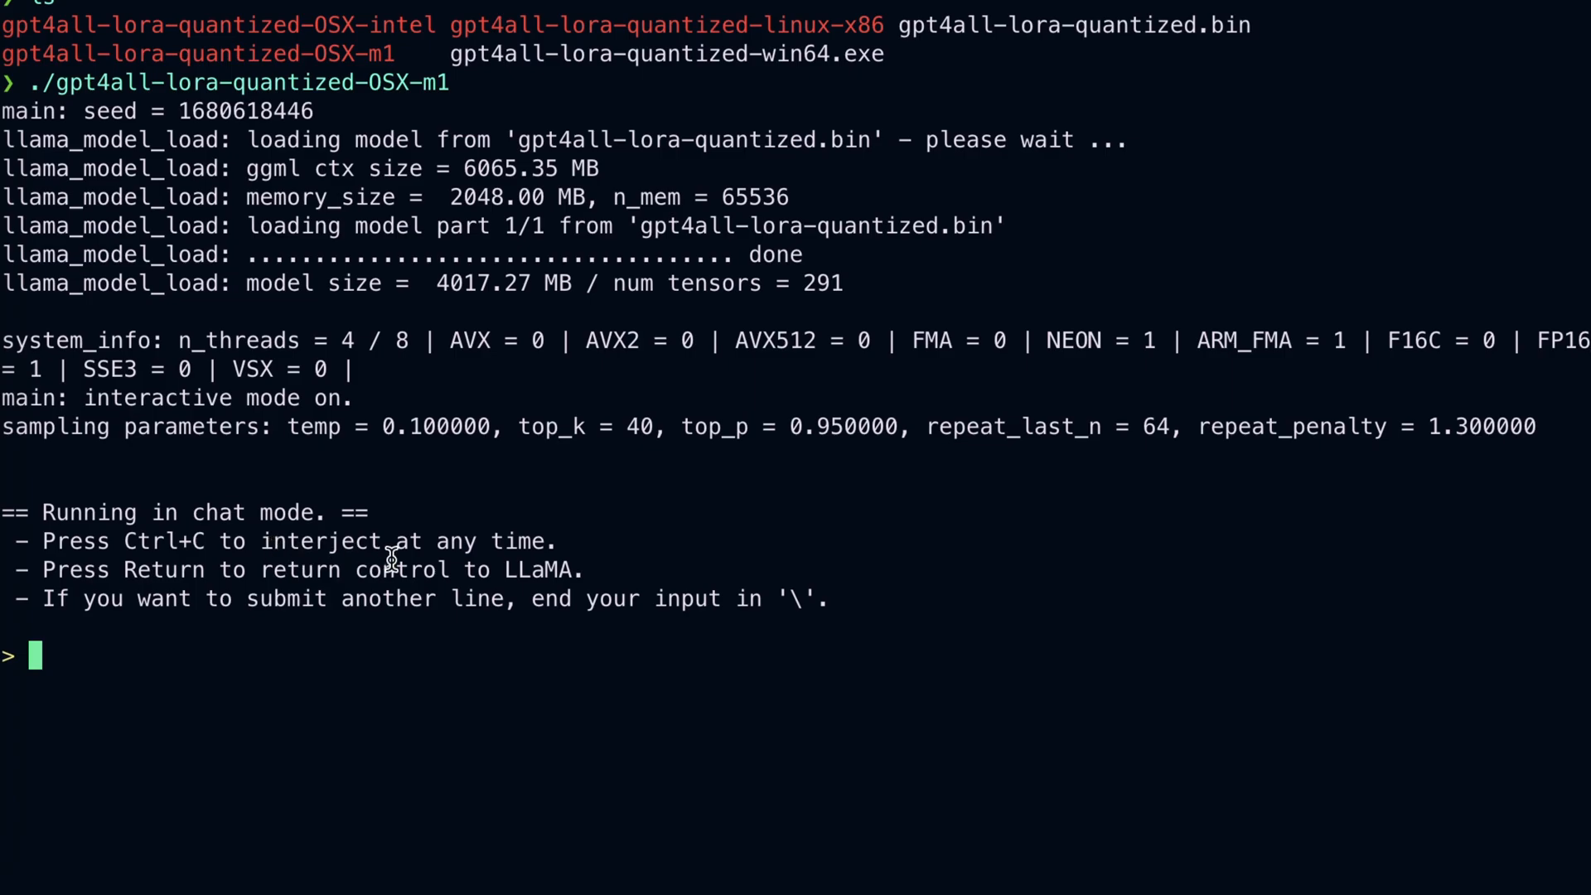
mouse_move(200, 568)
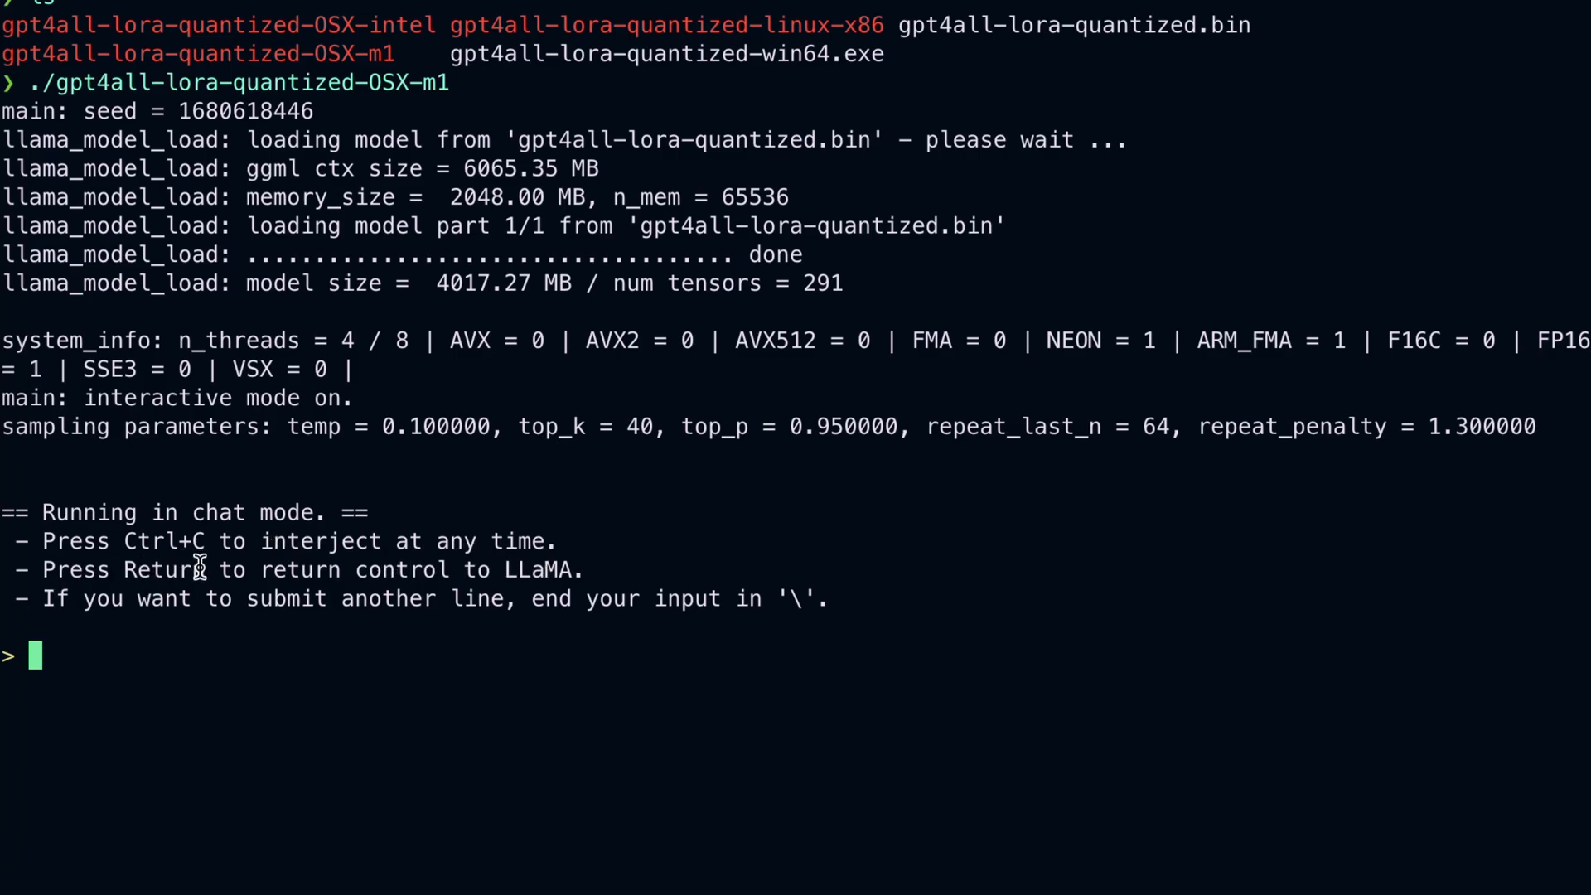
mouse_move(482, 579)
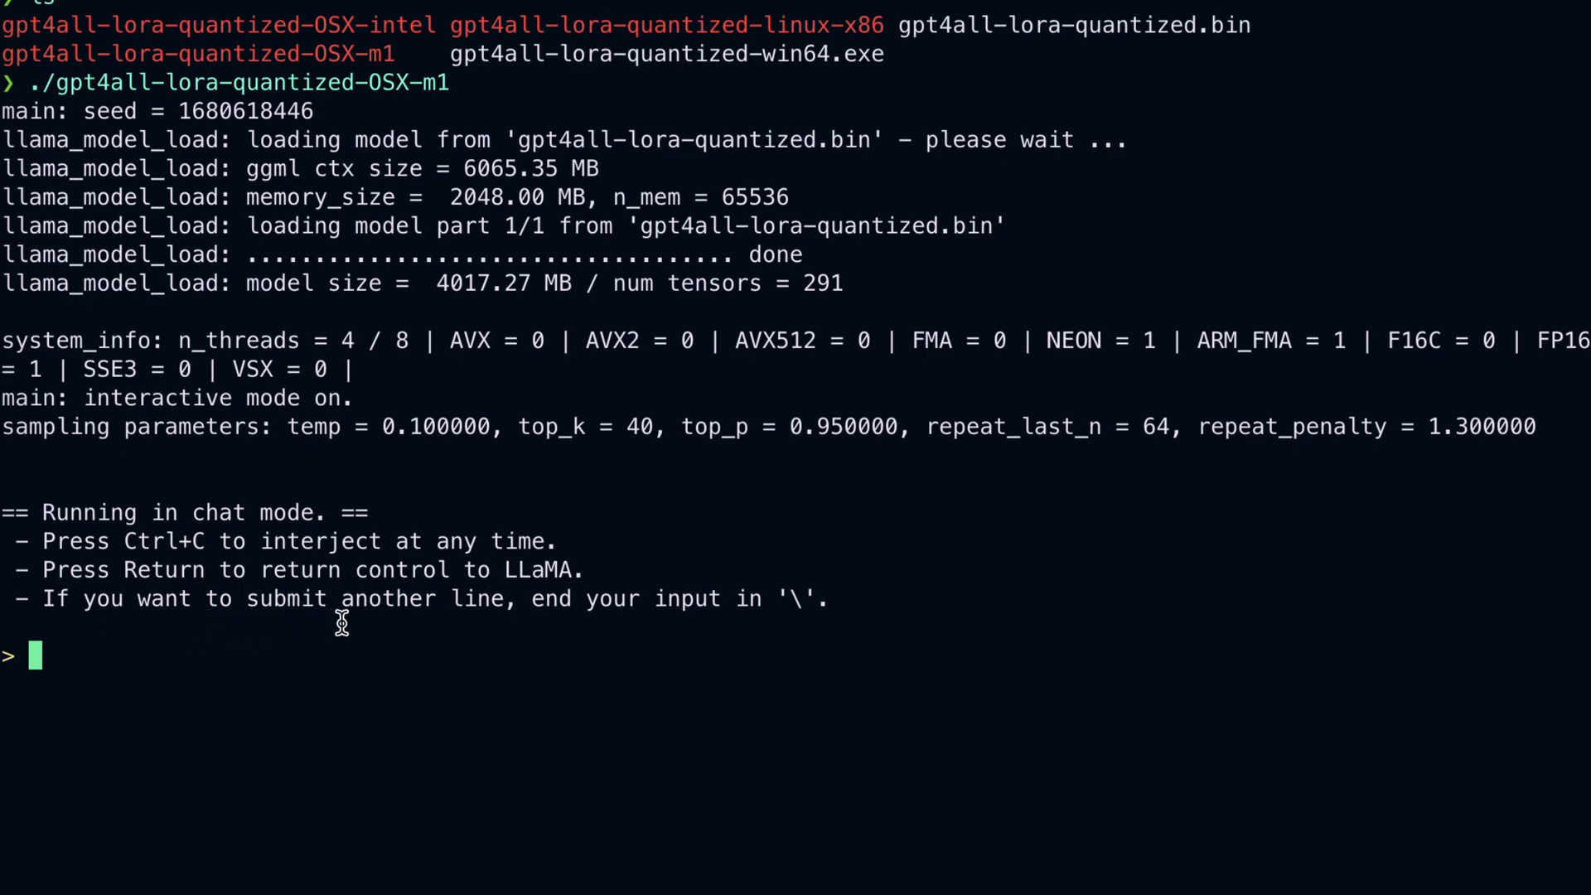
mouse_move(765, 614)
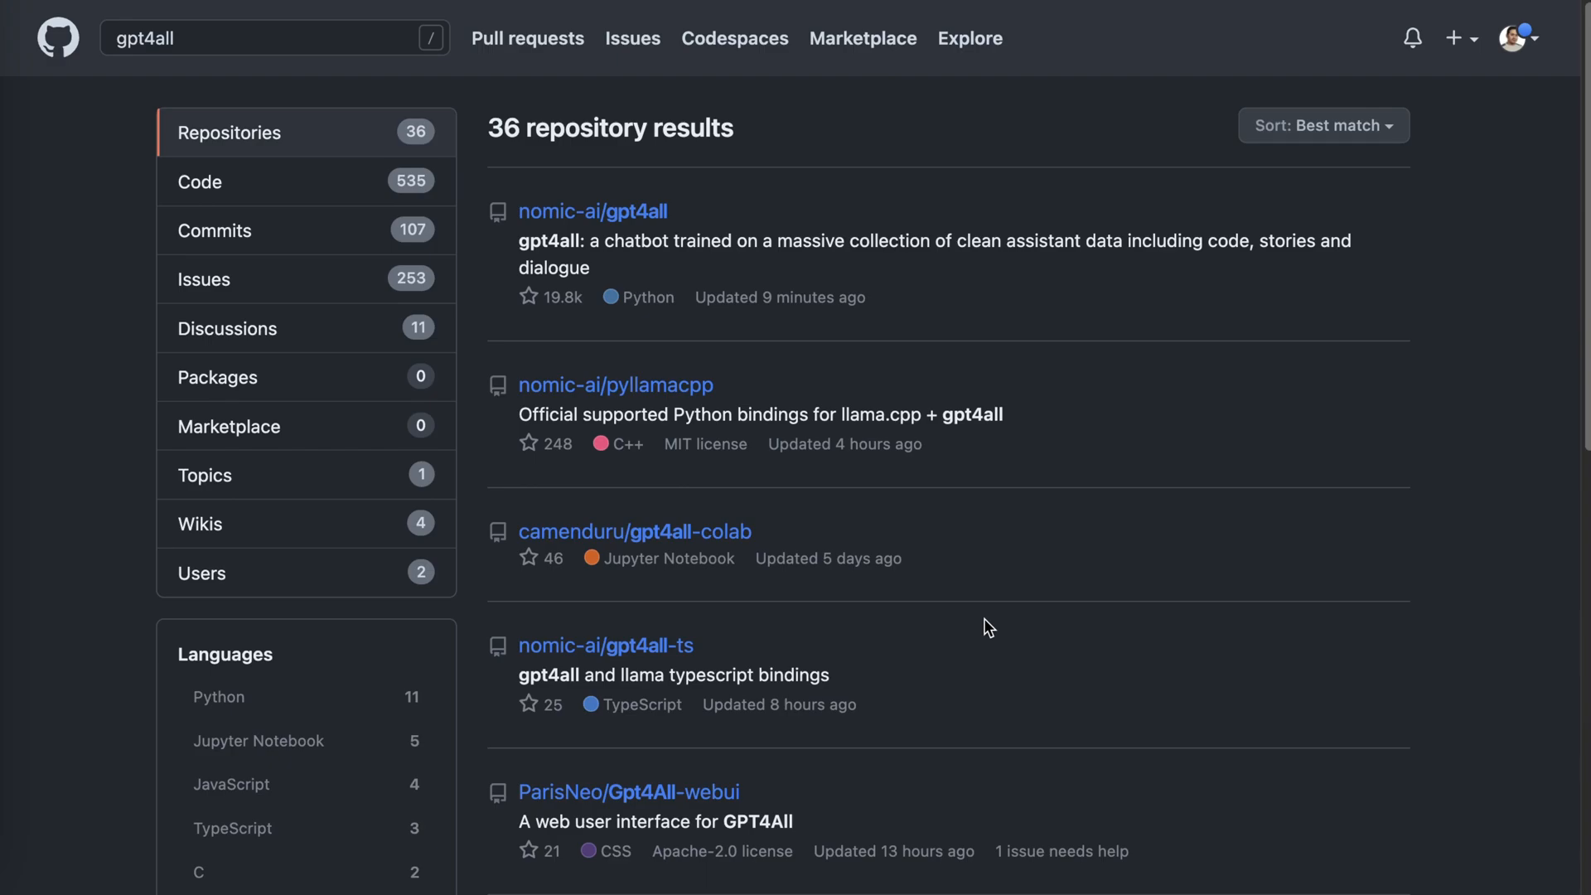
mouse_move(442, 100)
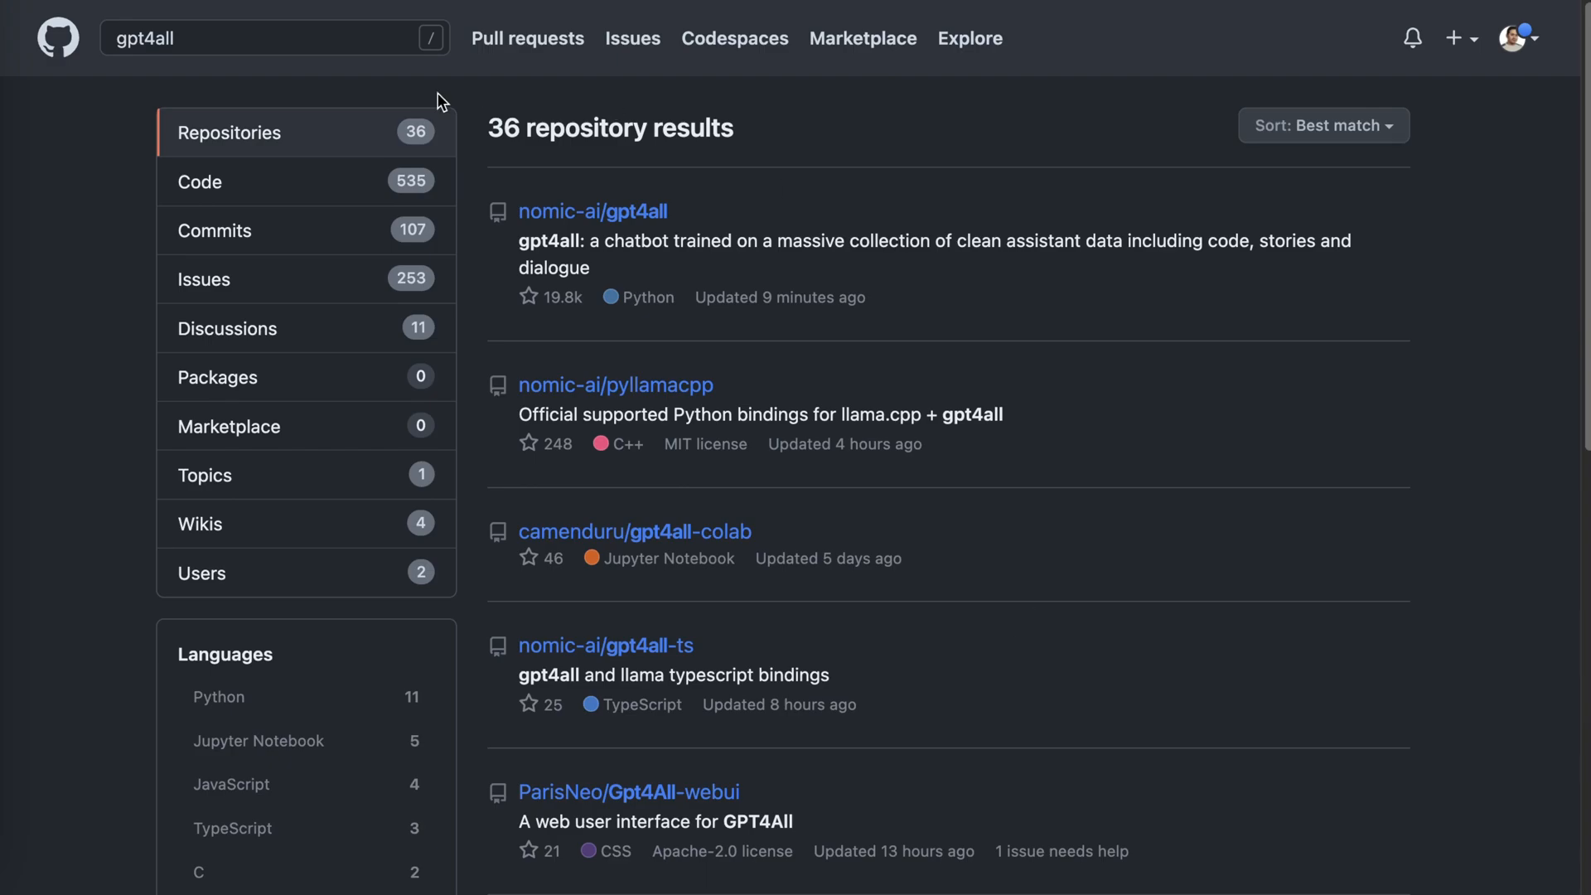
- From the gpt4all search results, open the camenduru/gpt4all-colab repository
left_click(254, 39)
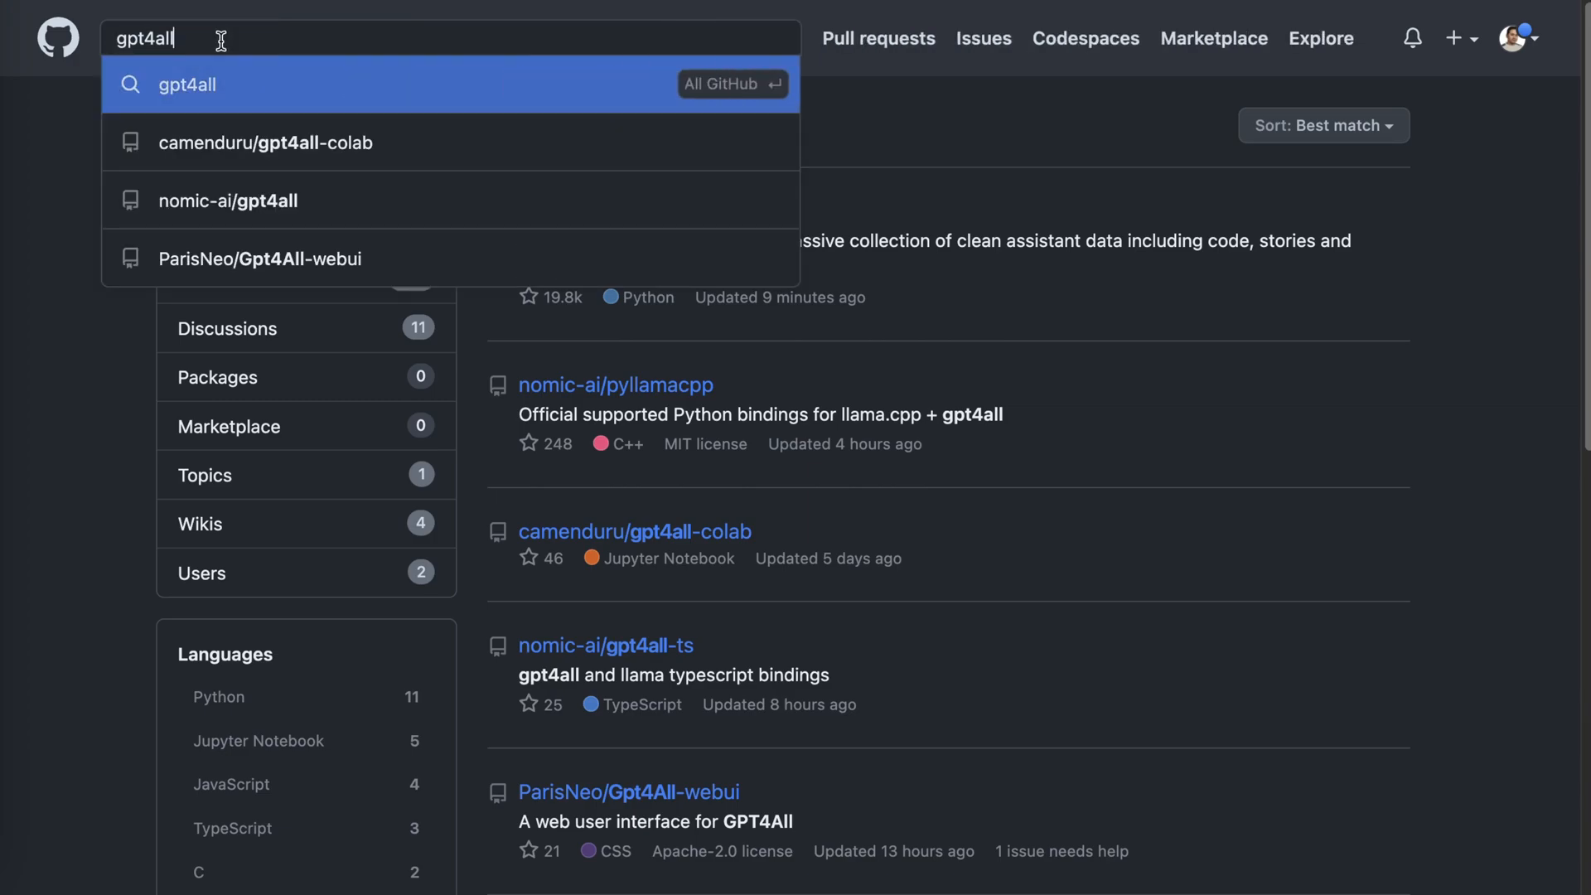
mouse_move(137, 53)
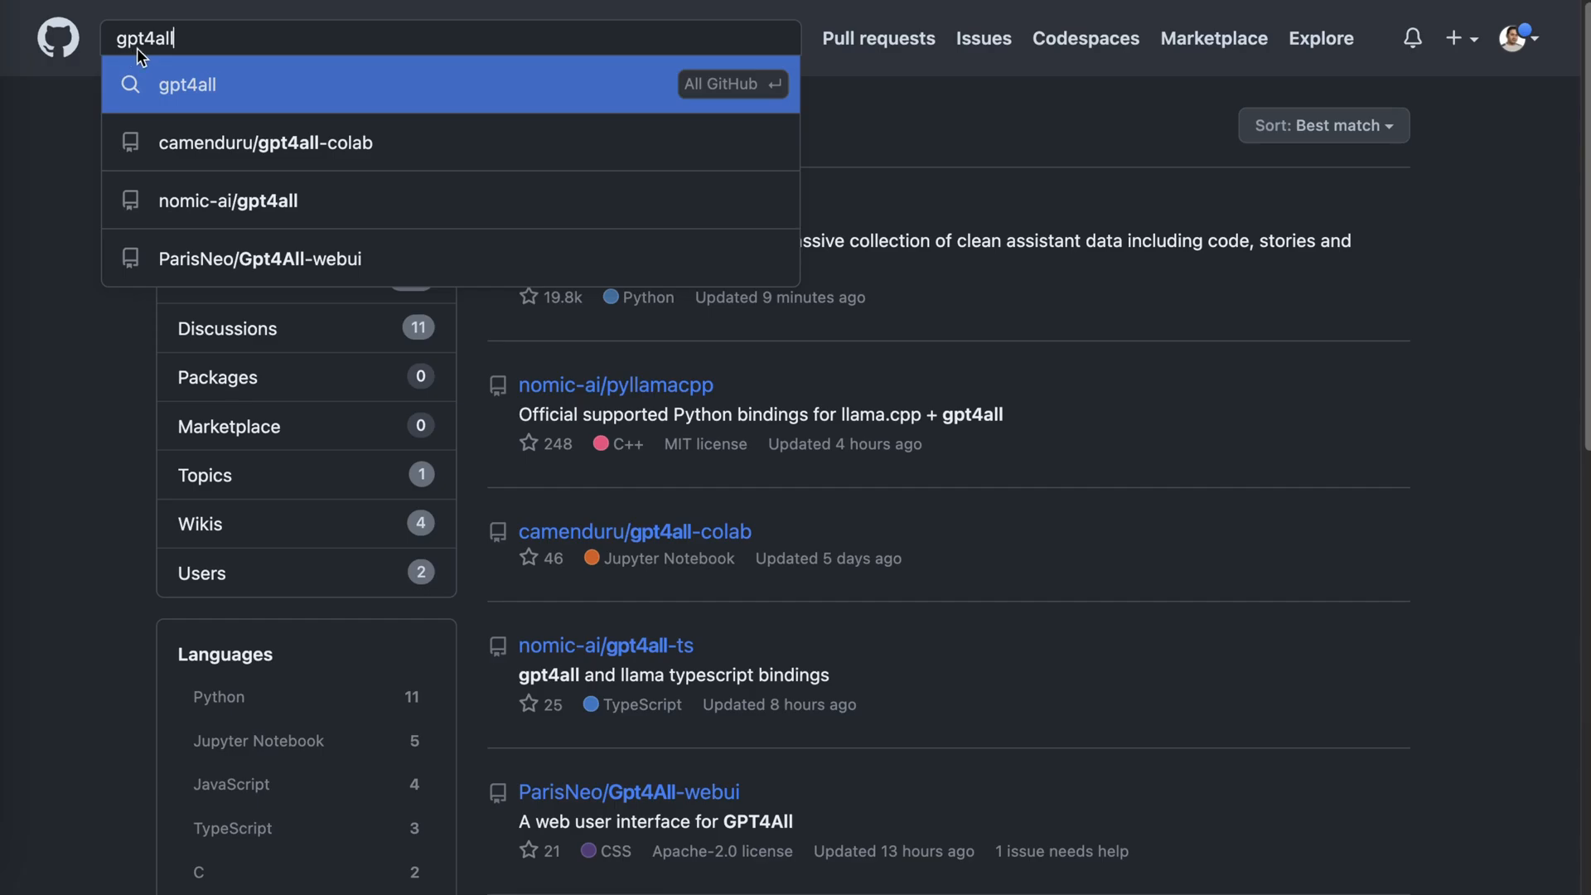
mouse_move(702, 99)
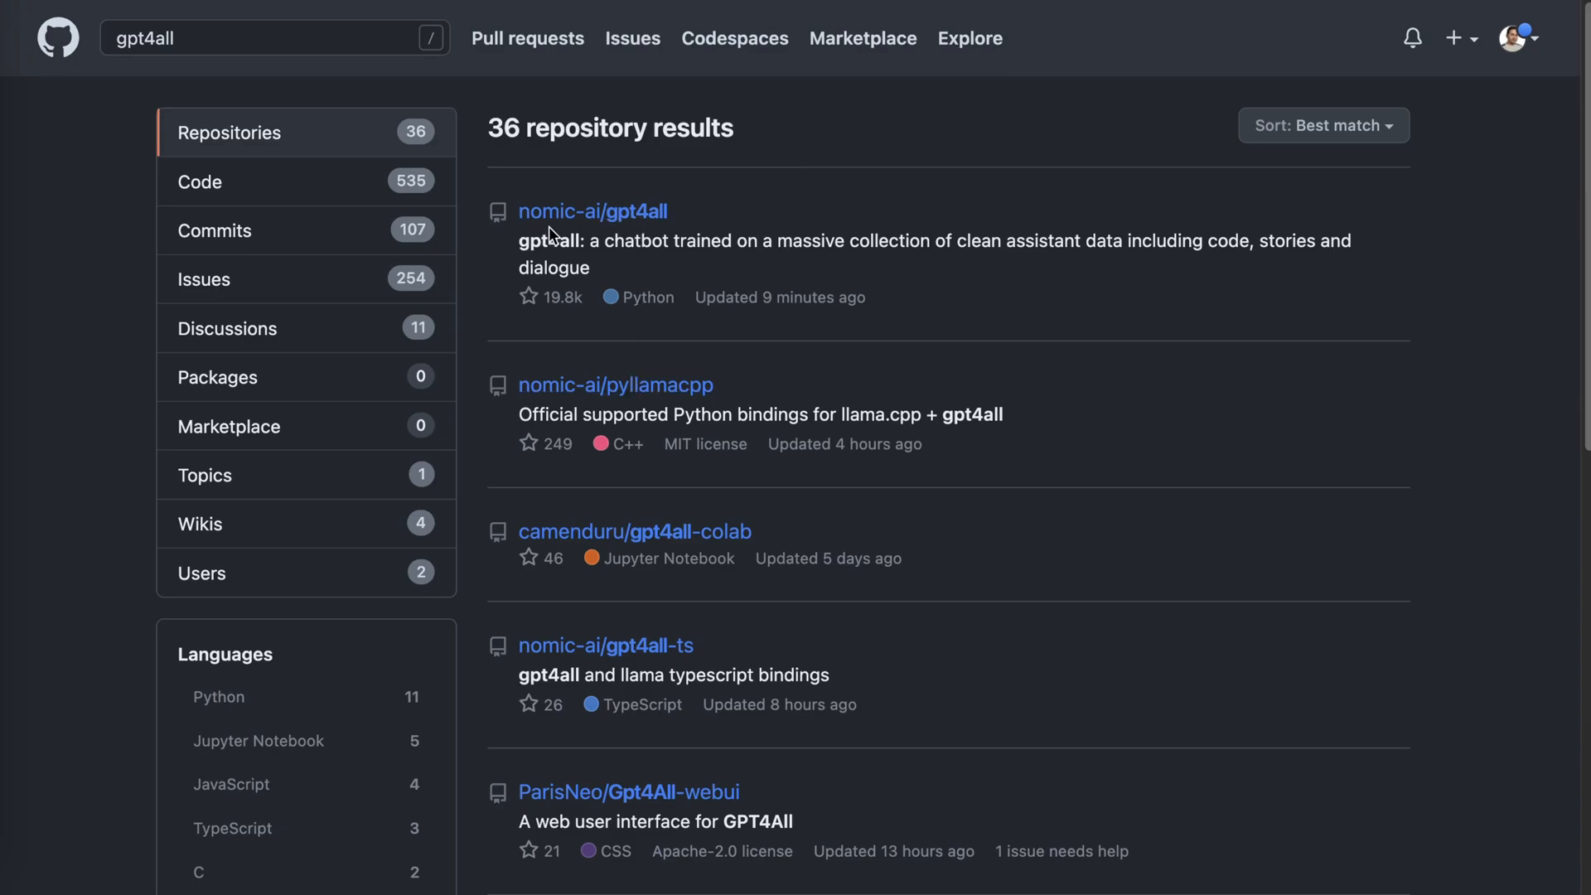
scroll("down", 3)
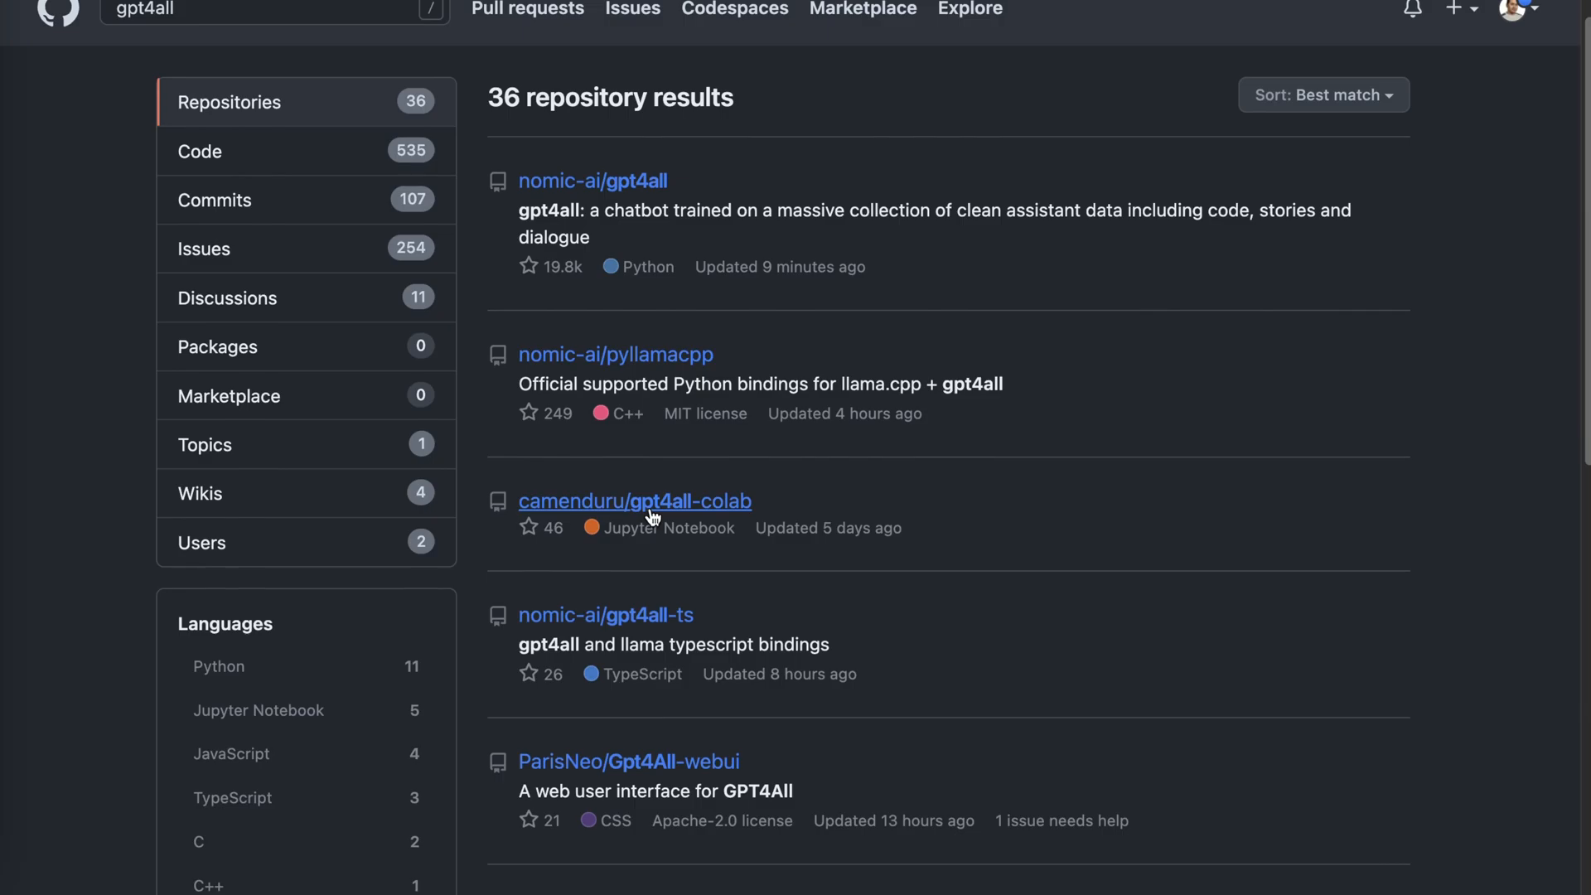
mouse_move(688, 512)
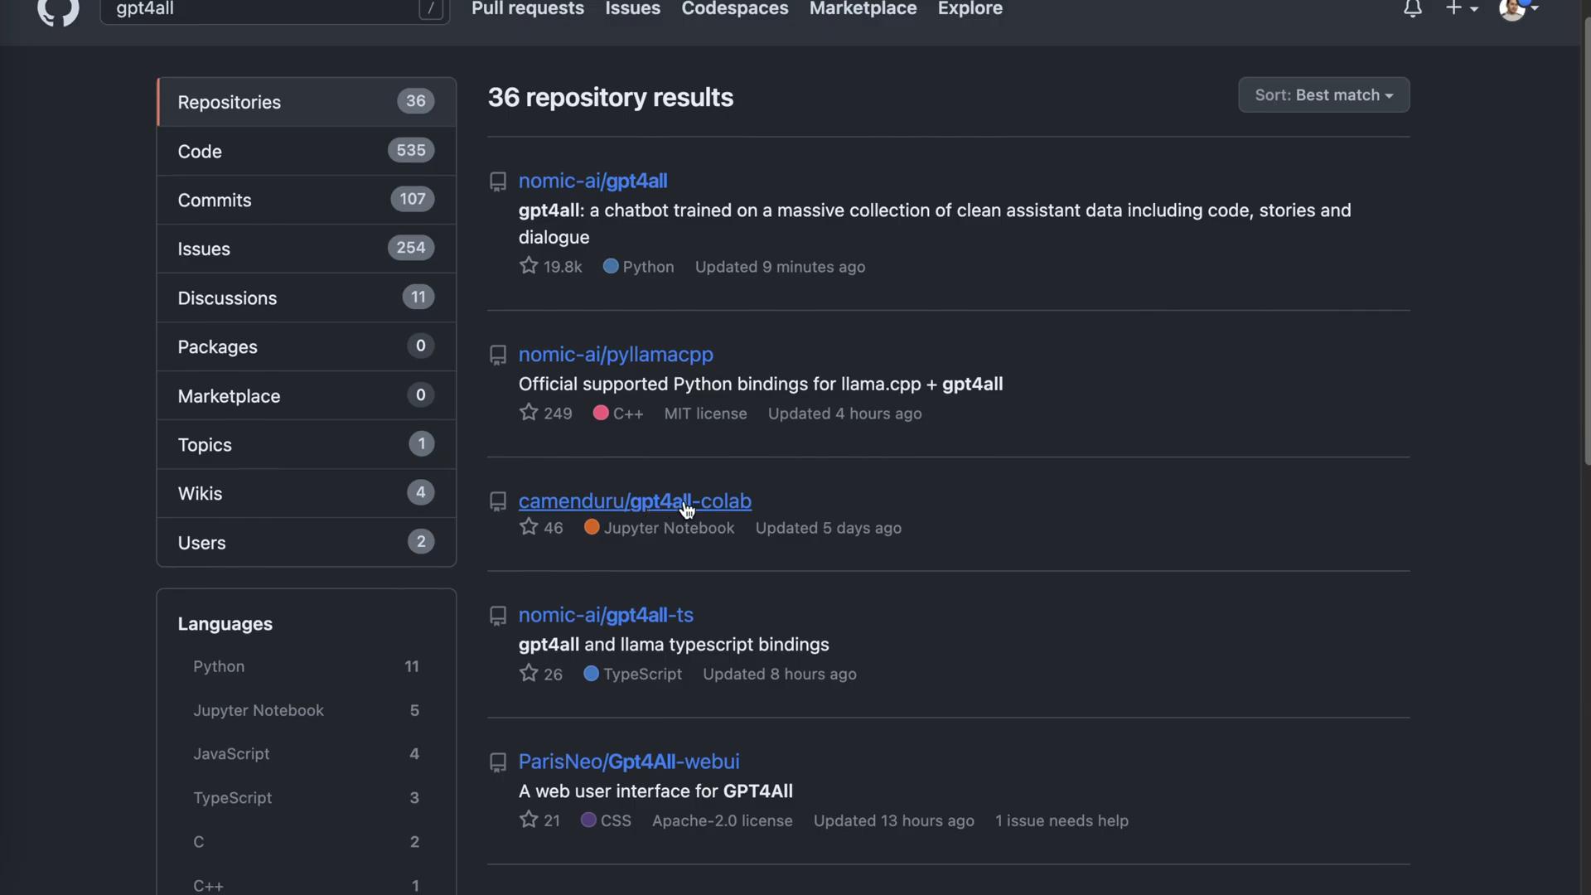
left_click(634, 501)
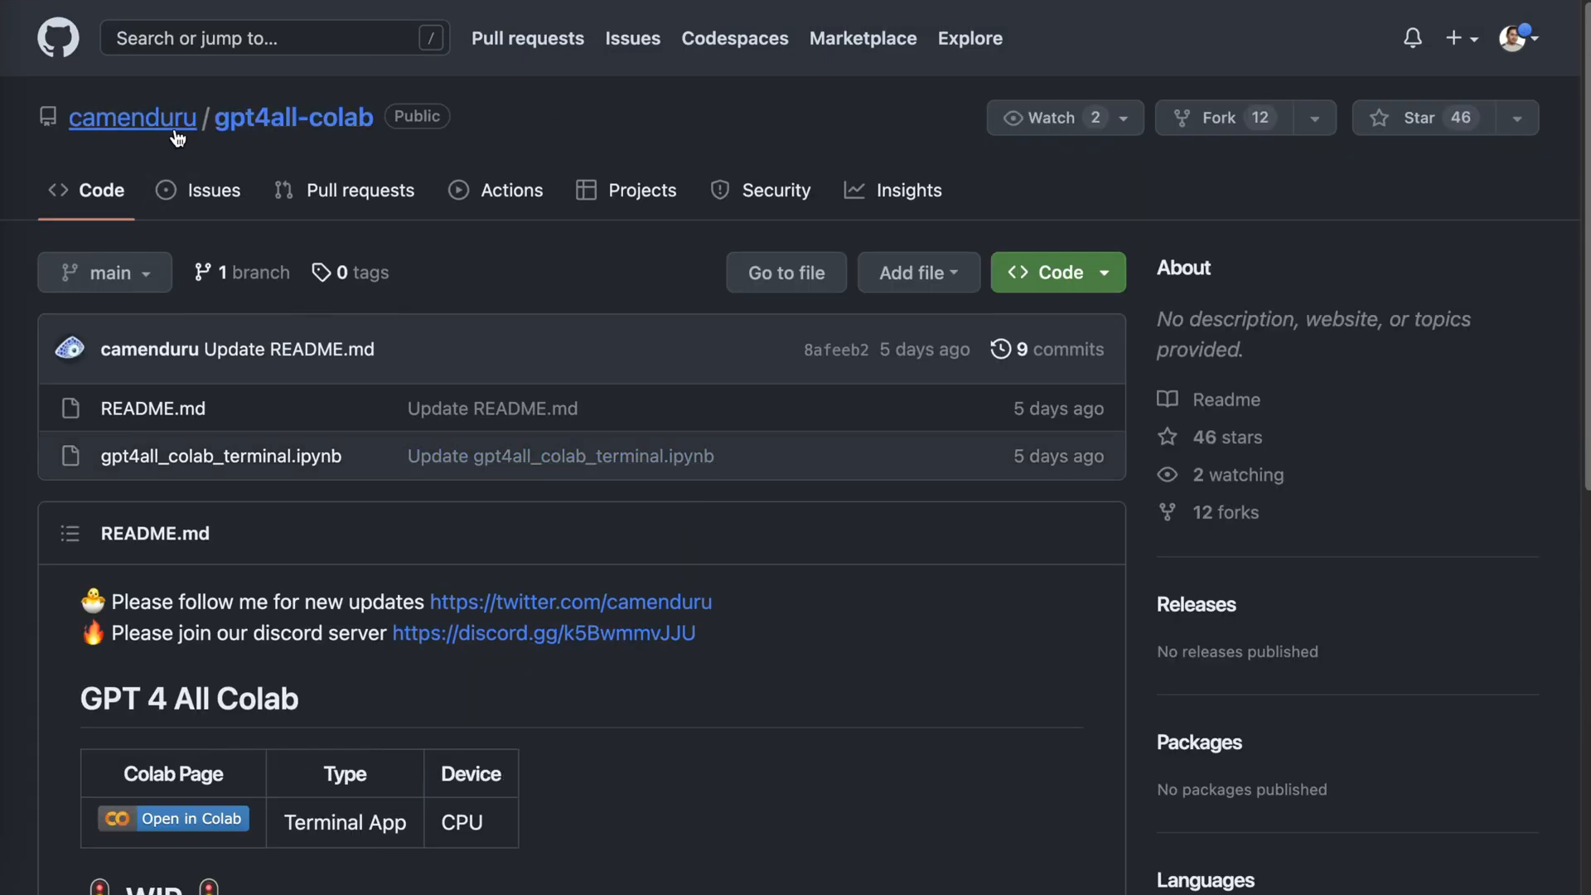
mouse_move(133, 118)
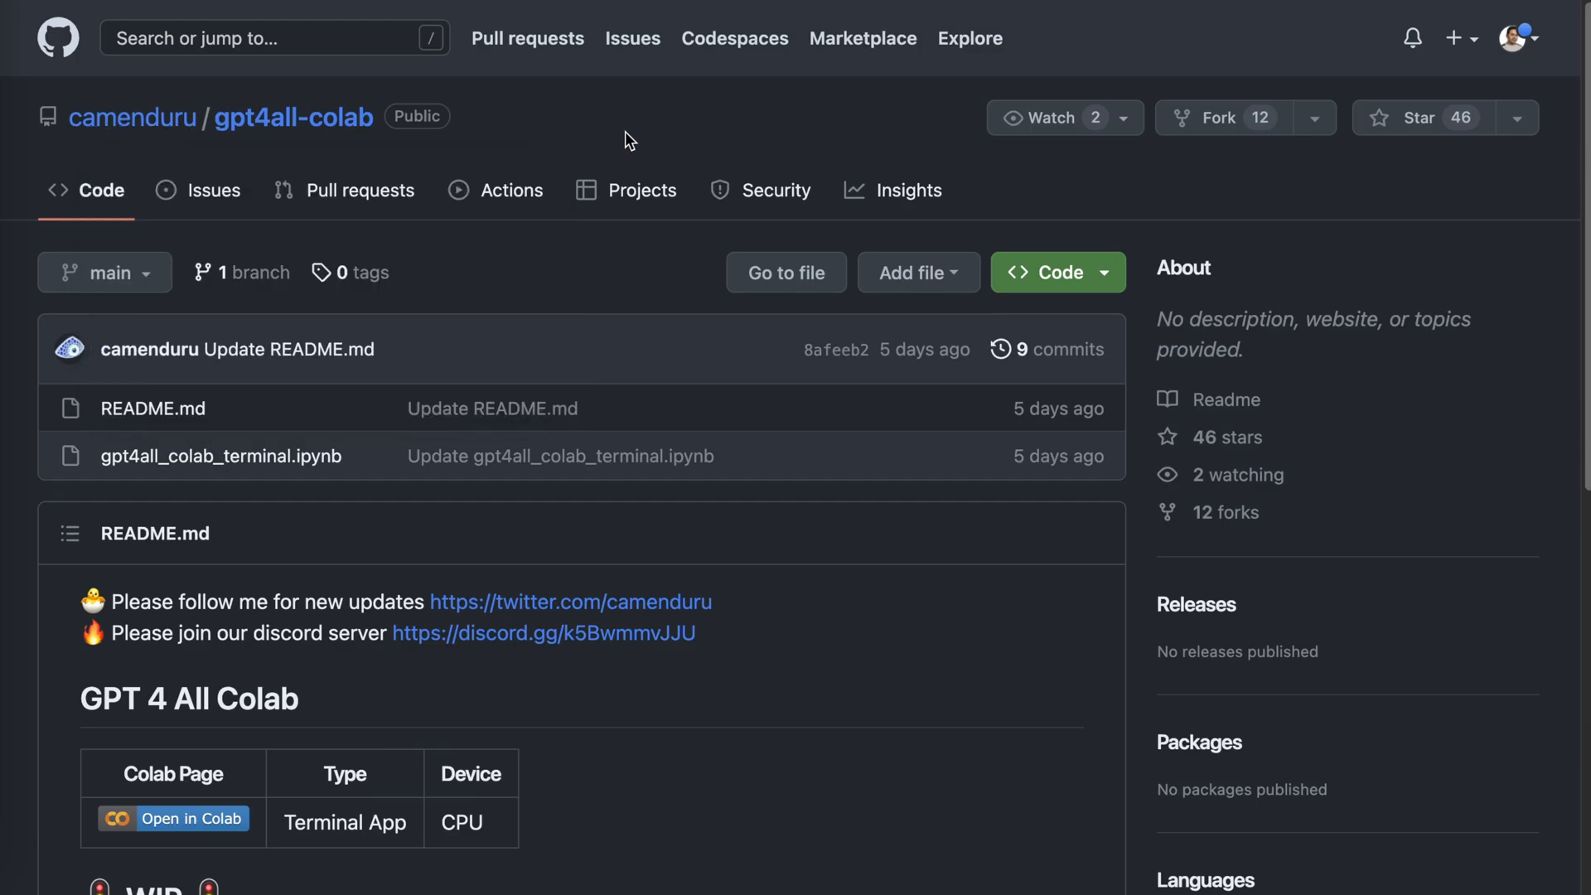
mouse_move(441, 258)
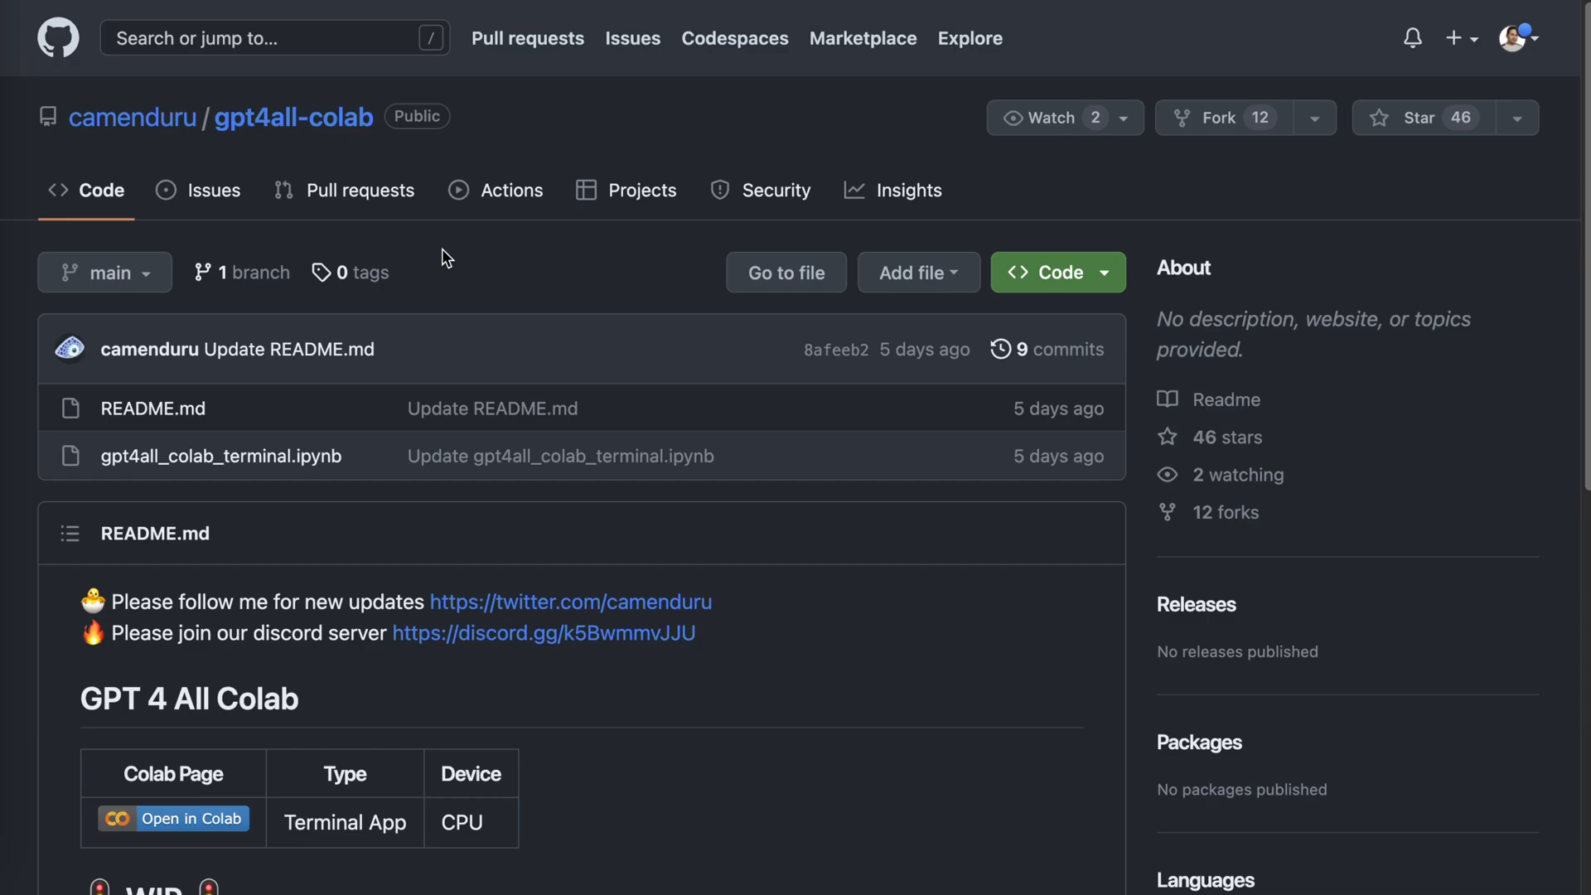
- Scroll the README and launch the CPU terminal-app notebook via its 'Open in Colab' badge
scroll("down", 3)
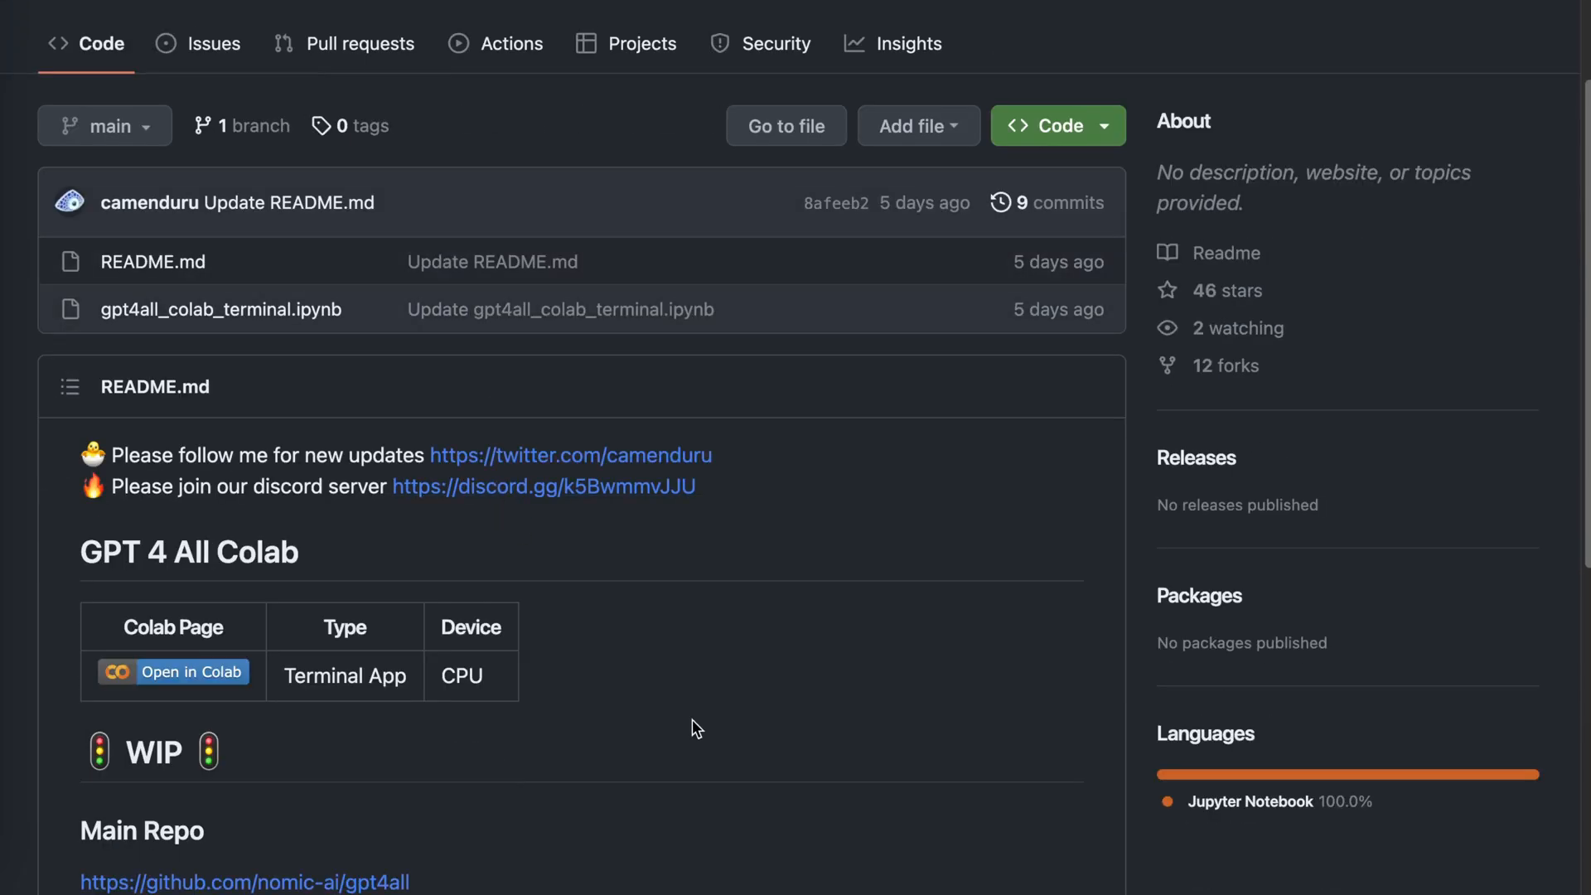
mouse_move(610, 678)
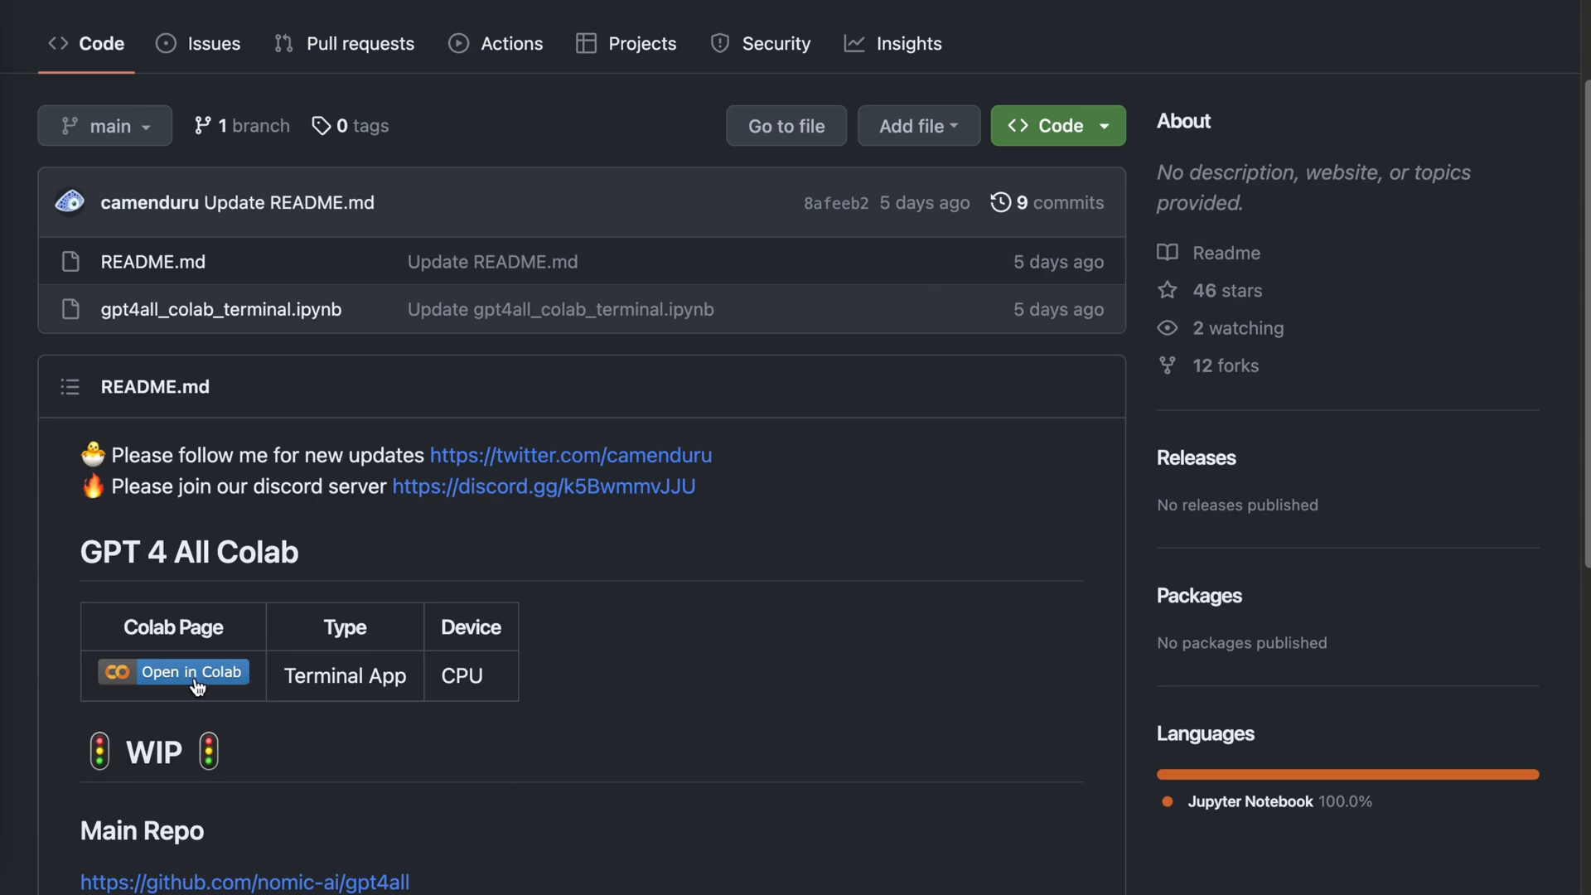
mouse_move(136, 701)
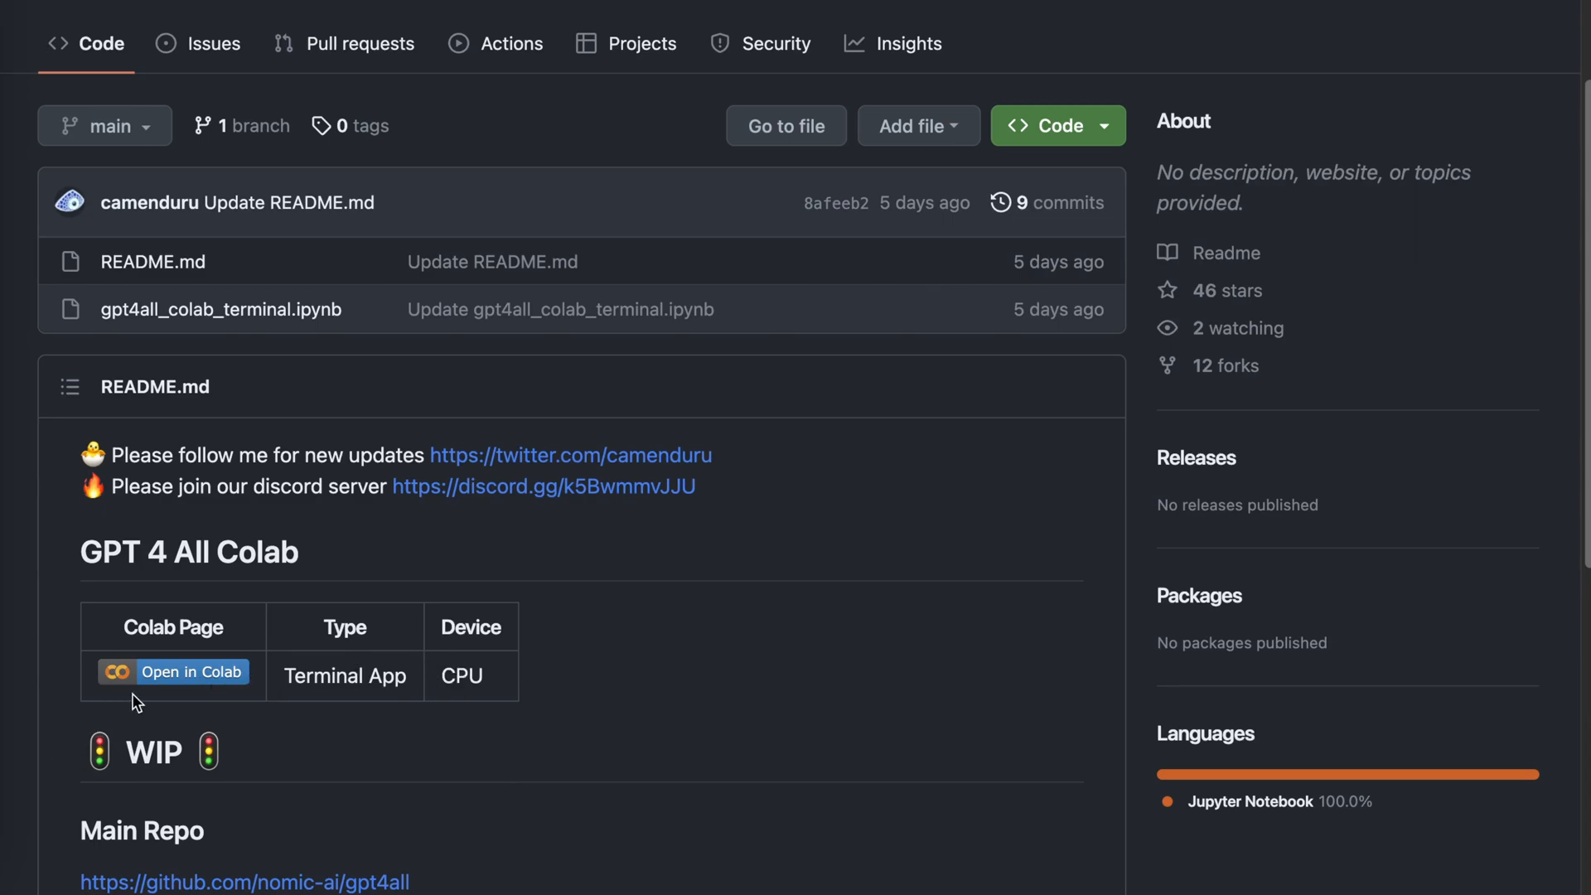
left_click(182, 672)
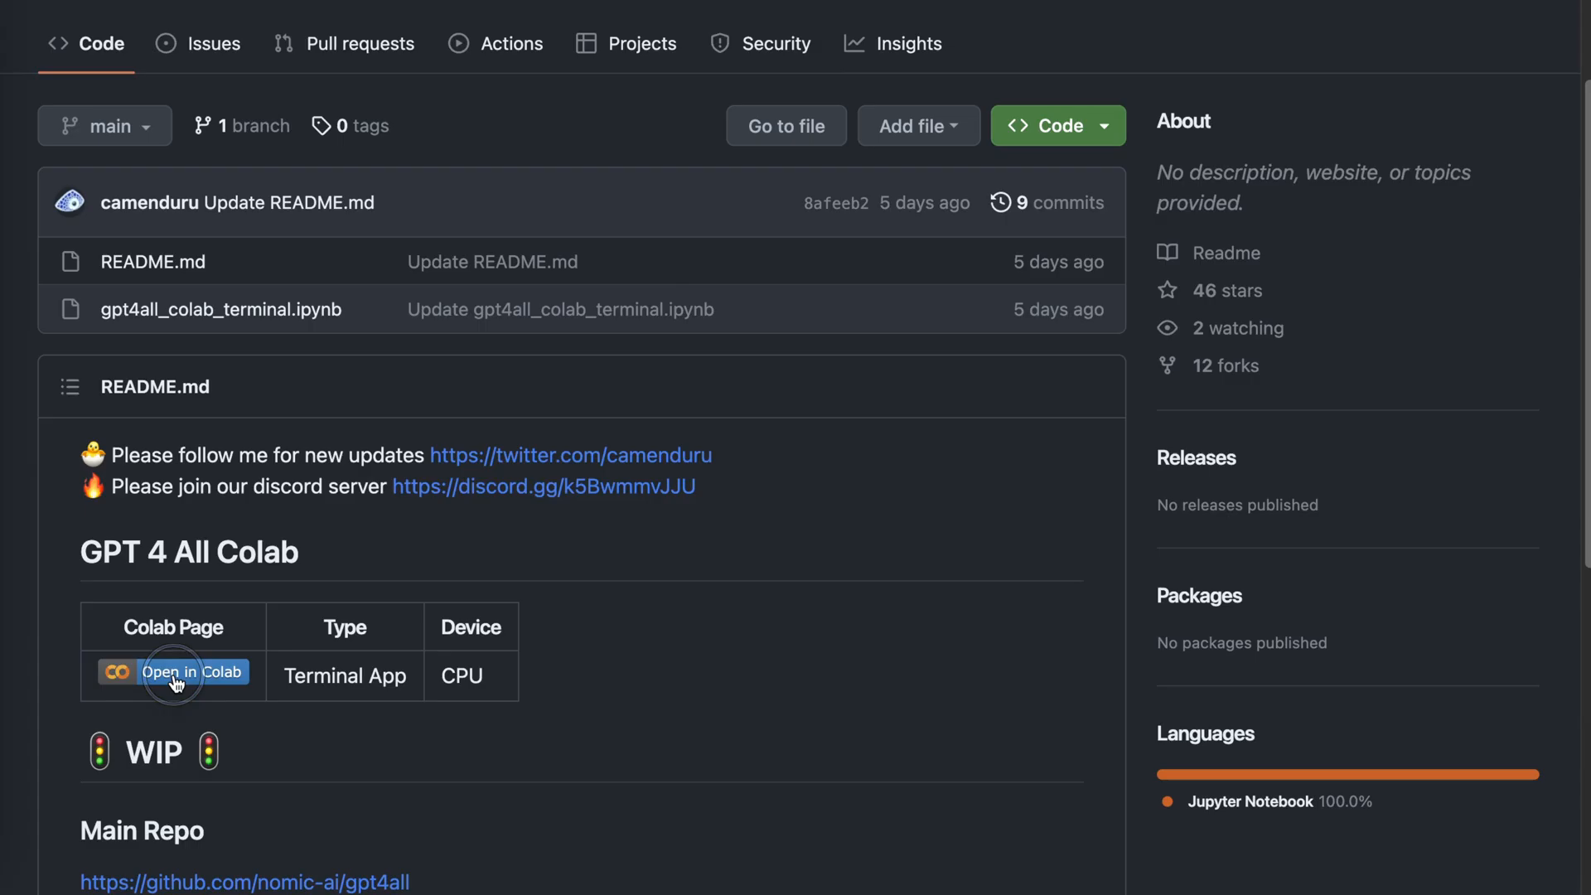
left_click(190, 672)
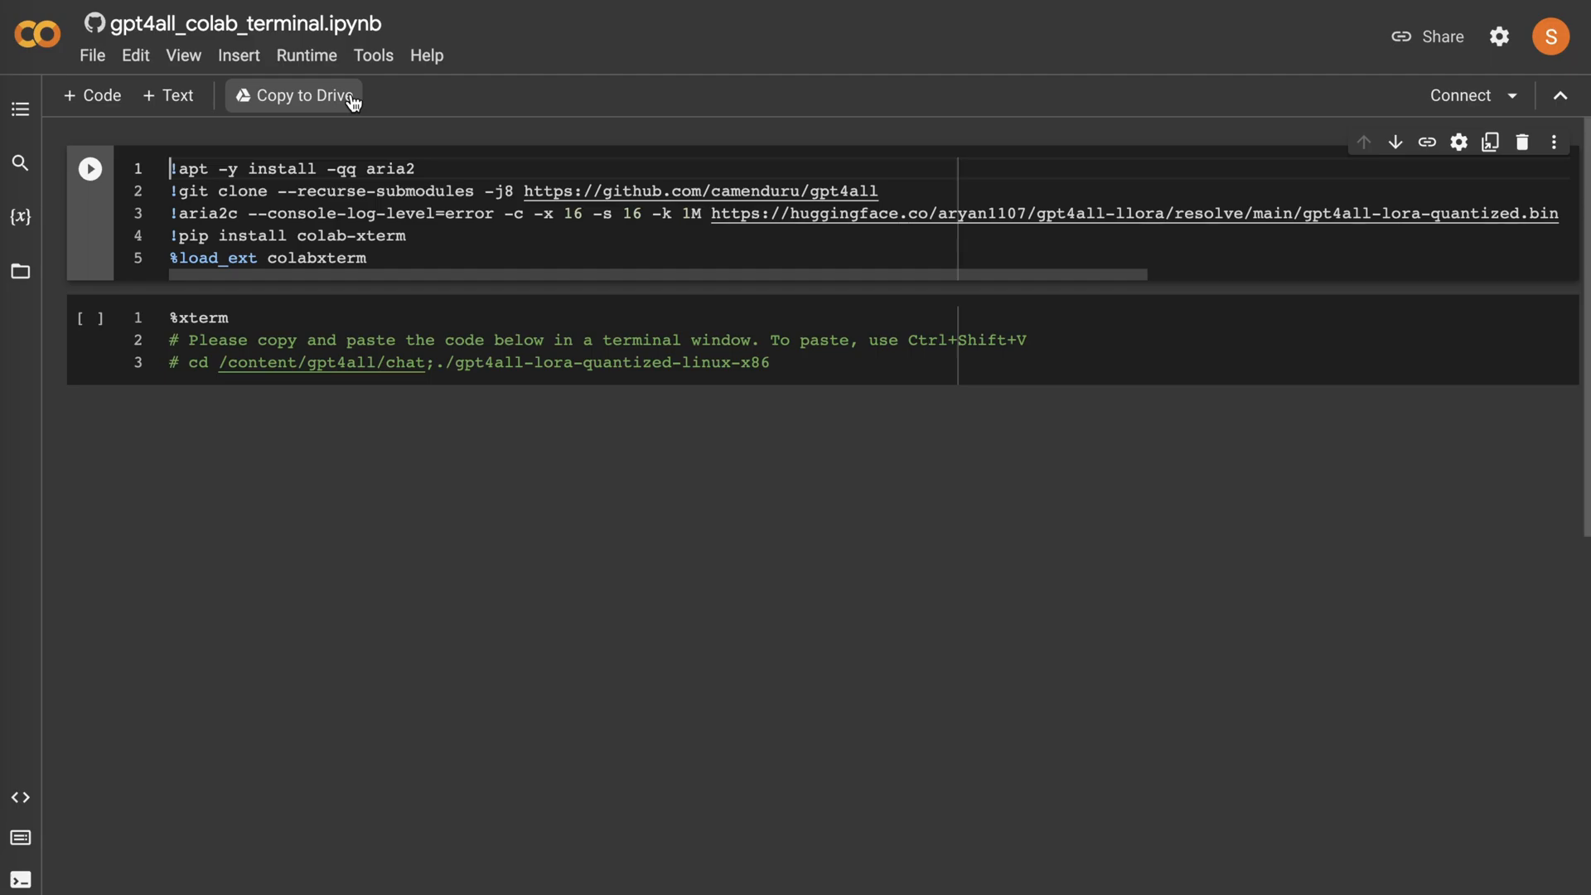
mouse_move(295, 100)
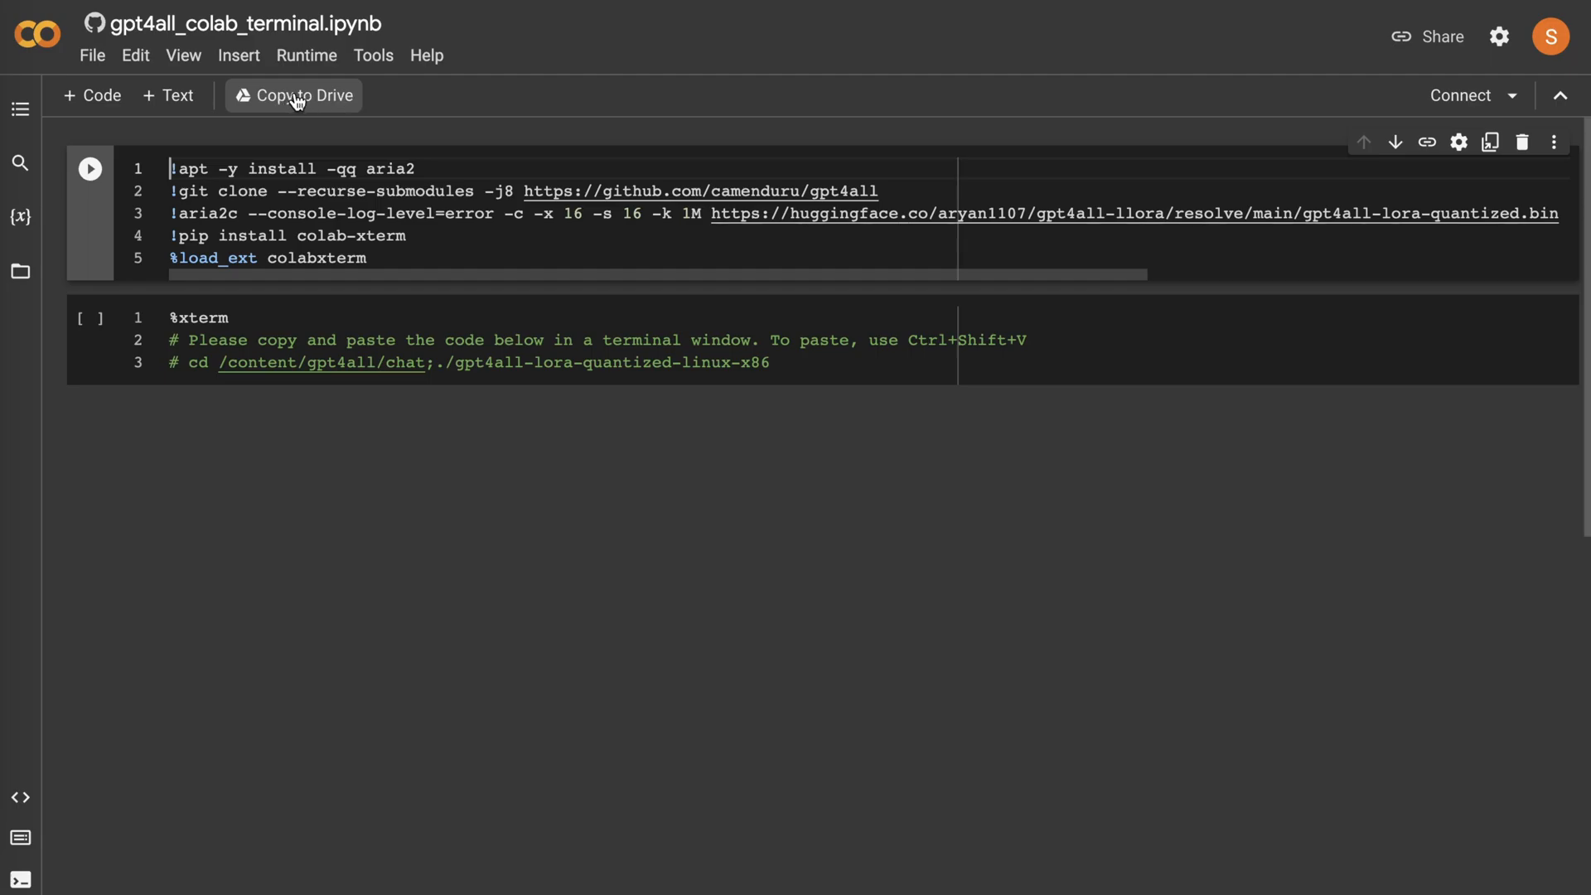
- Save a personal copy of gpt4all_colab_terminal.ipynb with 'Copy to Drive'
left_click(293, 94)
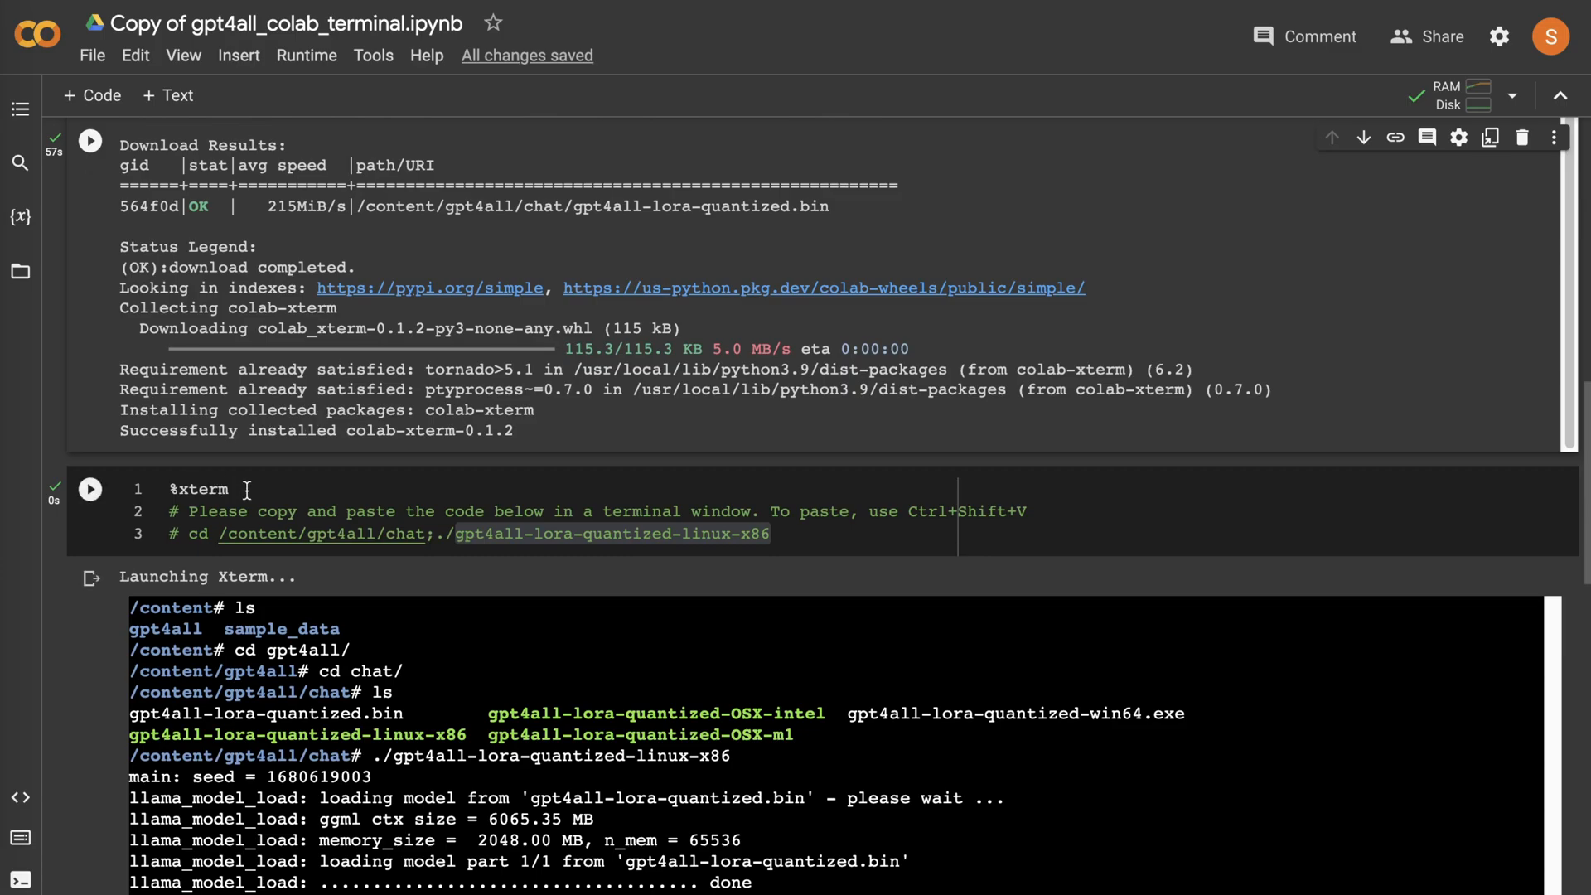
- Scroll the copied notebook to watch the xterm load the 4017 MB quantized model
scroll("down", 3)
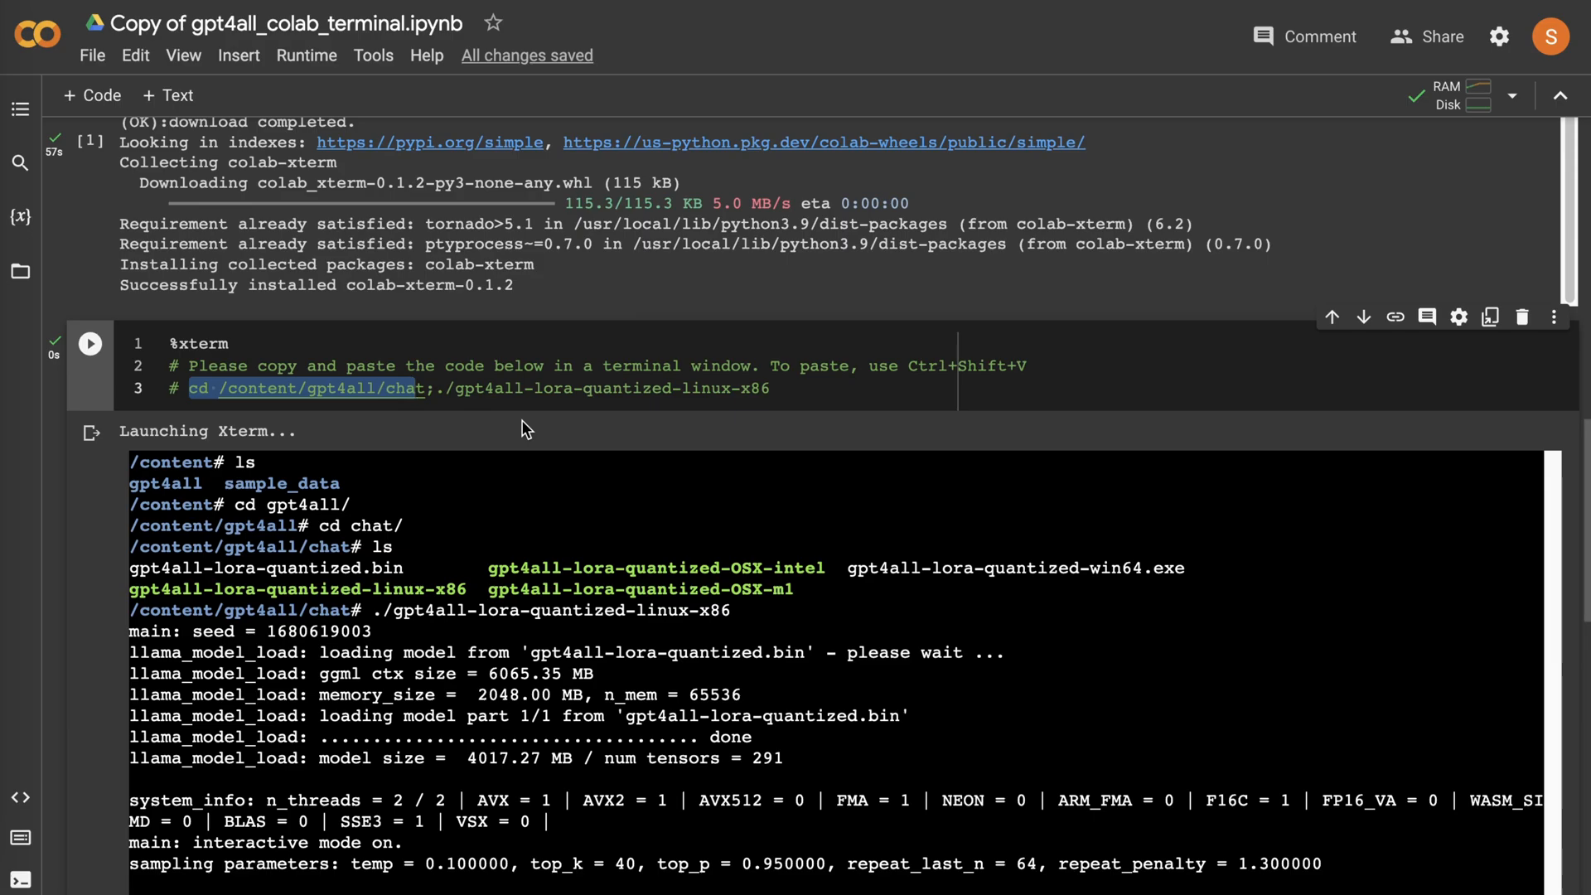
mouse_move(301, 387)
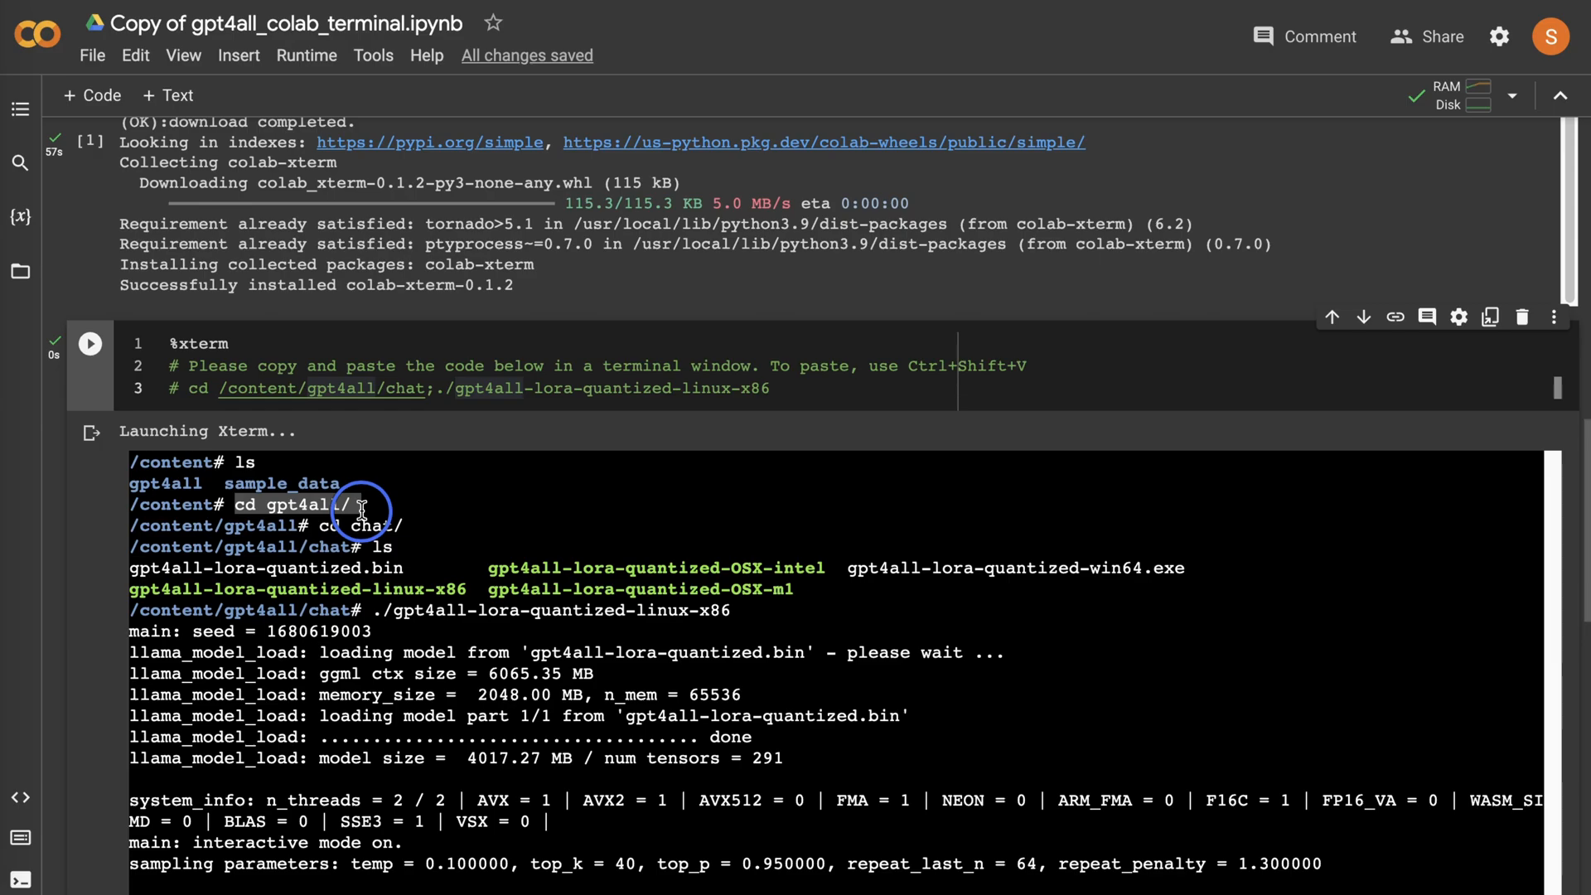
mouse_move(444, 396)
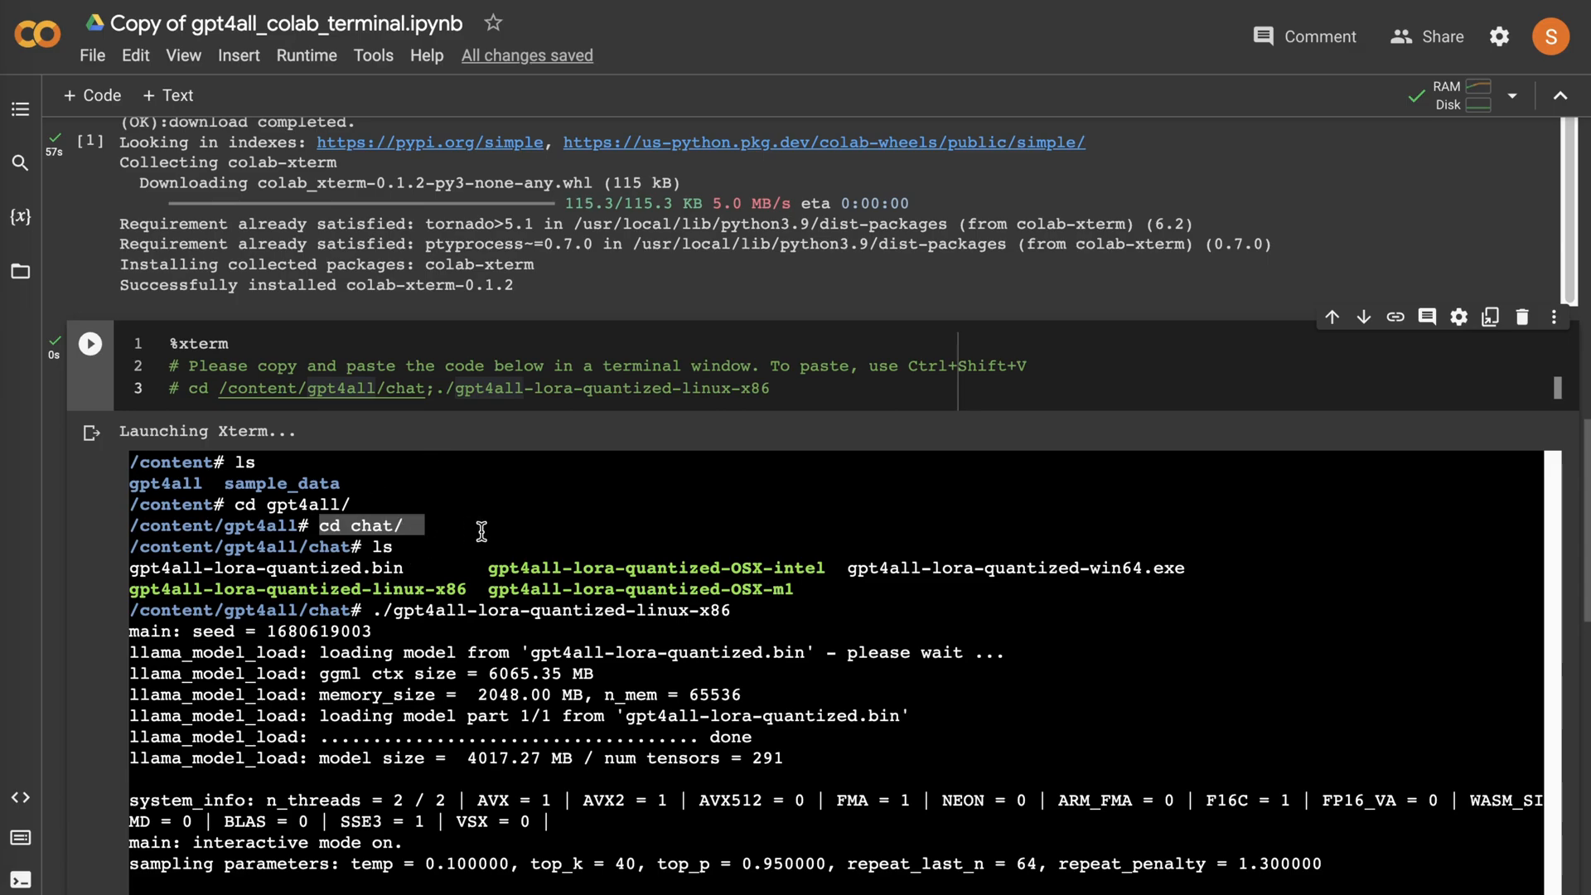
mouse_move(383, 602)
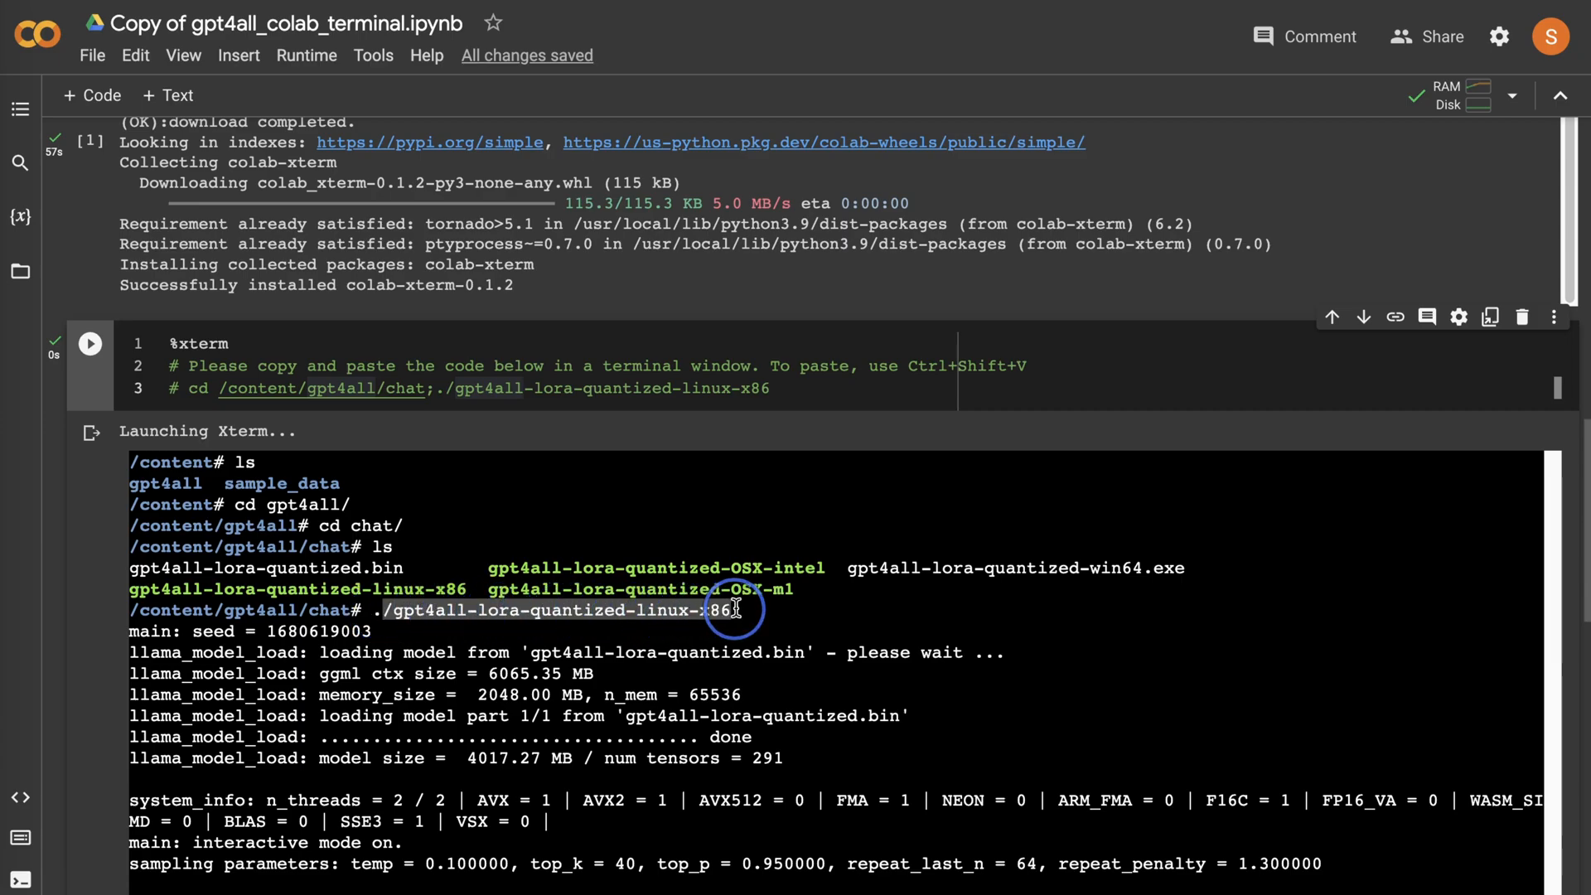
- Scroll the xterm output down to '== Running in chat mode ==' and the input prompt
scroll("down", 3)
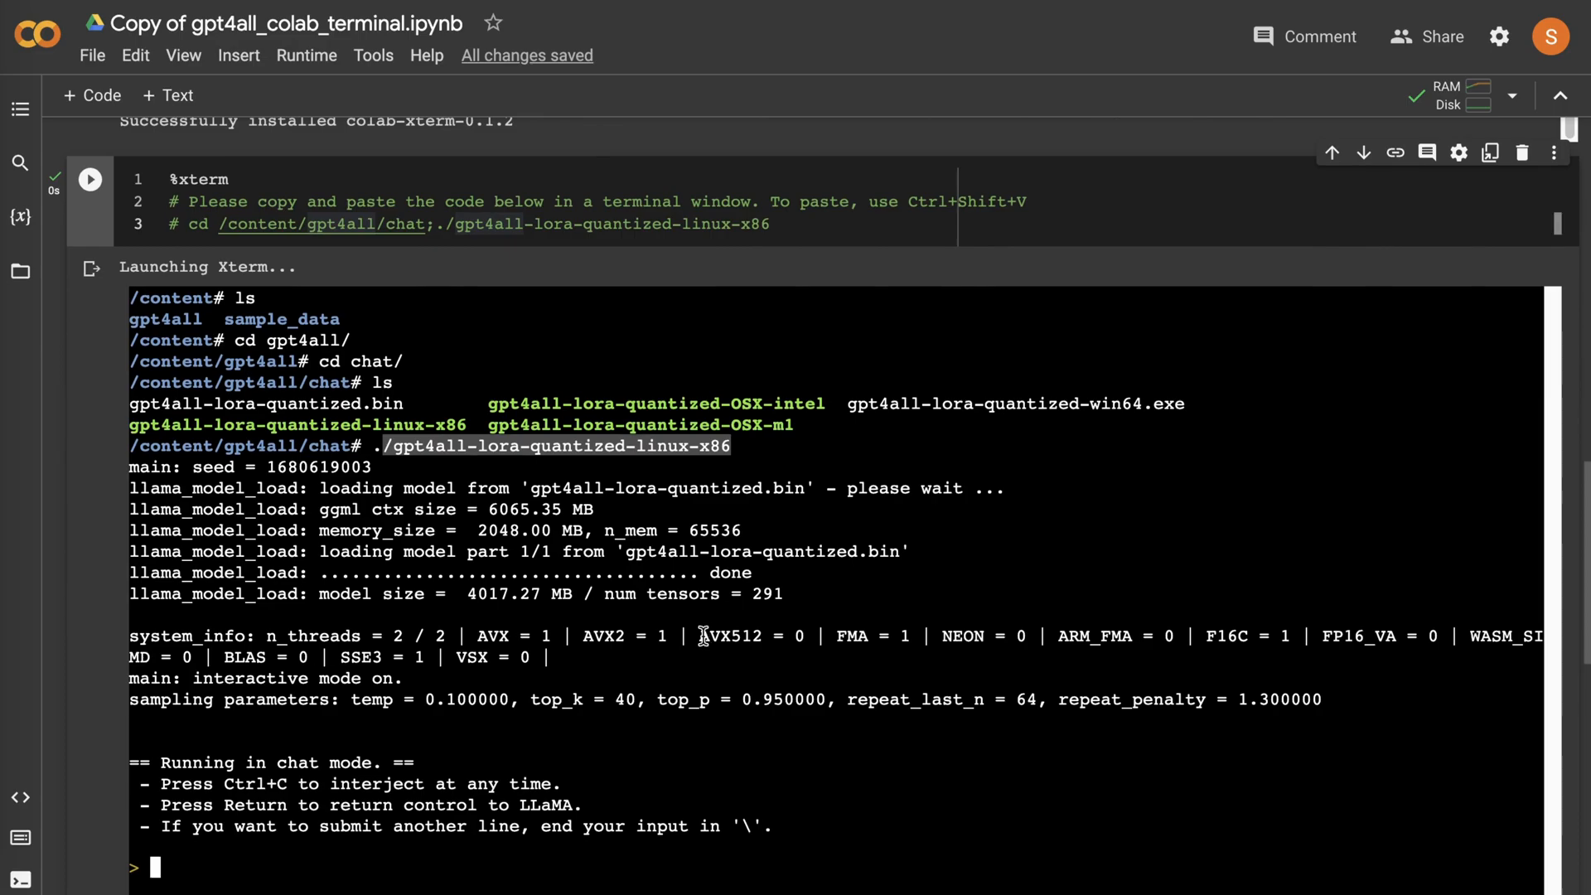
scroll("down", 3)
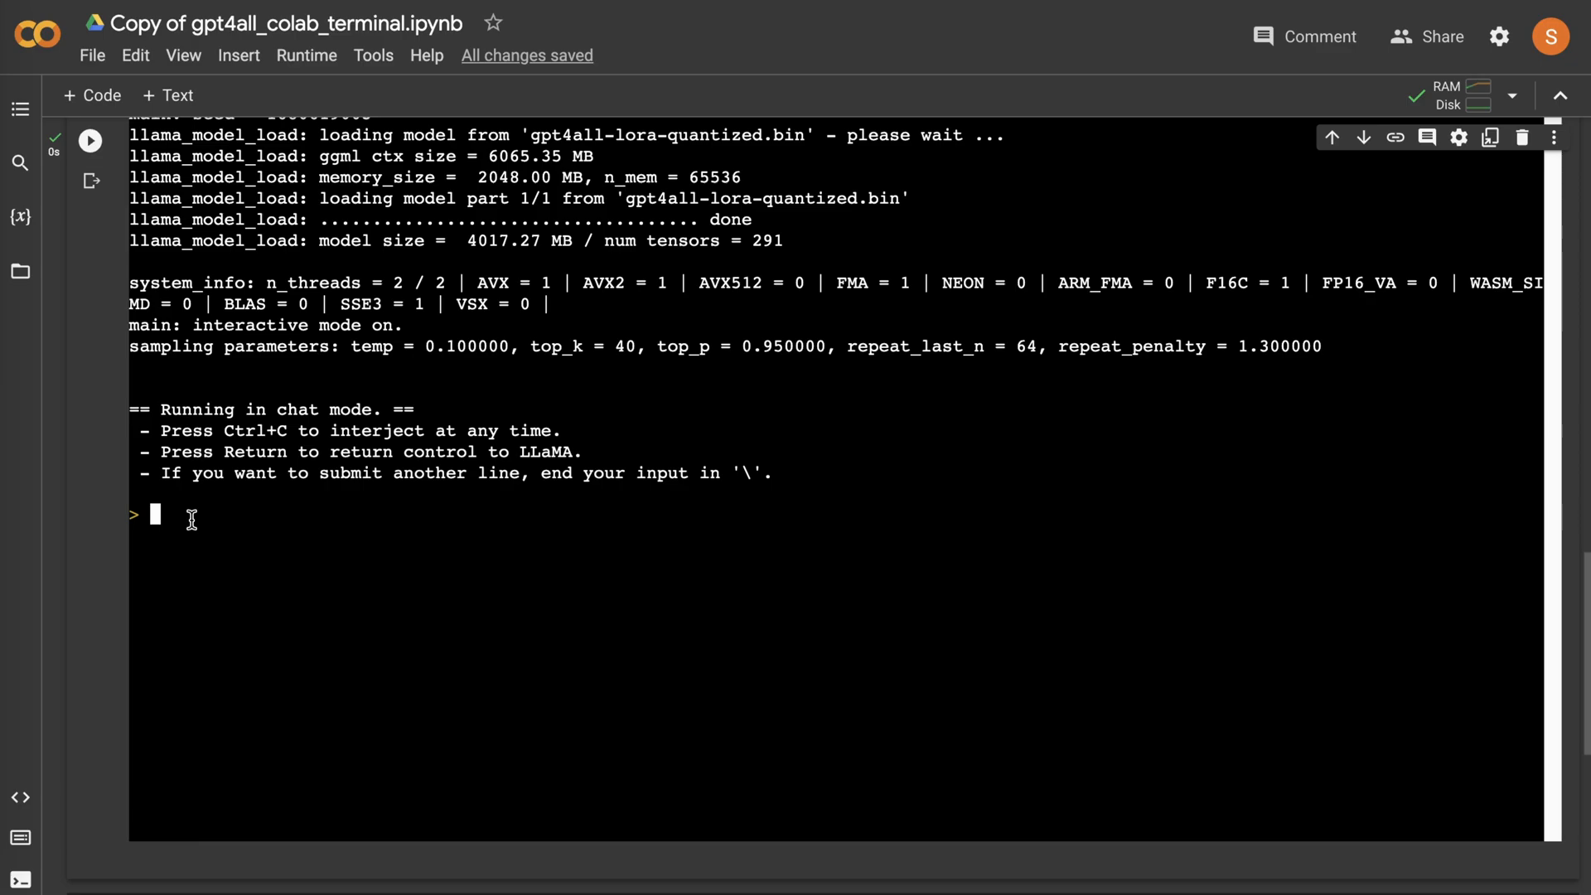
mouse_move(298, 592)
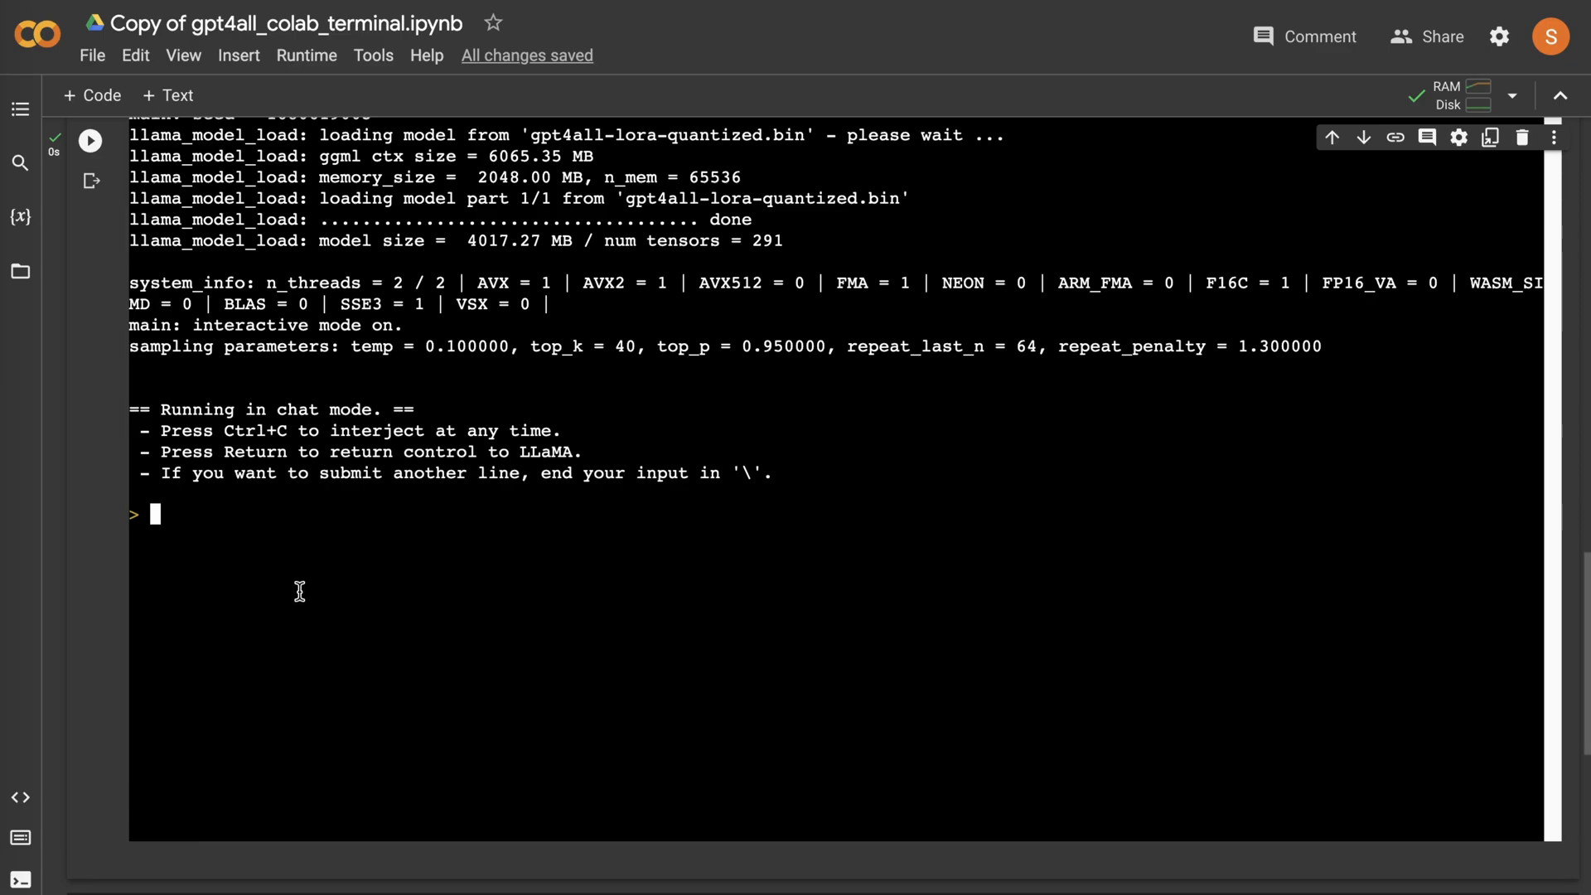
mouse_move(390, 600)
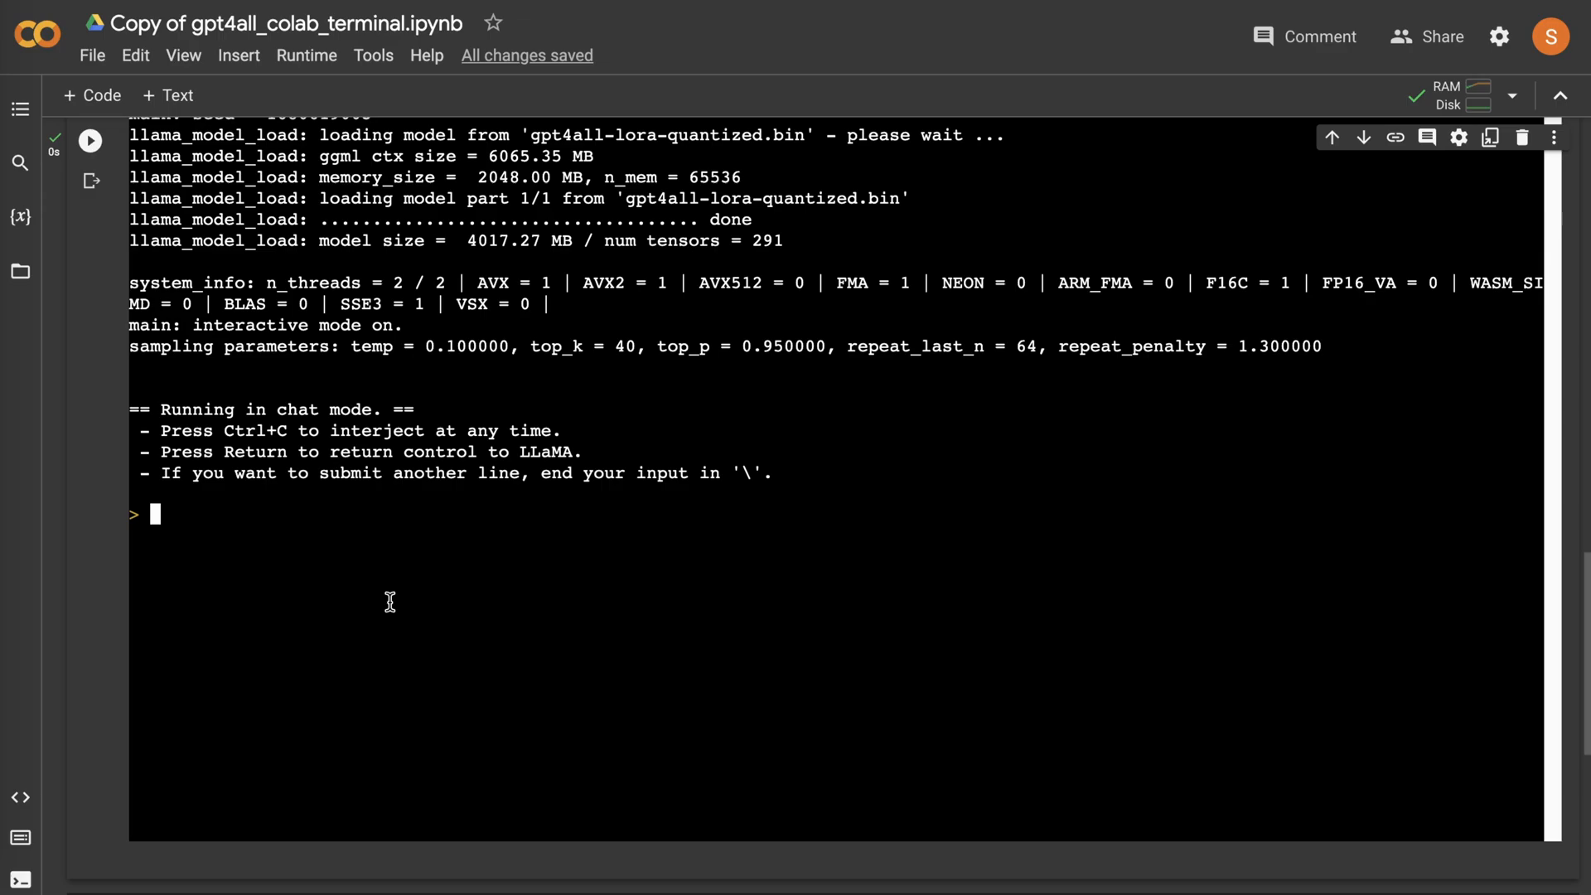
mouse_move(312, 597)
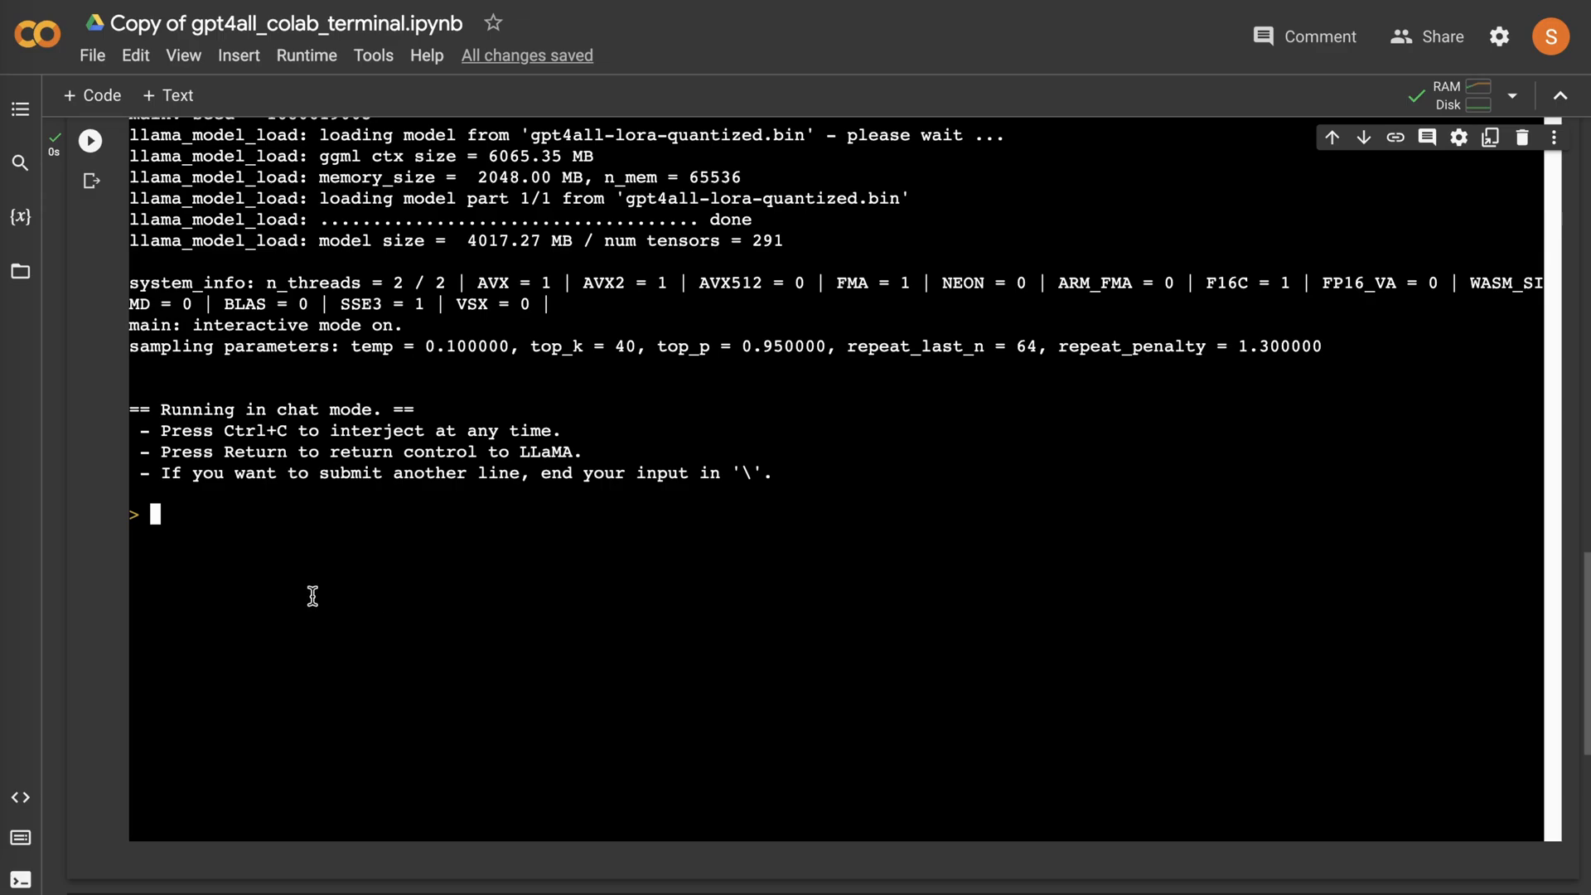
mouse_move(326, 517)
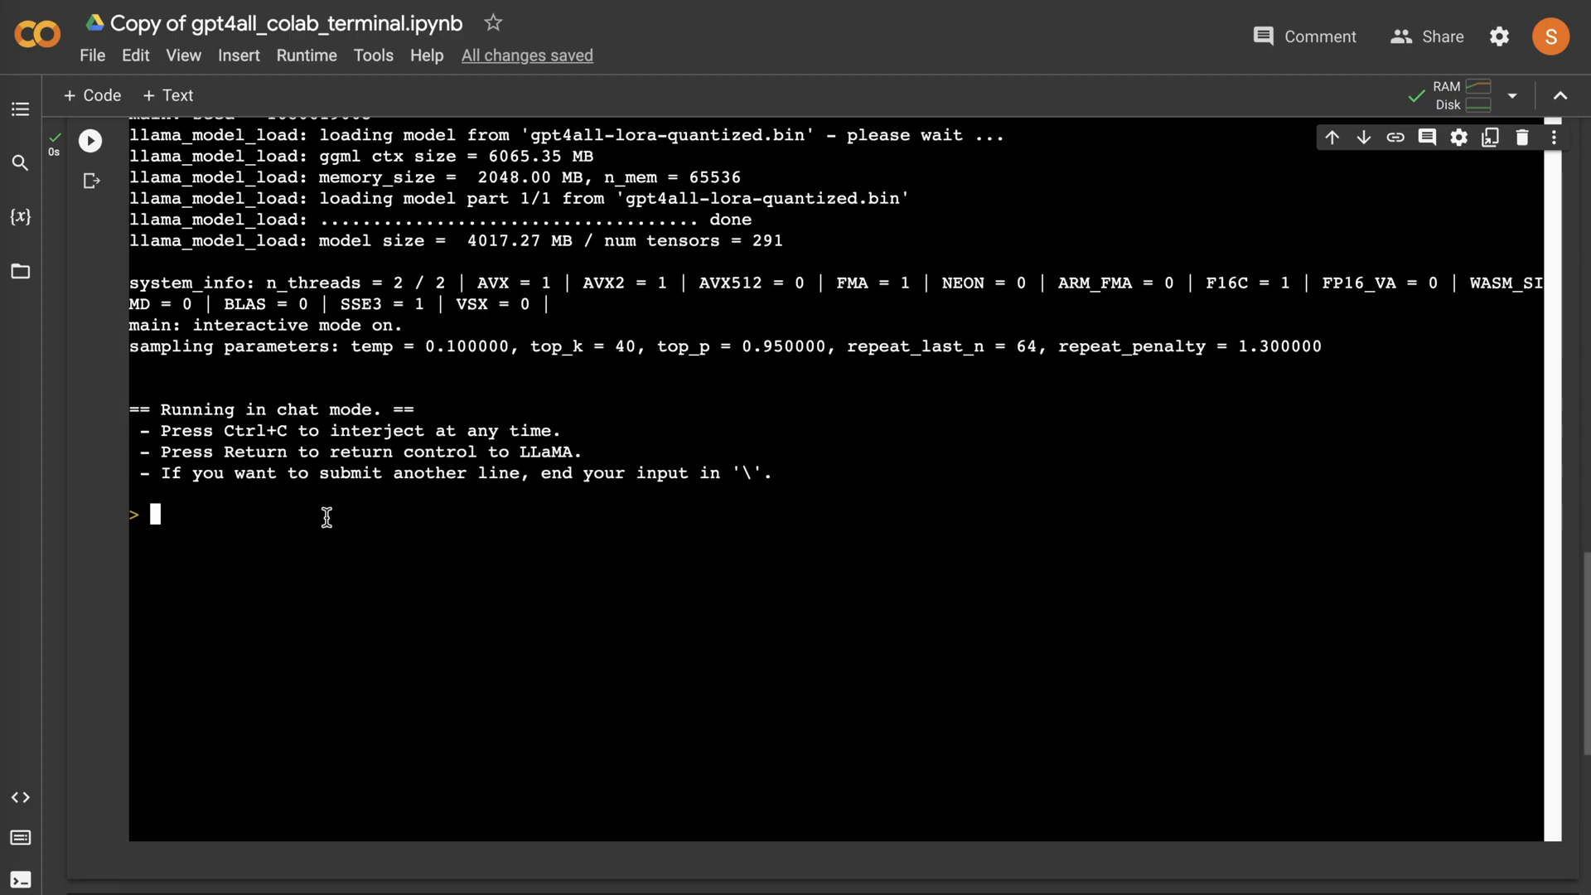
mouse_move(444, 495)
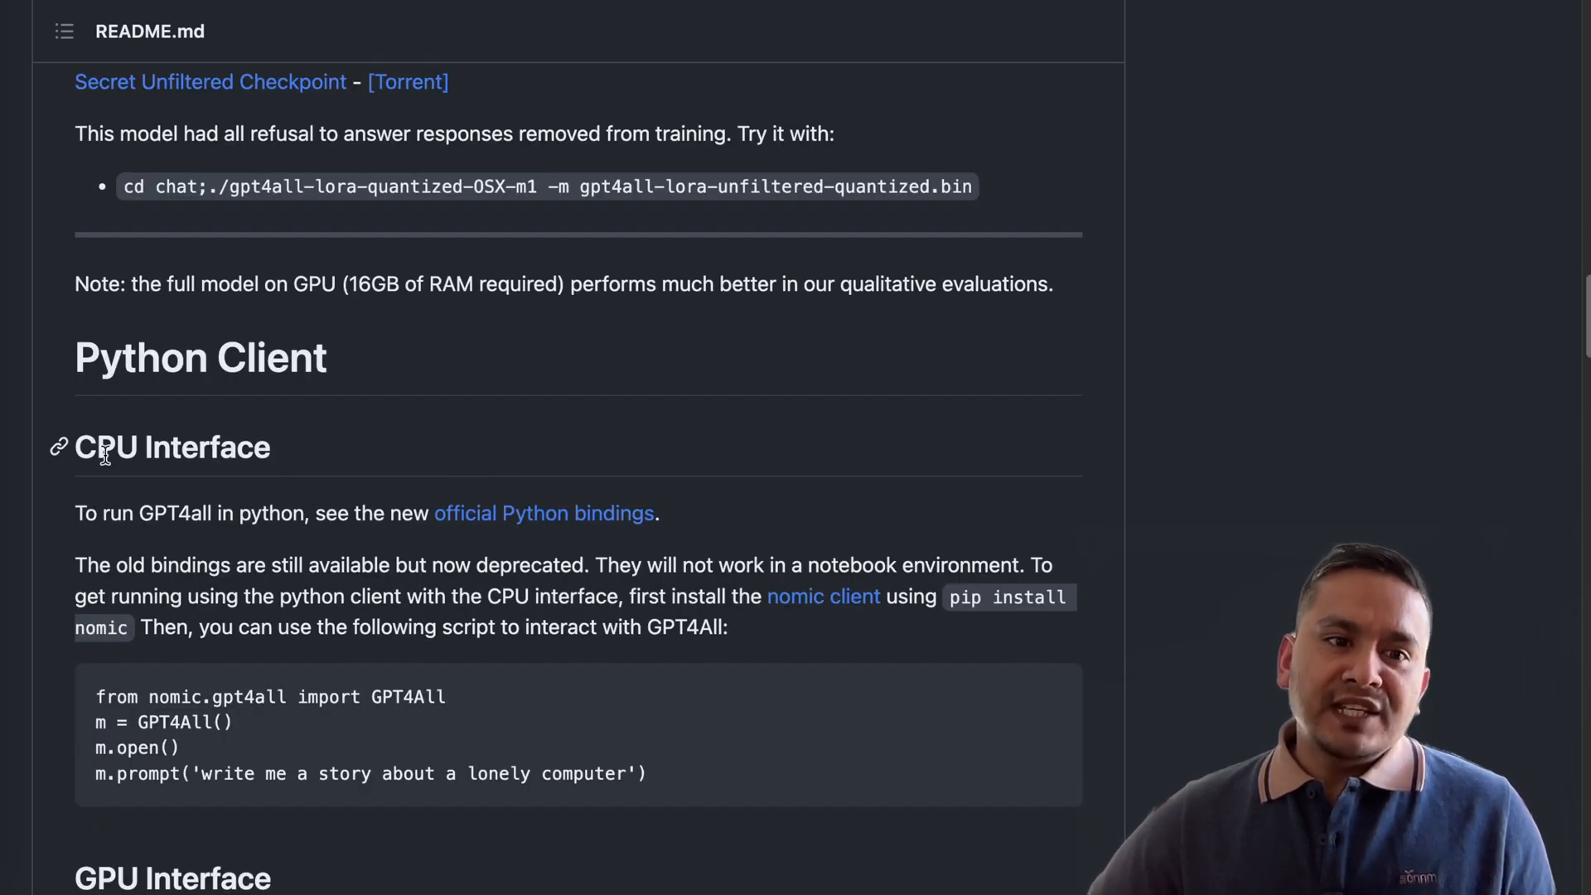
- Scroll the gpt4all README through the Python Client CPU and GPU Interface sections
scroll("down", 3)
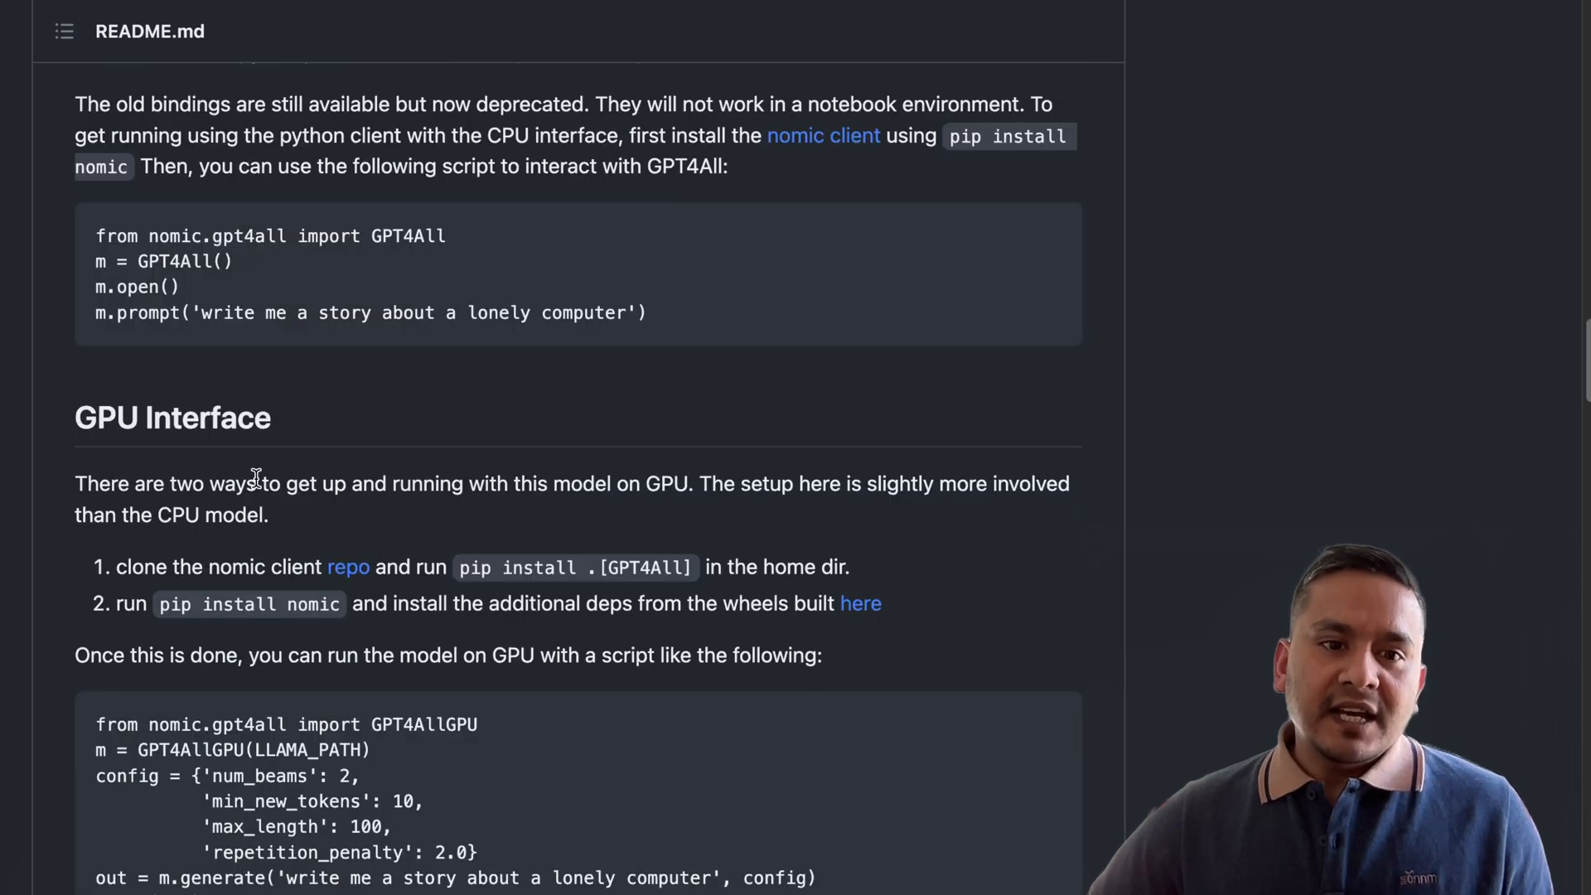
mouse_move(181, 416)
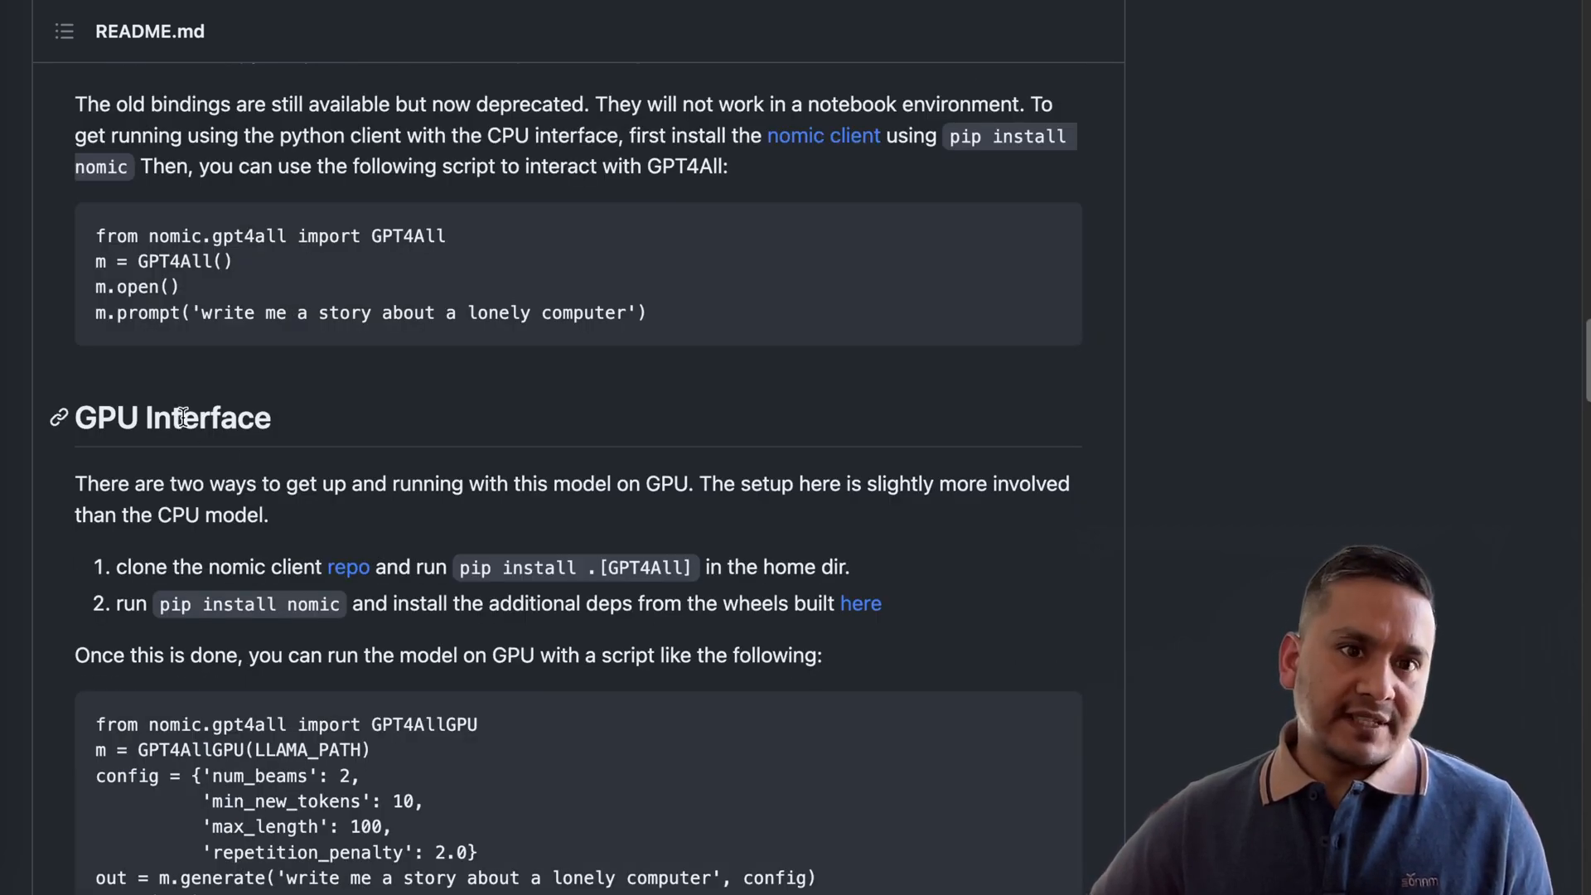
mouse_move(469, 428)
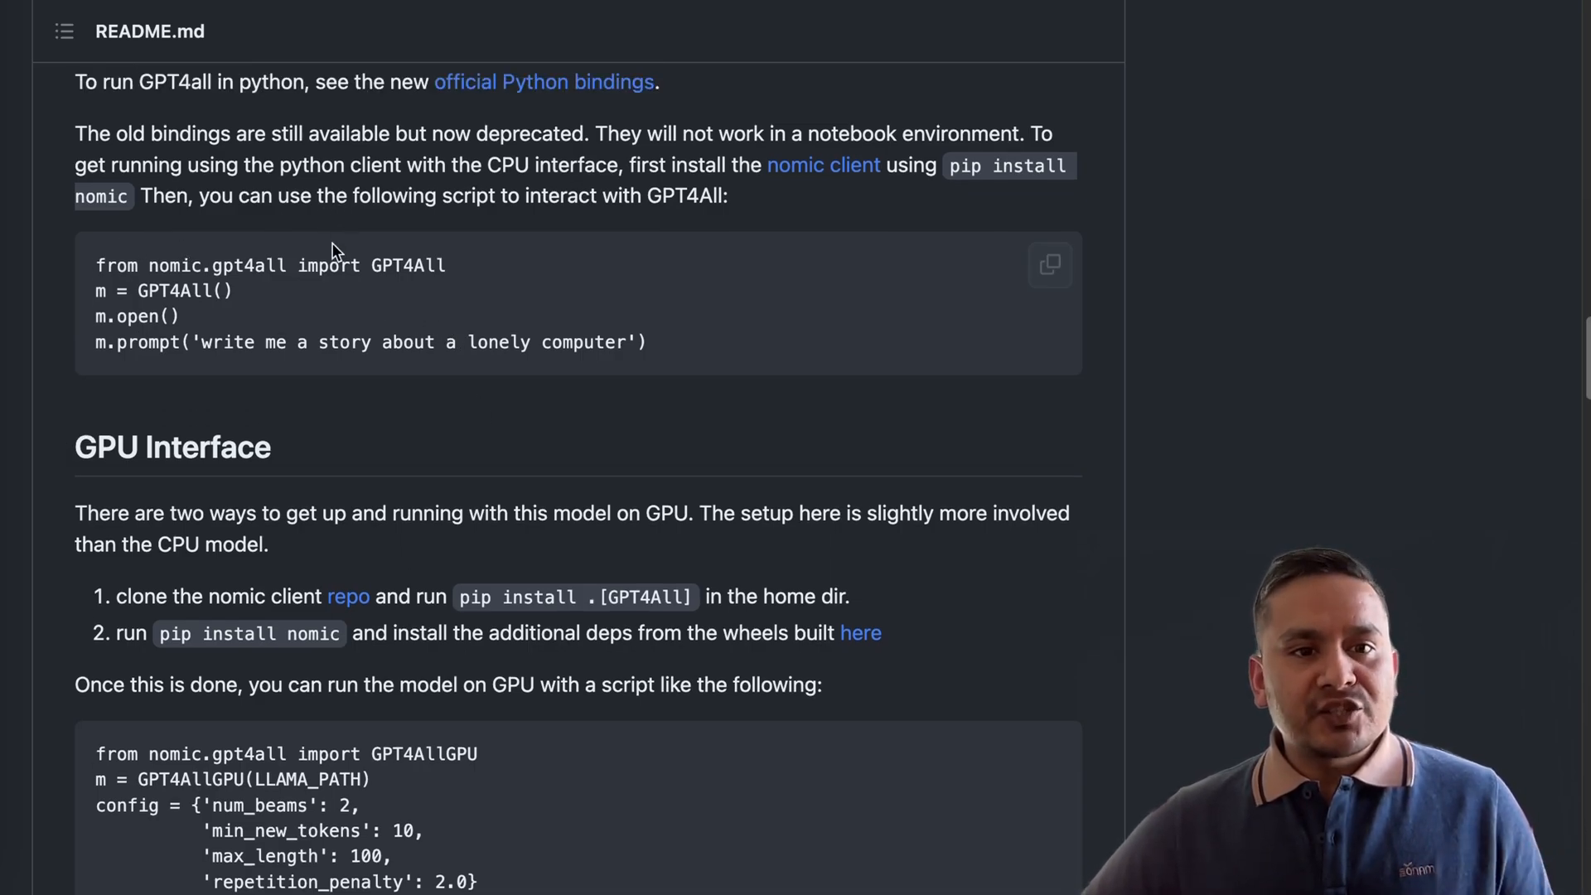
mouse_move(380, 254)
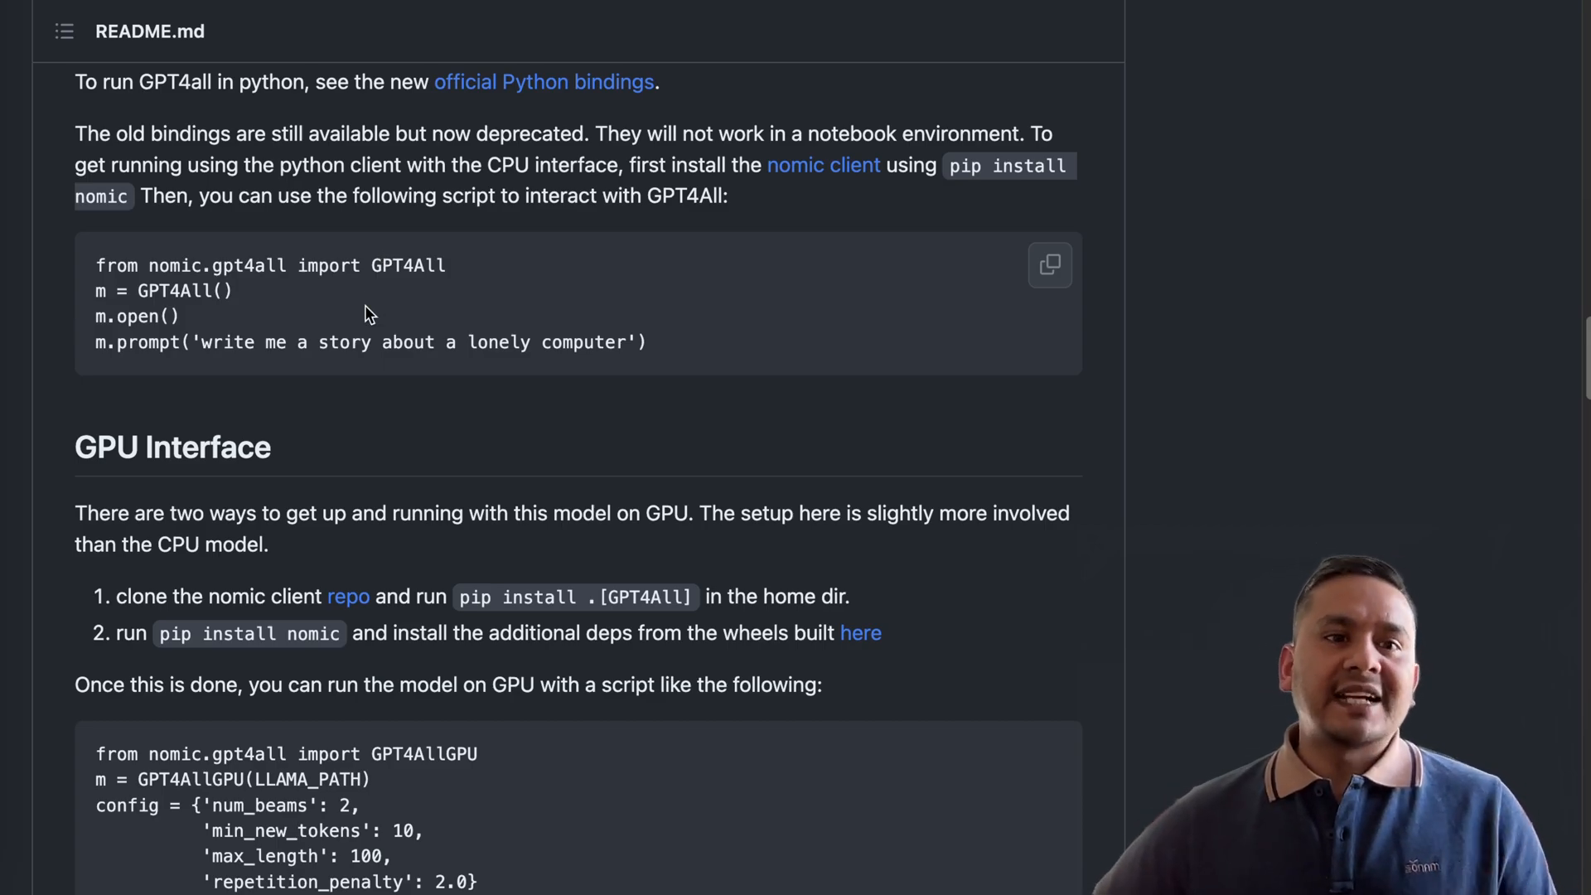
scroll("down", 3)
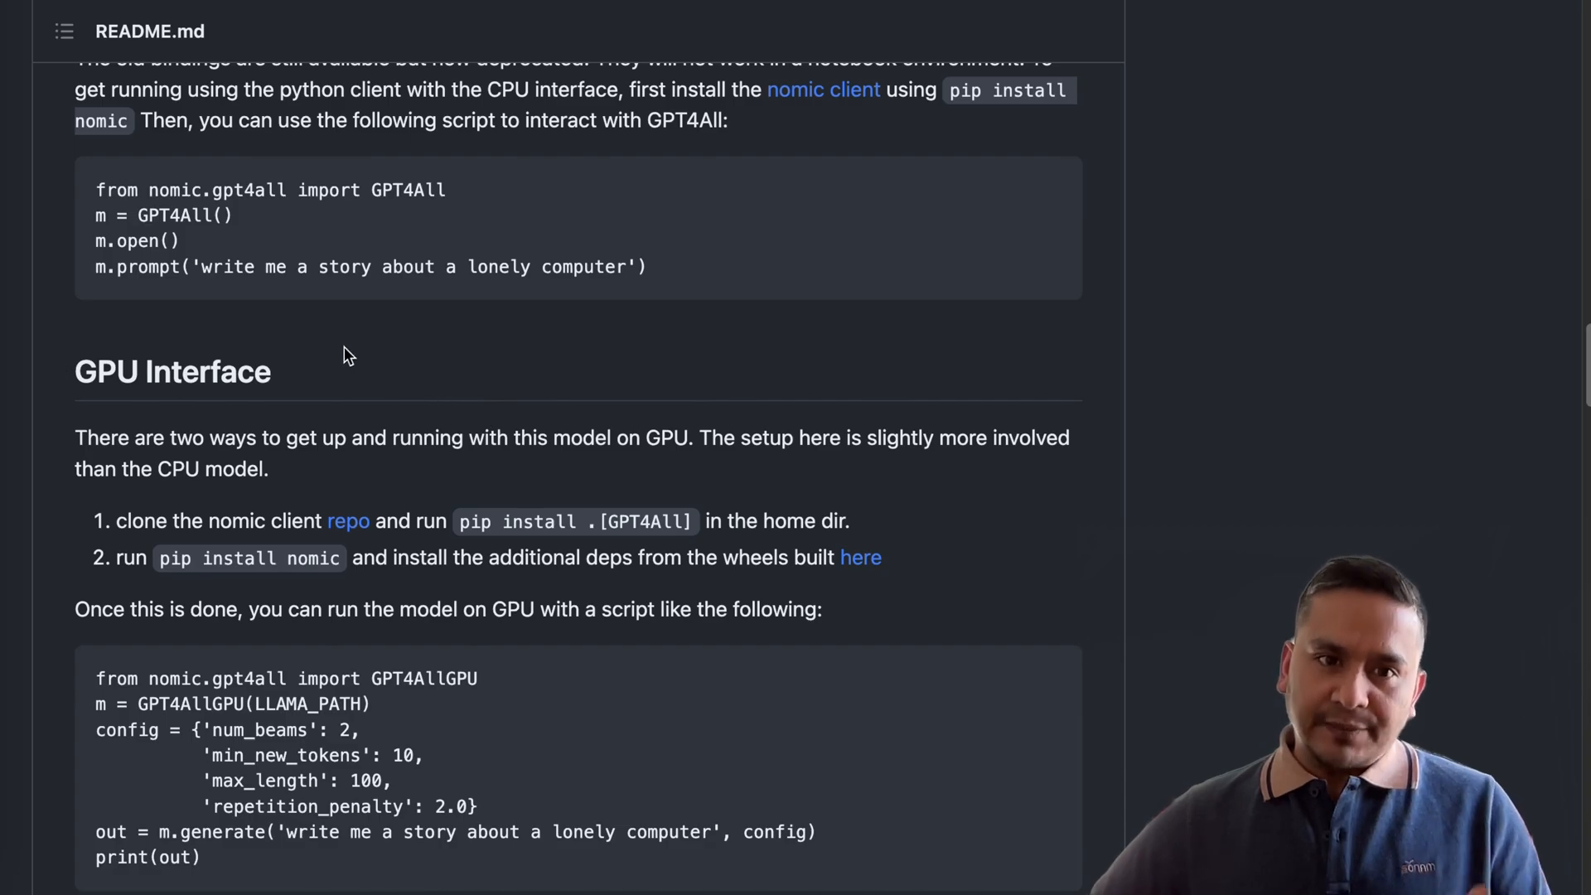
mouse_move(368, 512)
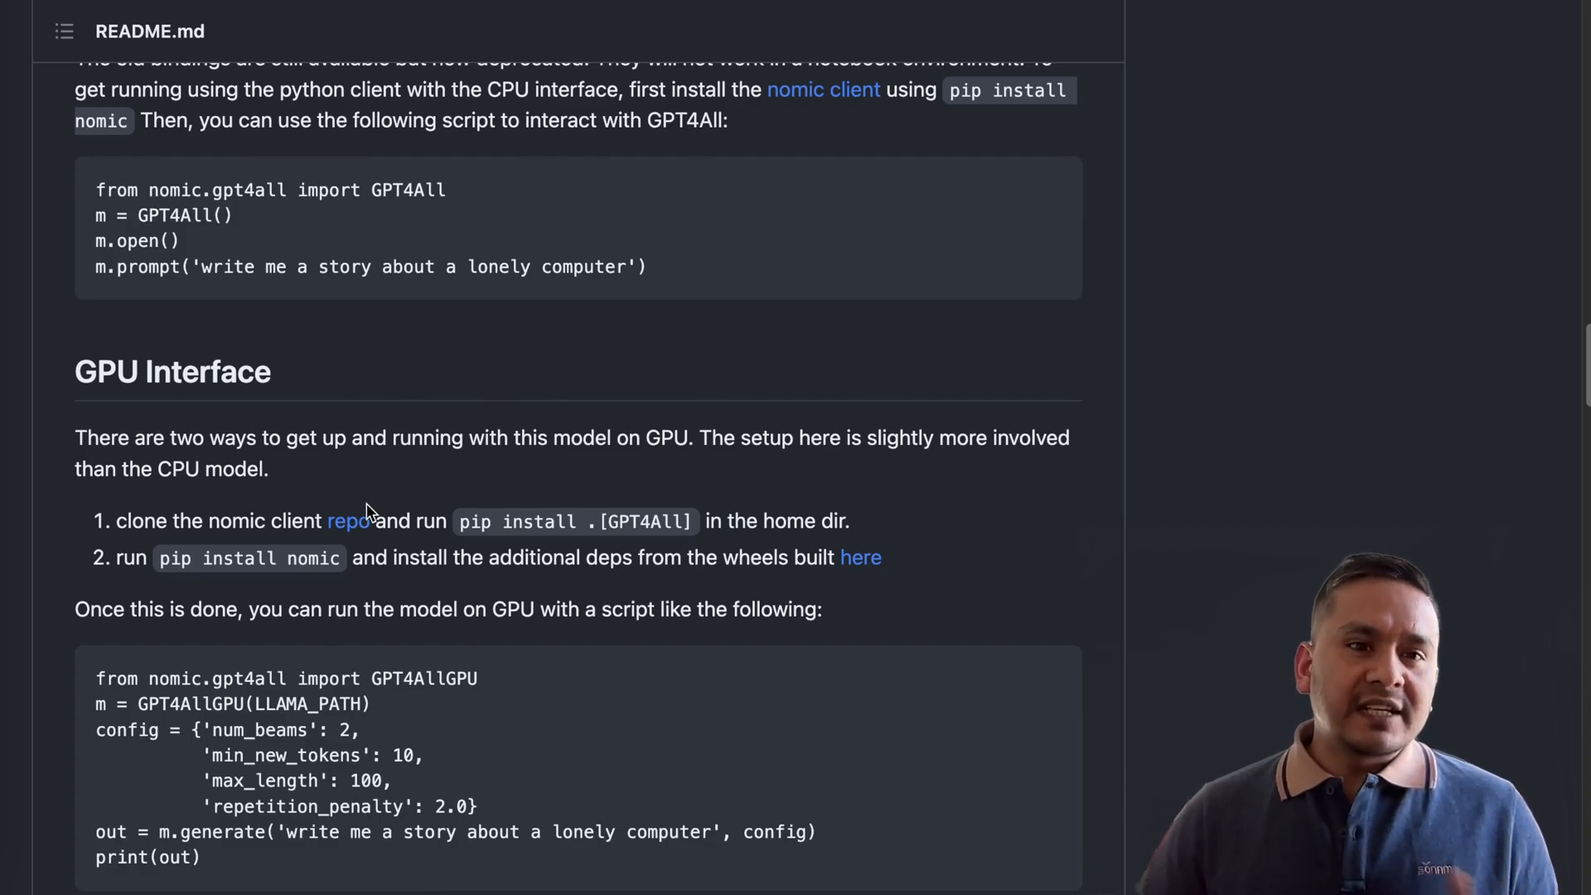
scroll("down", 3)
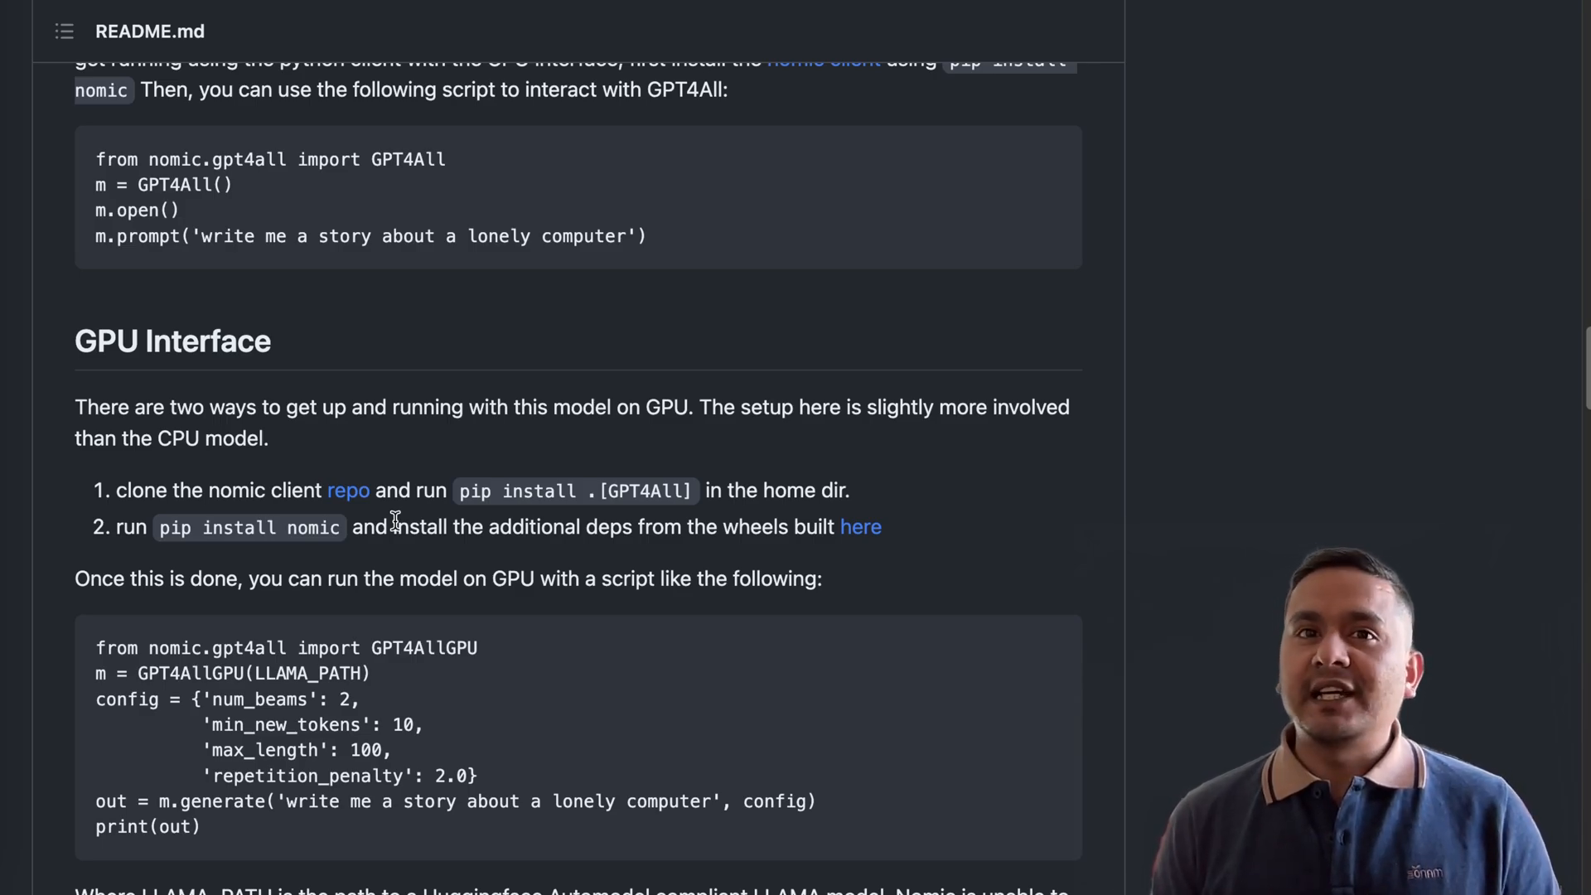
scroll("down", 3)
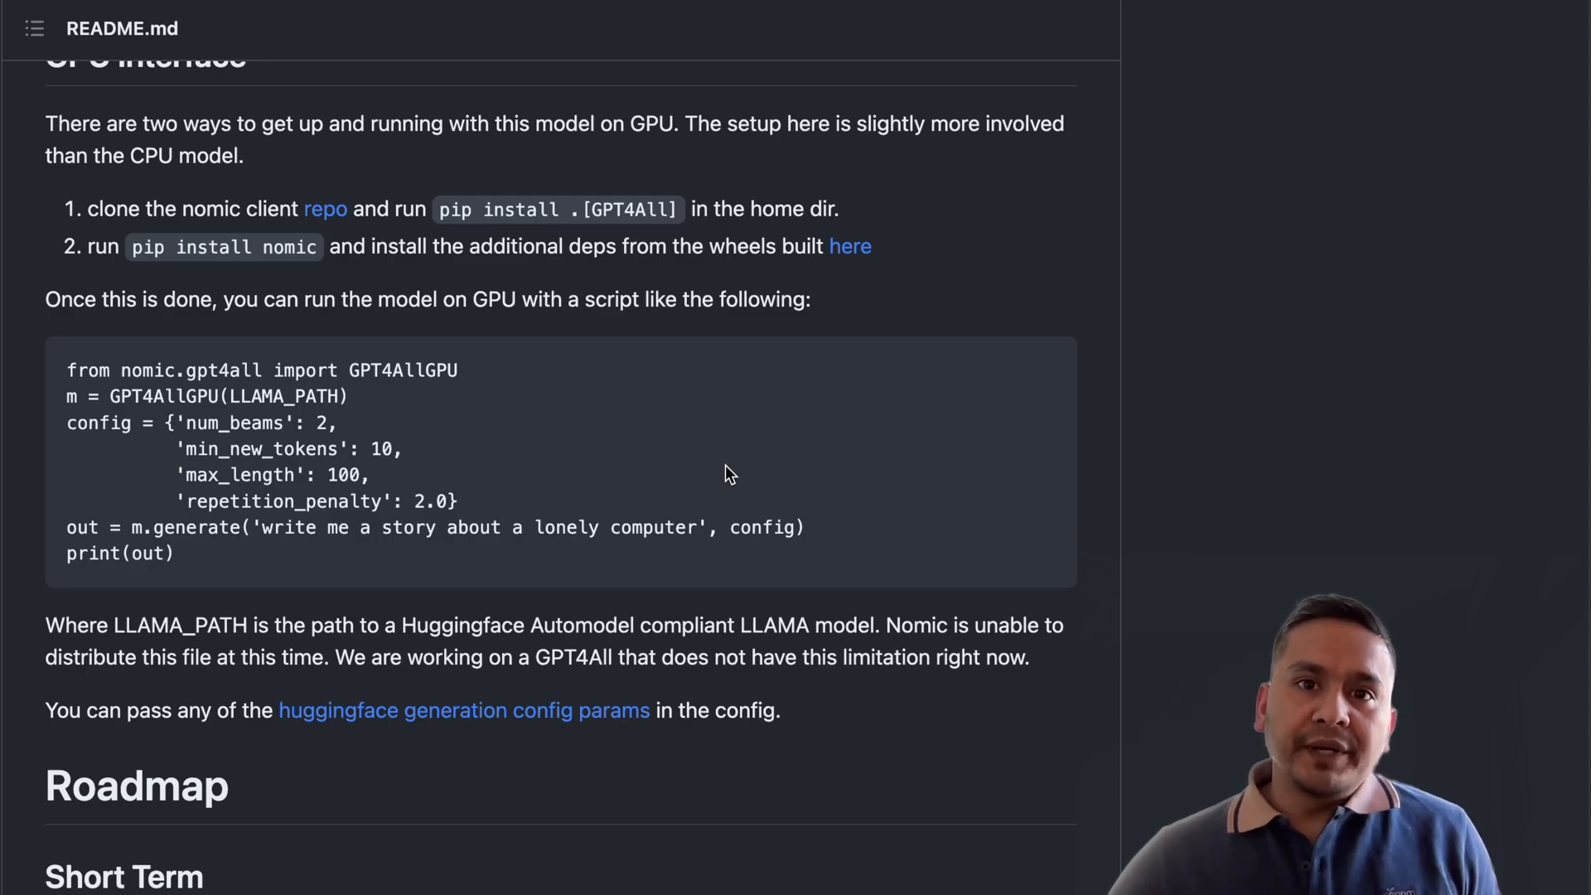